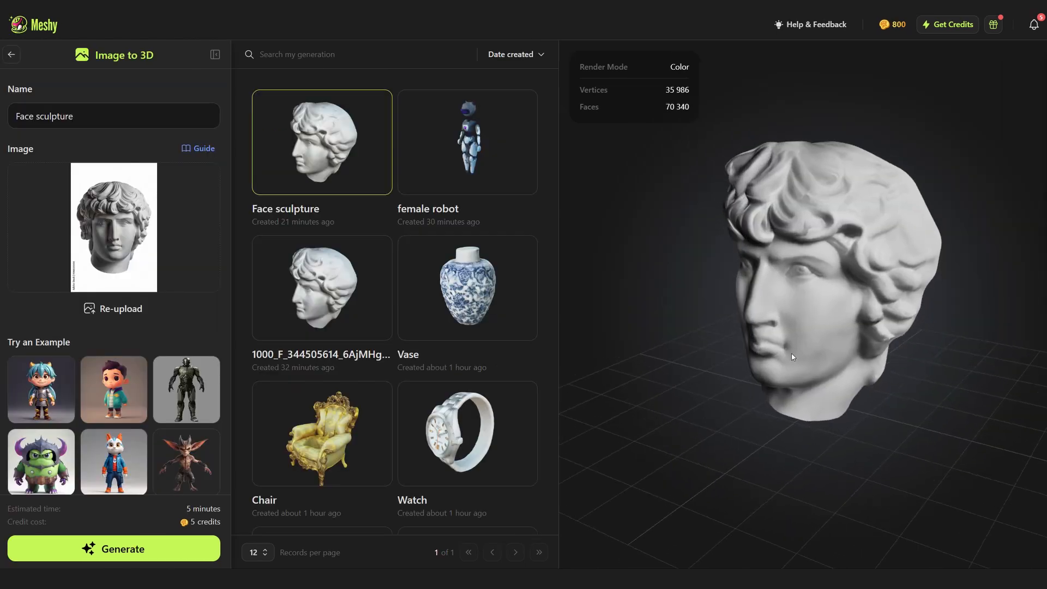
# Orbit the face sculpture to view it from another angle
pyautogui.moveTo(793, 358); pyautogui.dragTo(771, 357)
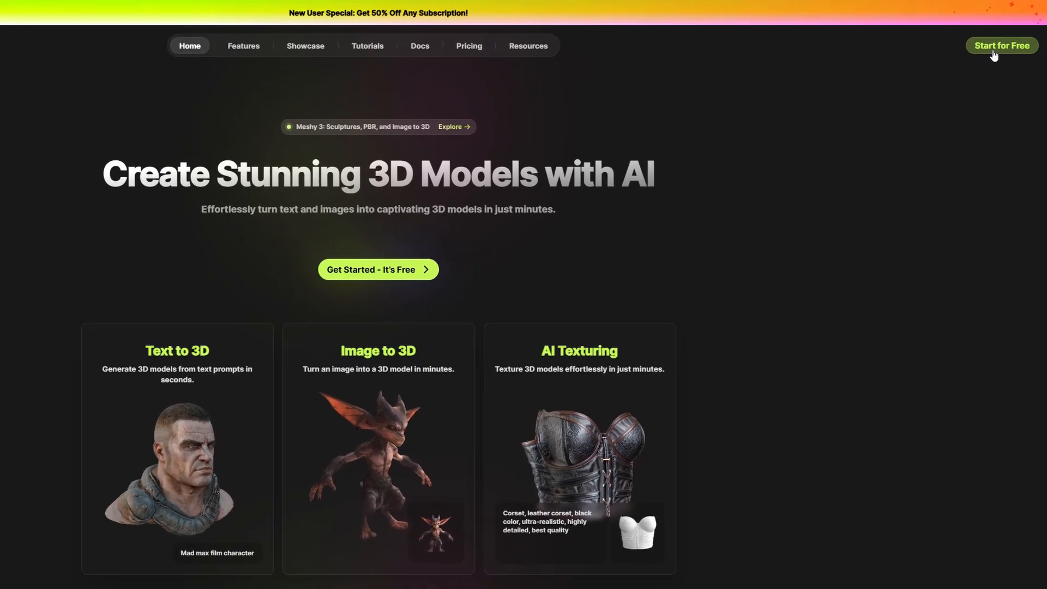
# Enter the Discover feed, scroll it, and filter community models to Animals
pyautogui.click(1002, 45)
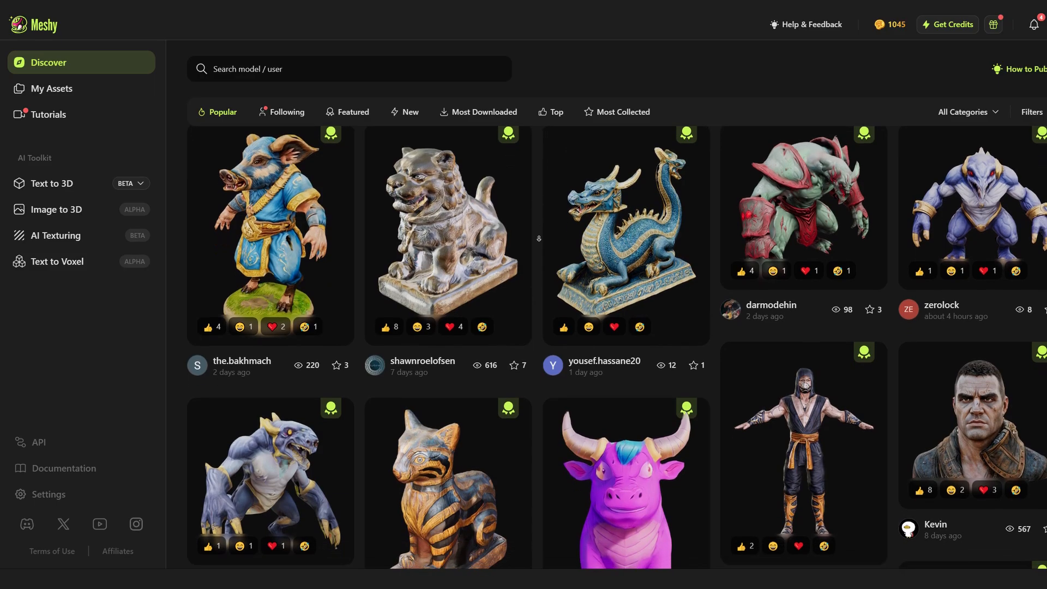
pyautogui.scroll(-3)
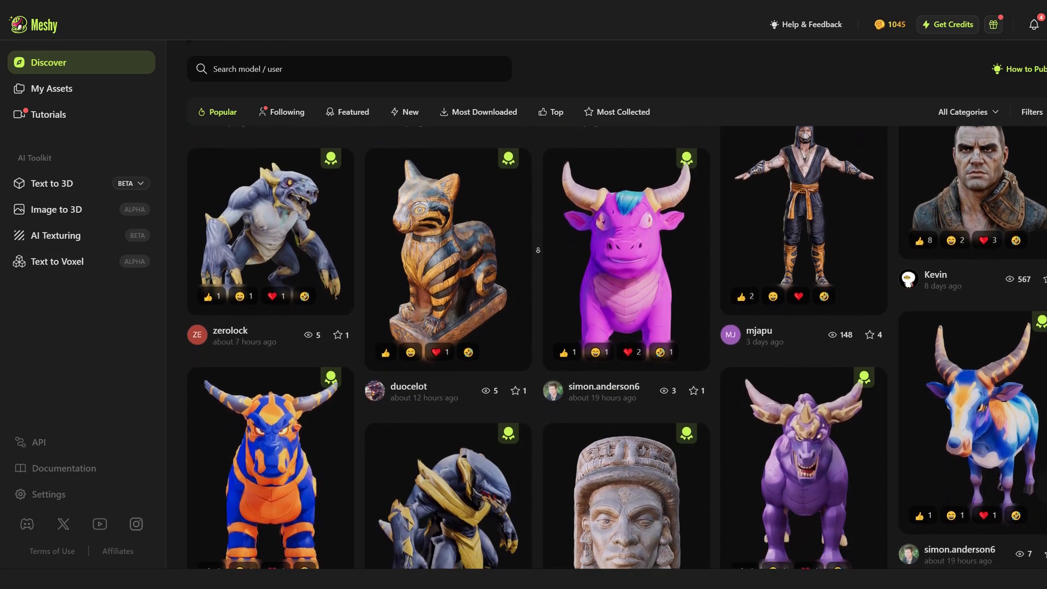
pyautogui.scroll(-3)
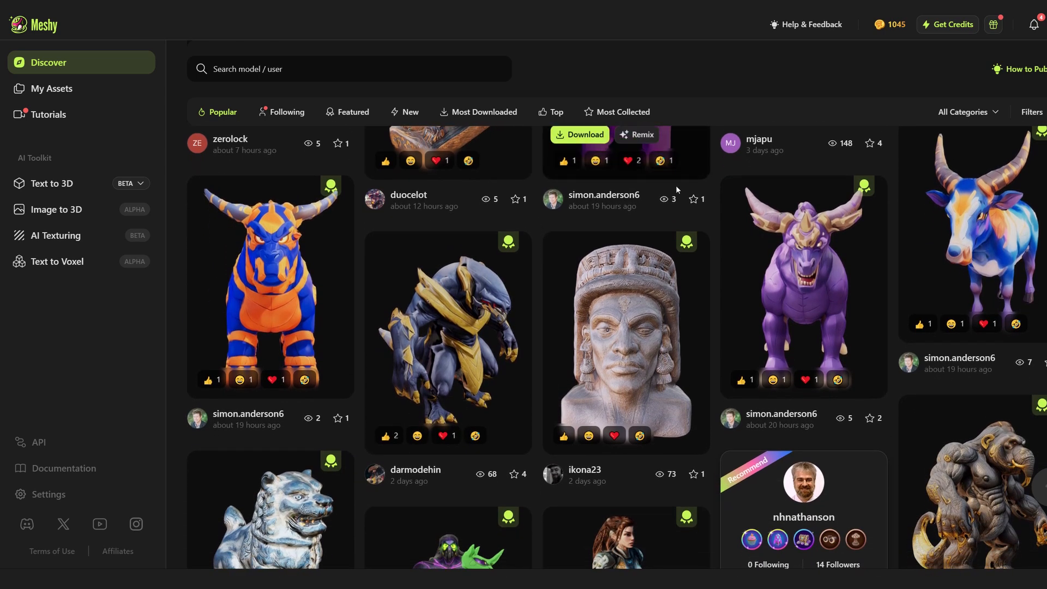
pyautogui.click(966, 111)
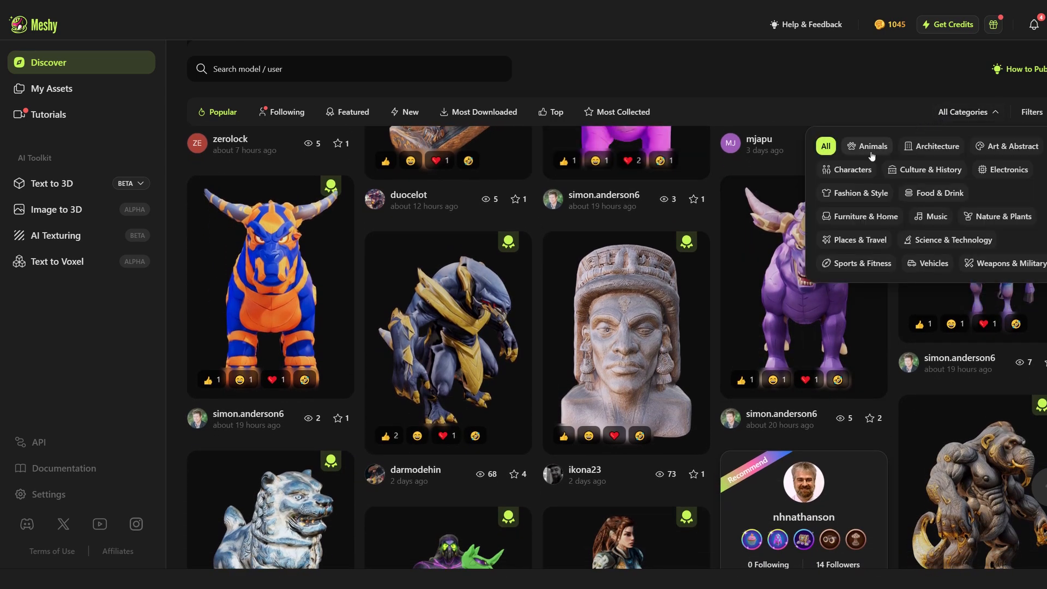
pyautogui.click(873, 146)
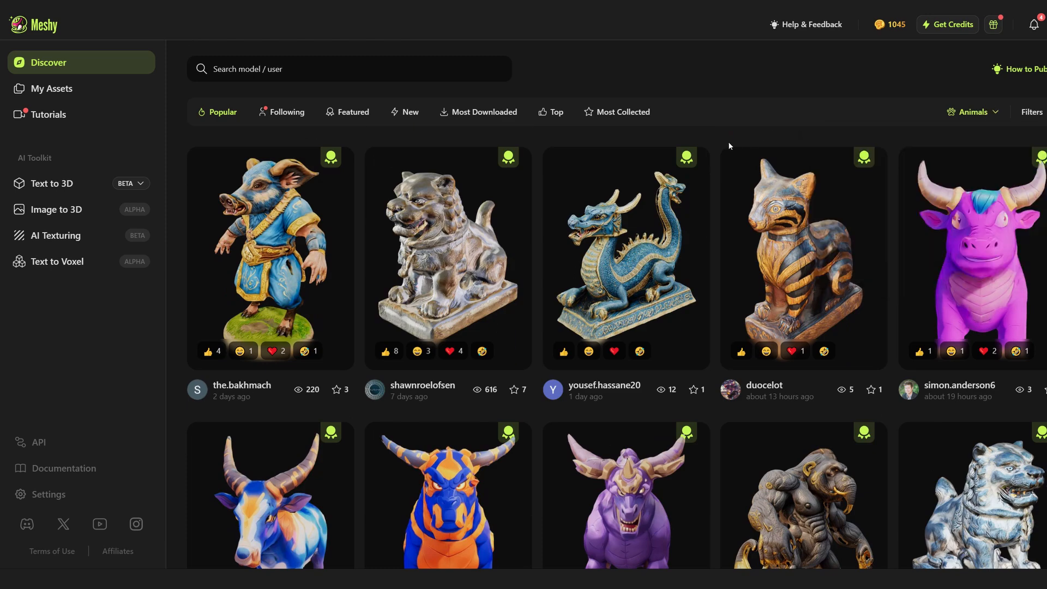
pyautogui.click(51, 183)
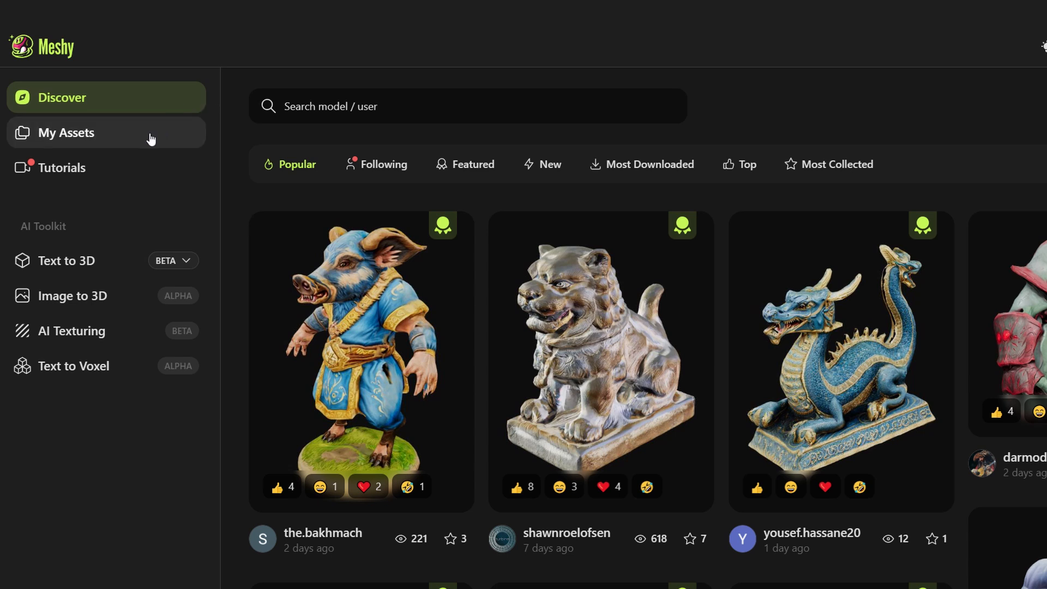
pyautogui.click(66, 132)
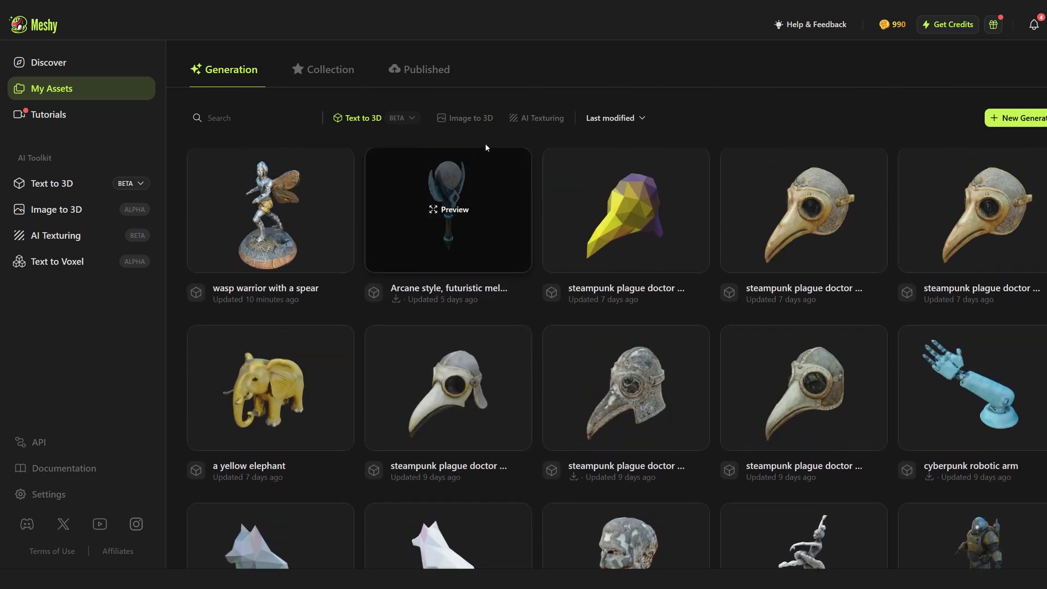
pyautogui.click(542, 117)
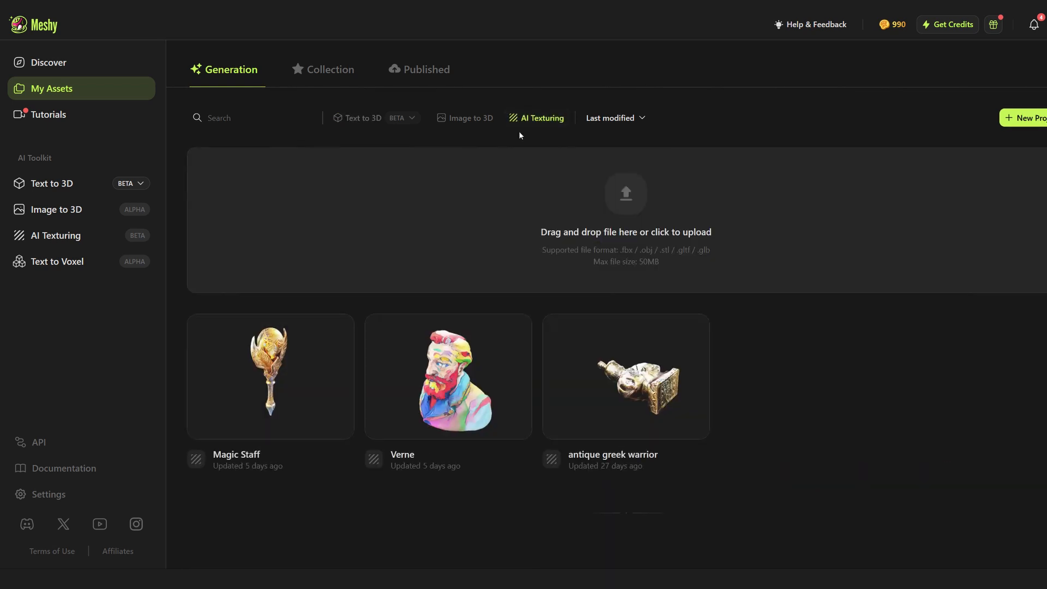
pyautogui.moveTo(346, 357)
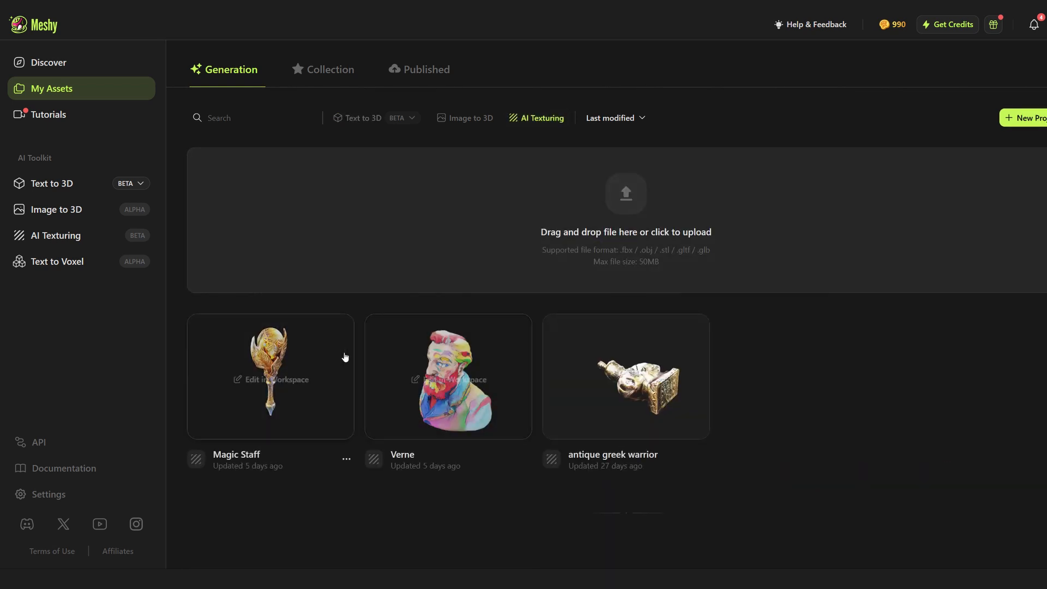
pyautogui.moveTo(159, 135)
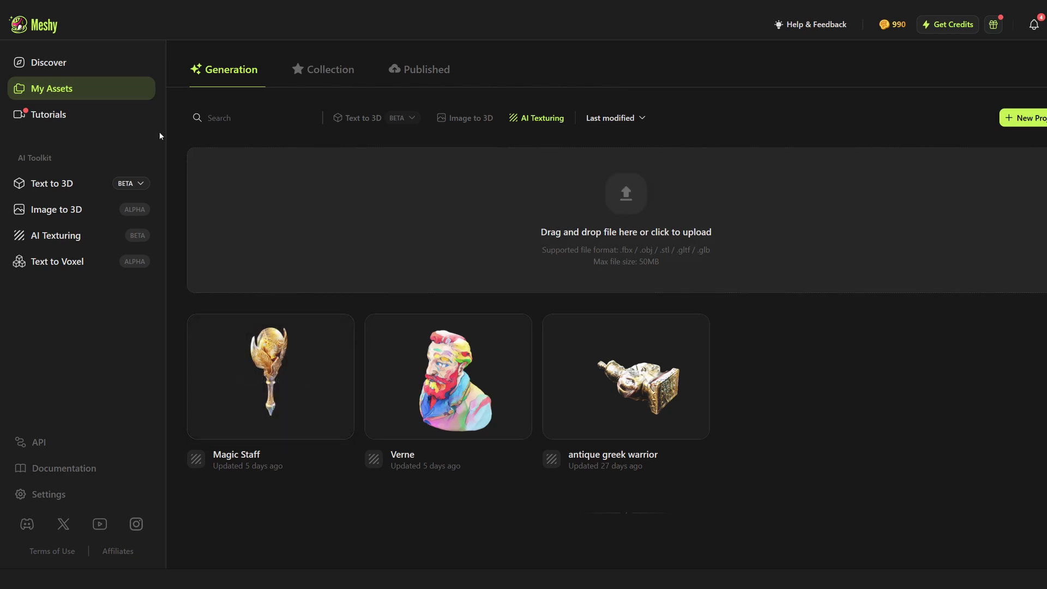
pyautogui.click(47, 114)
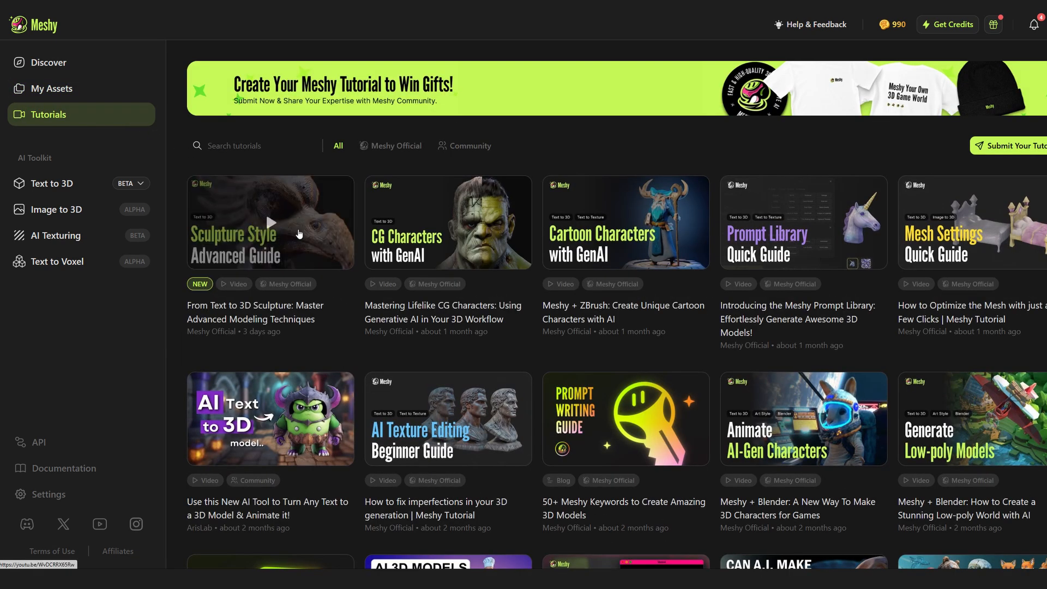
pyautogui.scroll(-3)
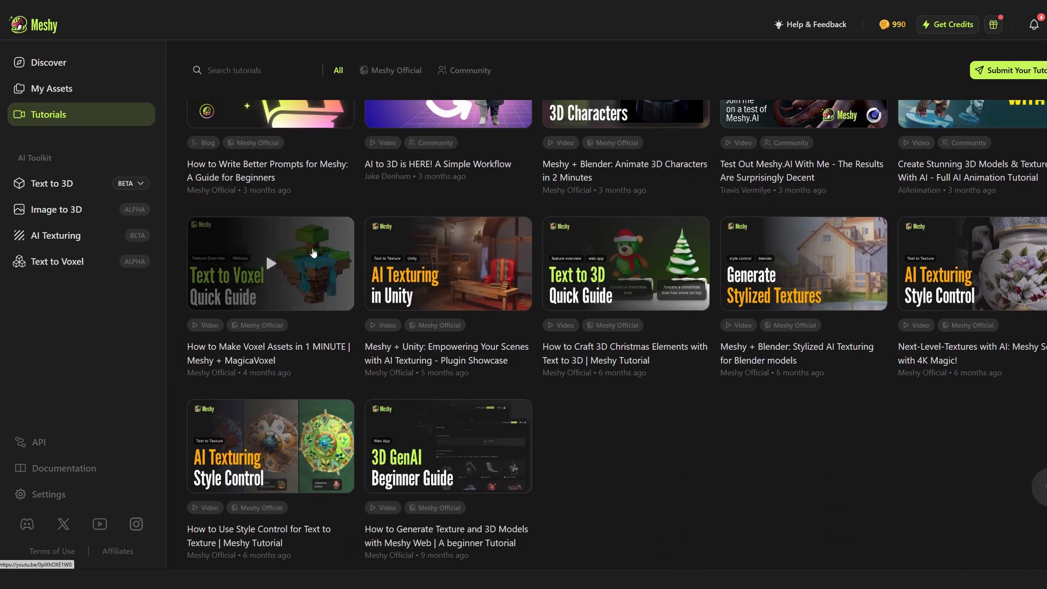
pyautogui.click(48, 60)
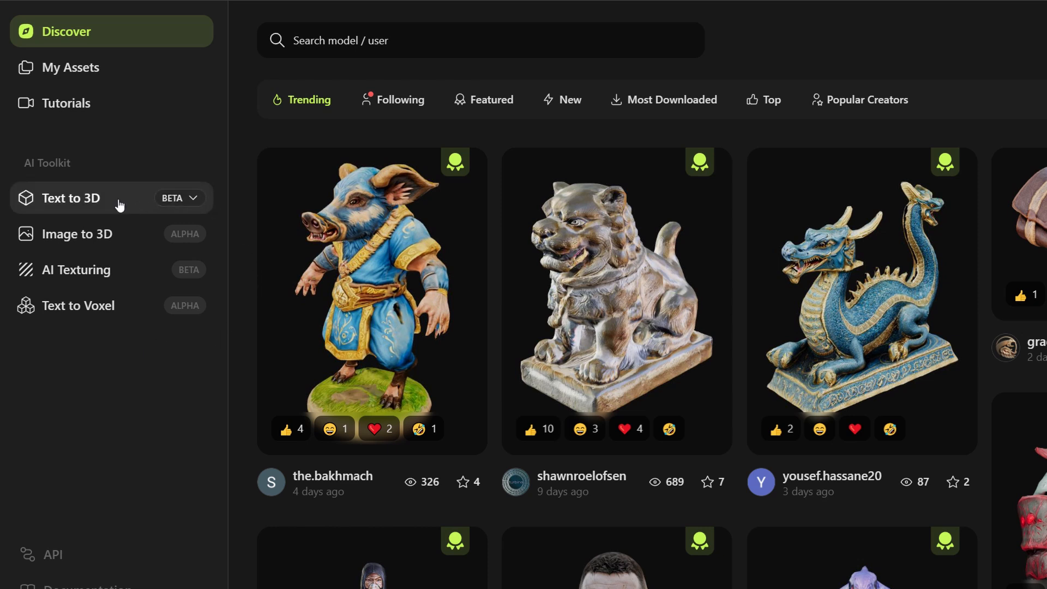
# Open Text to 3D and enter the prompt 'steampunk helmet with face cover'
pyautogui.click(72, 197)
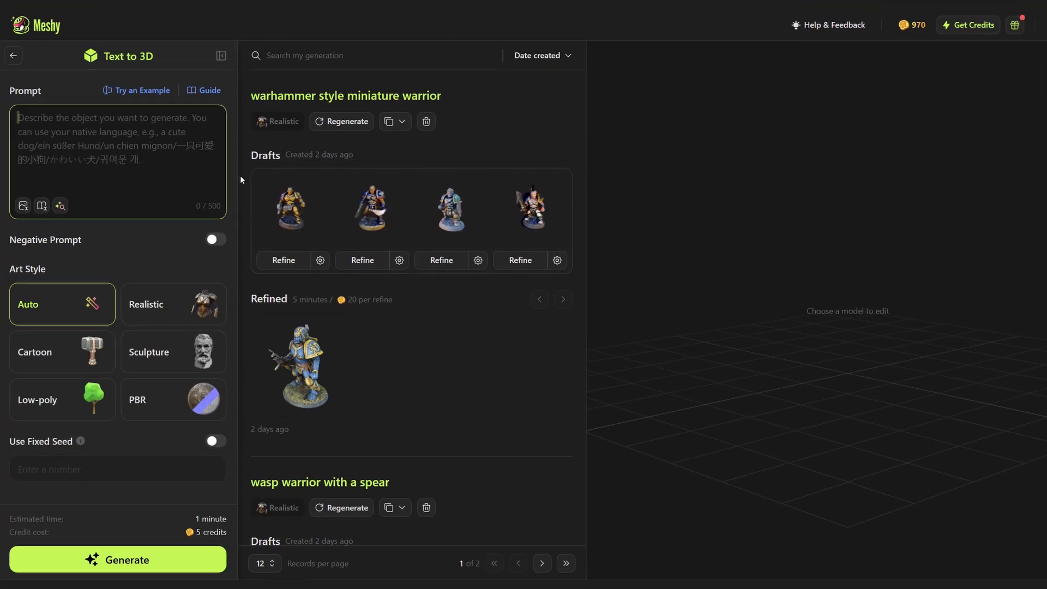
pyautogui.write('steampunk helmet with fa')
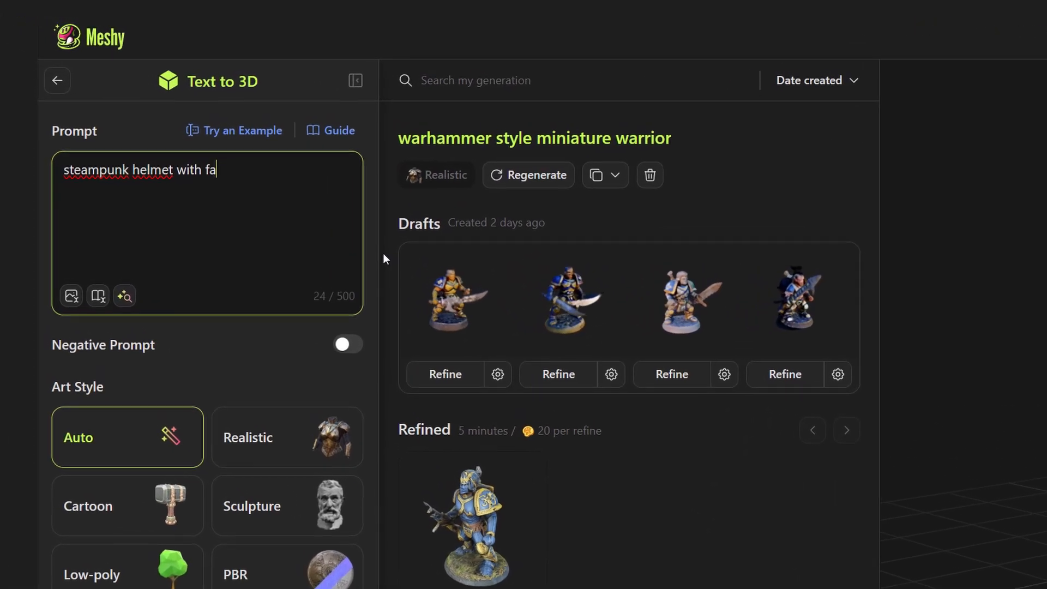
pyautogui.write('ce cover')
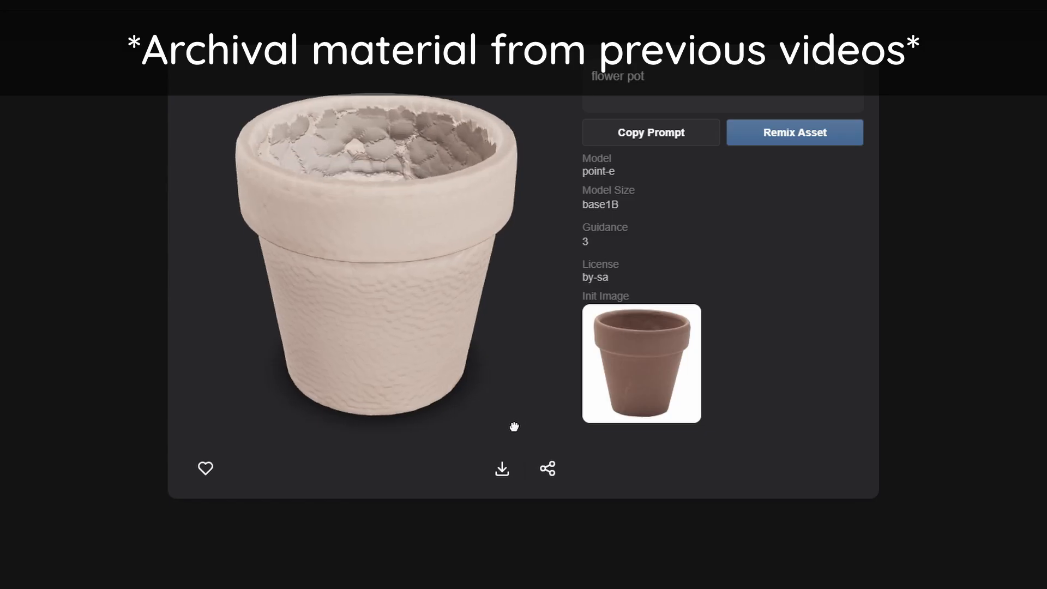
# Orbit the flower pot and panda fighter models, then edit the plague doctor mask prompt
pyautogui.moveTo(515, 428); pyautogui.dragTo(447, 414)
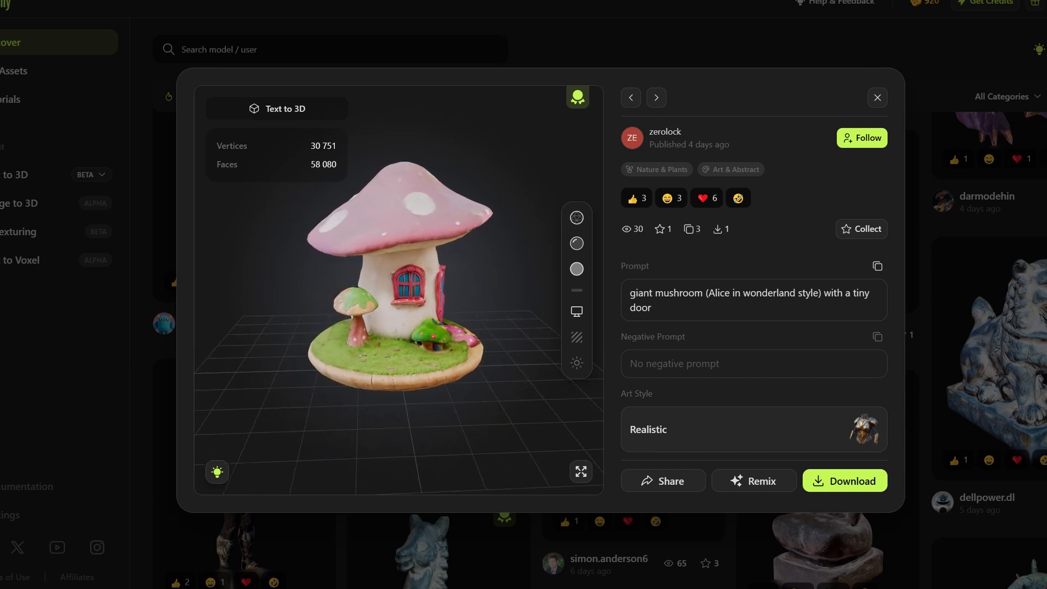
pyautogui.click(877, 98)
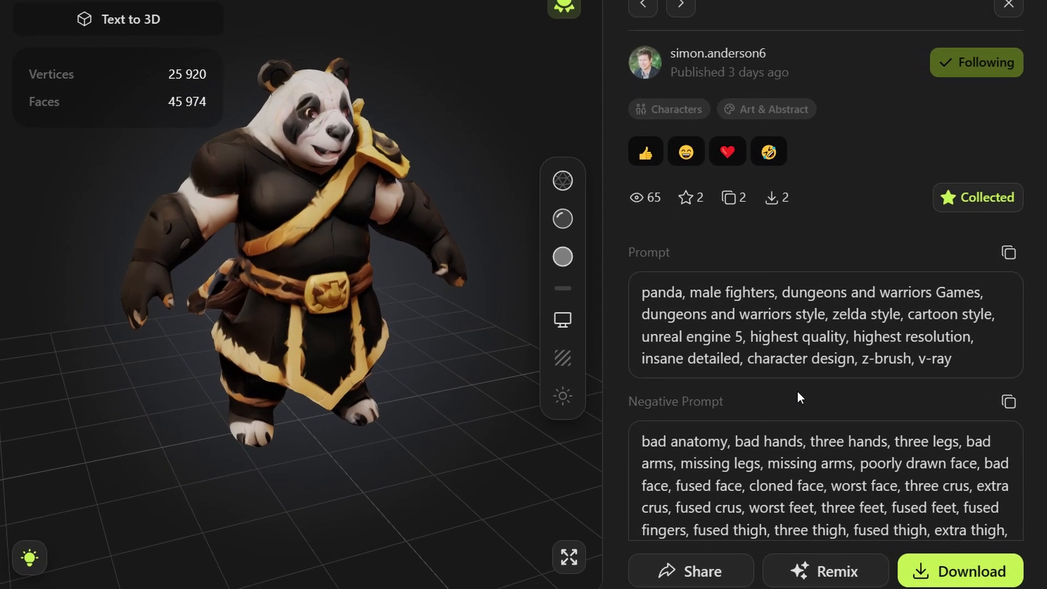
pyautogui.moveTo(781, 397)
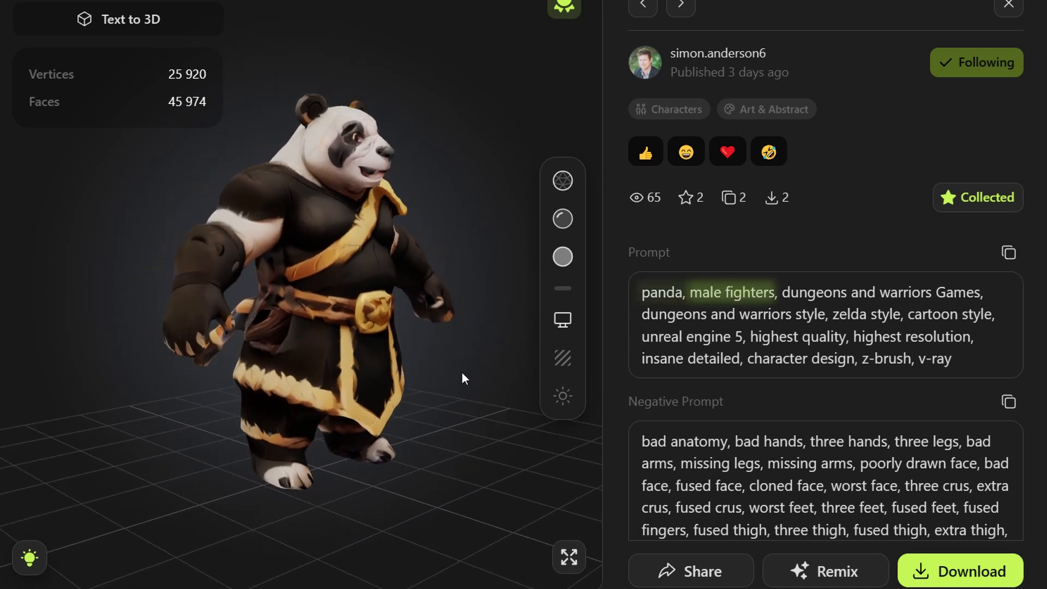
pyautogui.moveTo(464, 379); pyautogui.dragTo(358, 381)
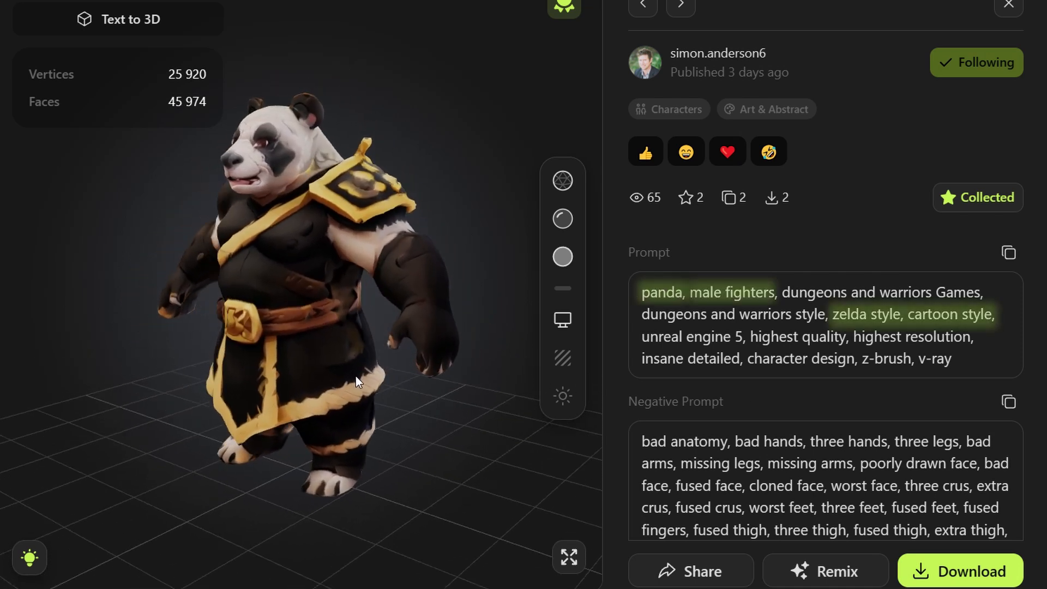
pyautogui.moveTo(357, 381); pyautogui.dragTo(328, 380)
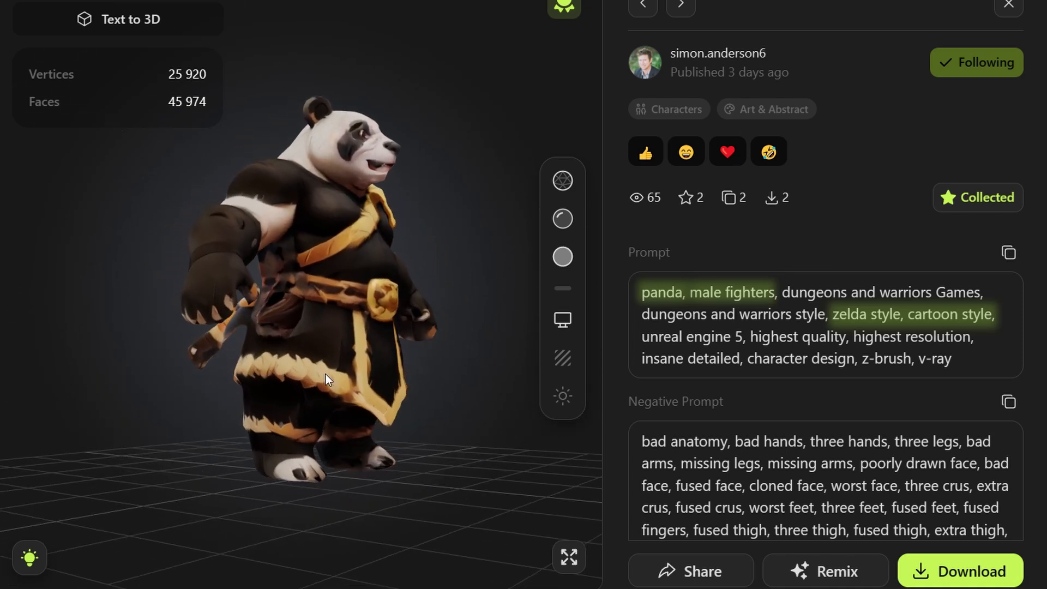
pyautogui.moveTo(327, 380); pyautogui.dragTo(504, 337)
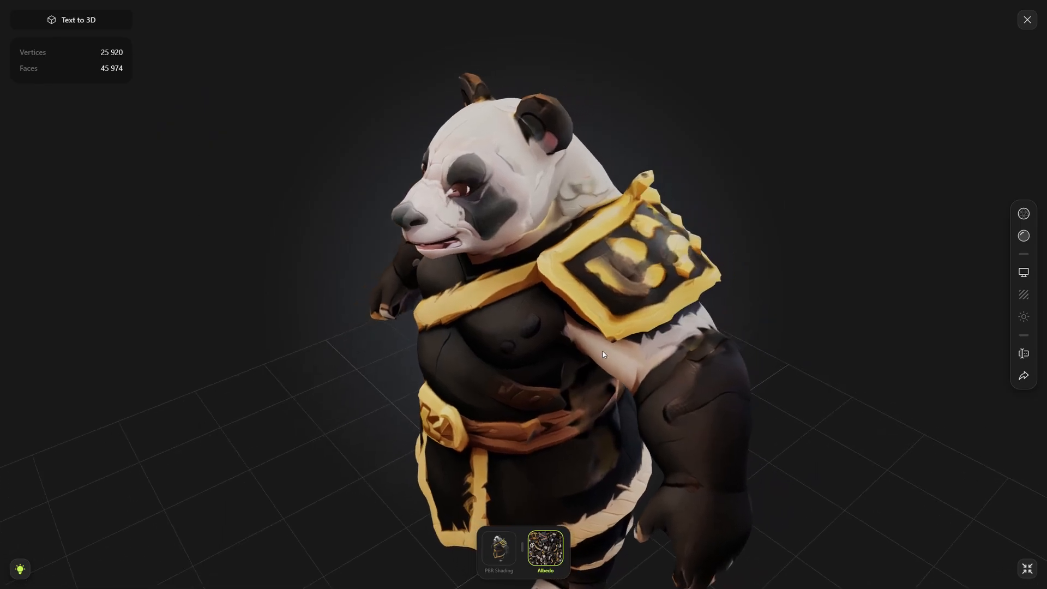
pyautogui.moveTo(603, 354); pyautogui.dragTo(482, 351)
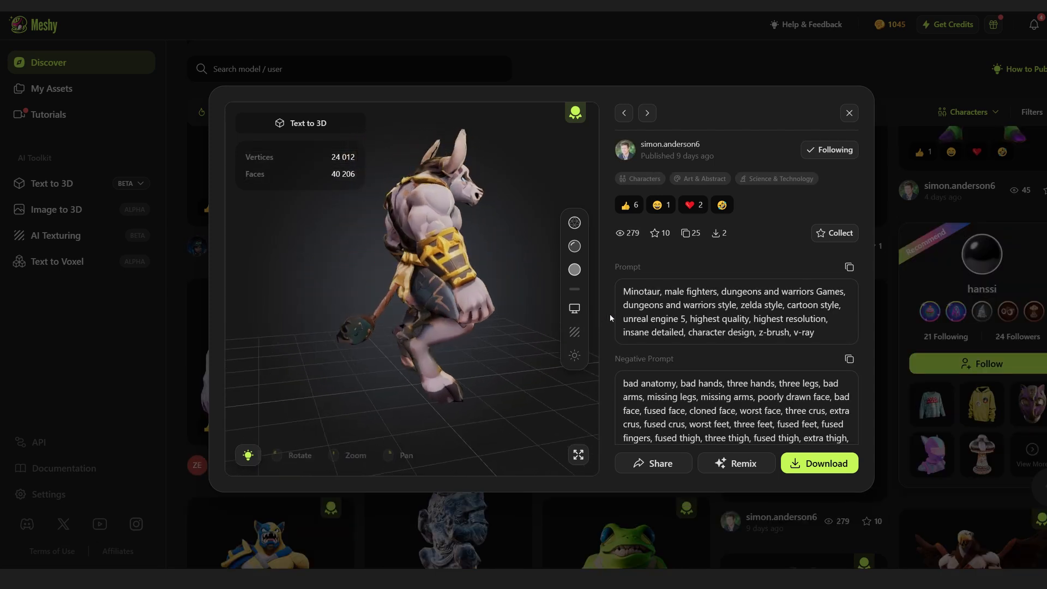
pyautogui.click(646, 113)
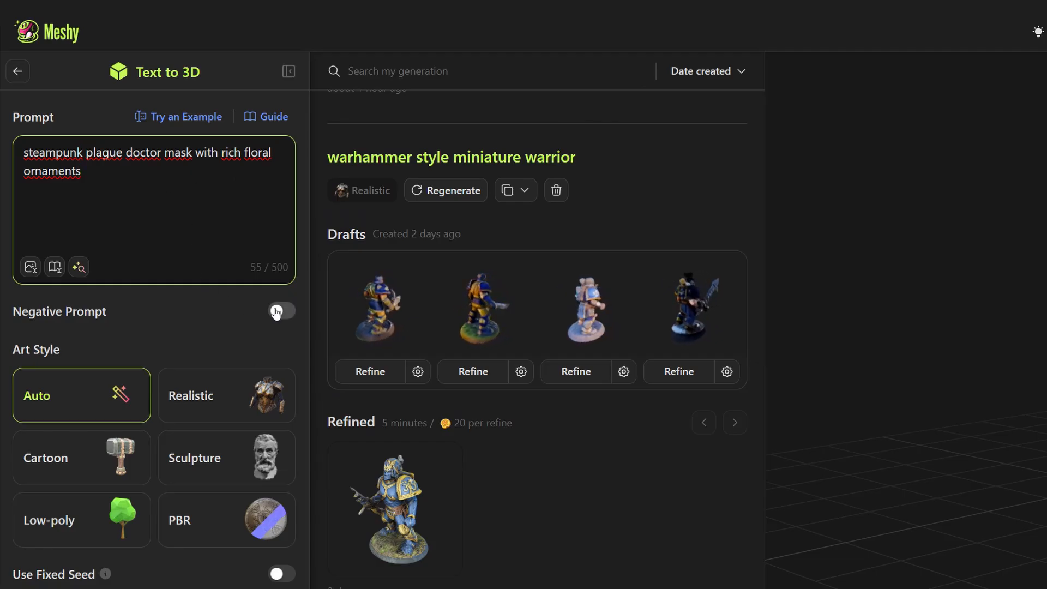
# Turn on the negative prompt and enter text ending in 'metry holes'
pyautogui.click(280, 311)
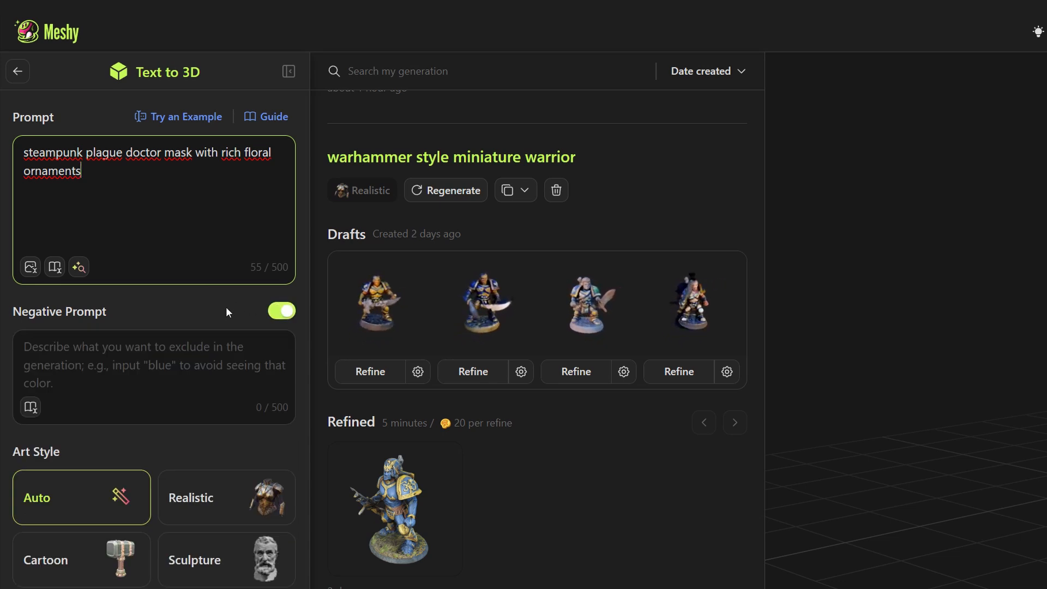
pyautogui.write('pink color, geo')
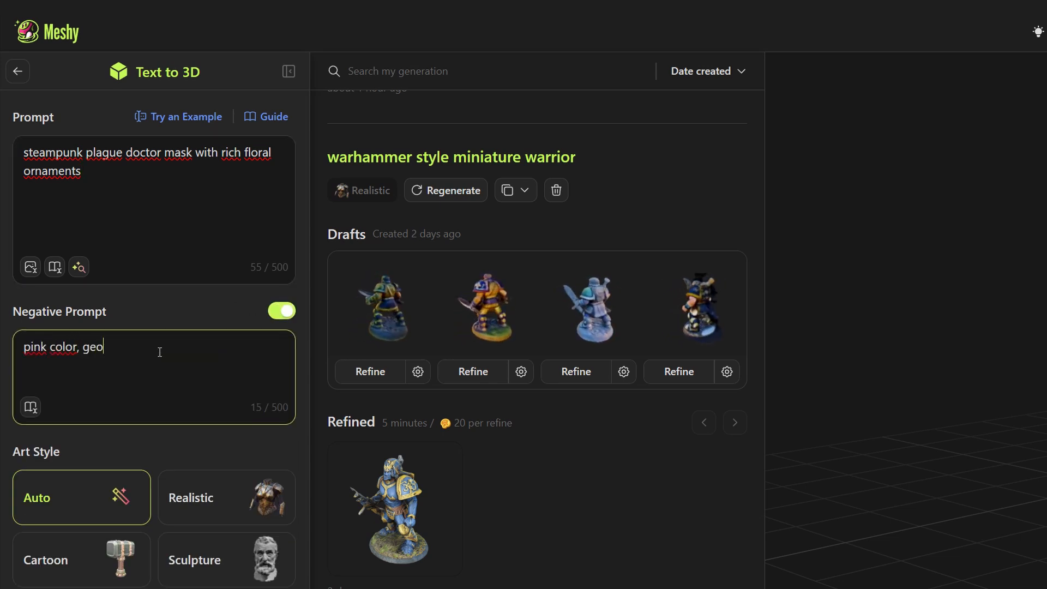
pyautogui.write('metry holes')
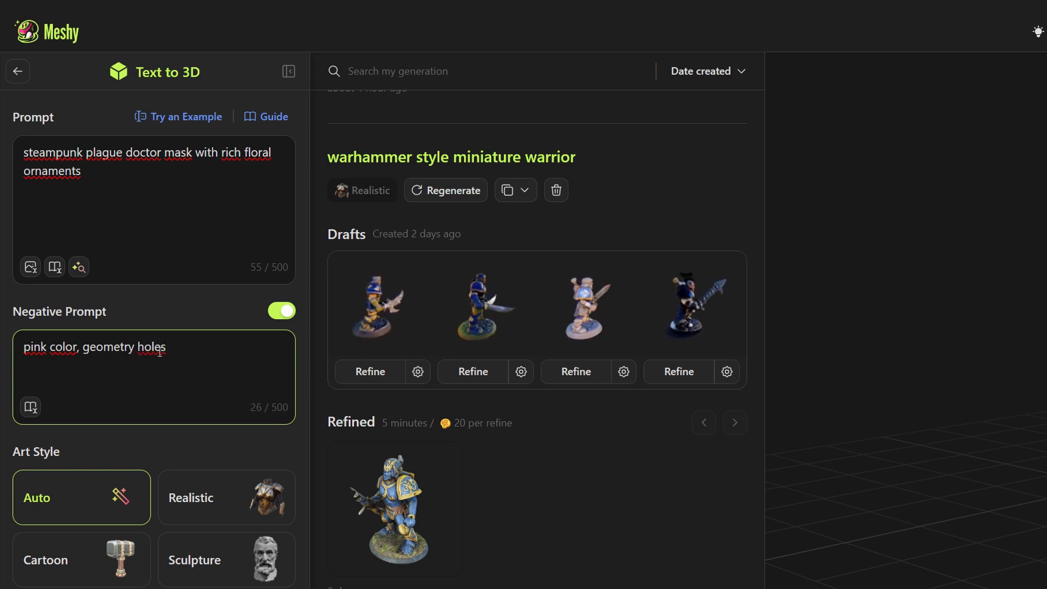
pyautogui.scroll(-3)
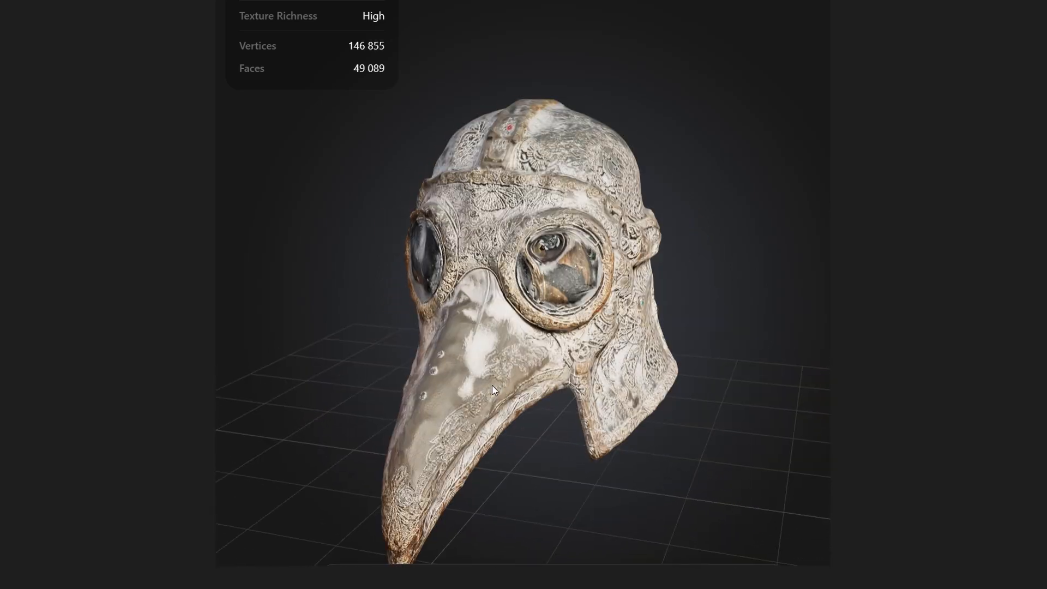
# Orbit the detailed and plainer plague doctor mask examples
pyautogui.moveTo(494, 390); pyautogui.dragTo(478, 375)
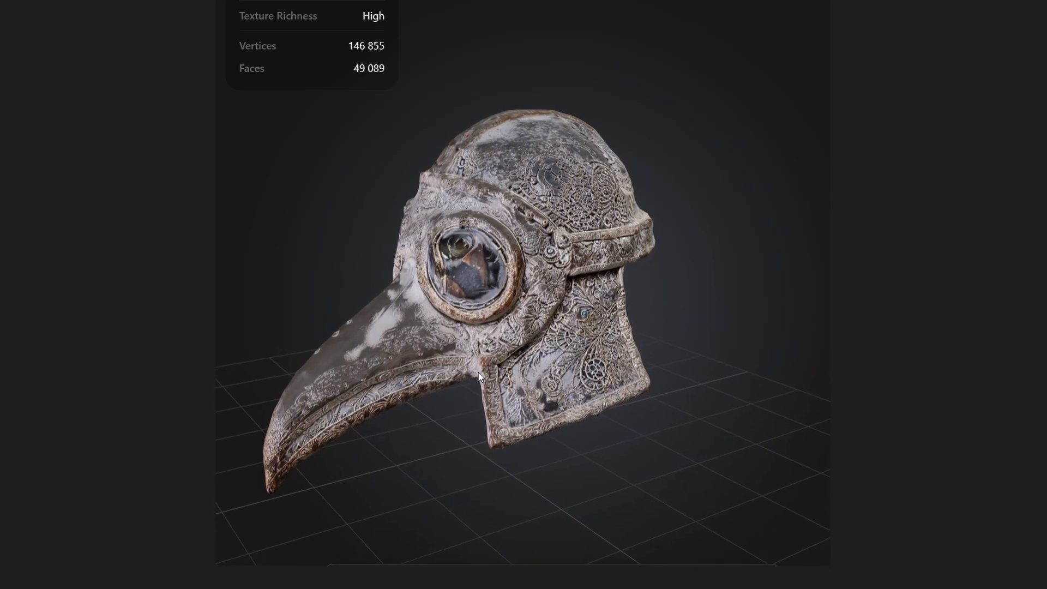
pyautogui.moveTo(481, 375); pyautogui.dragTo(580, 403)
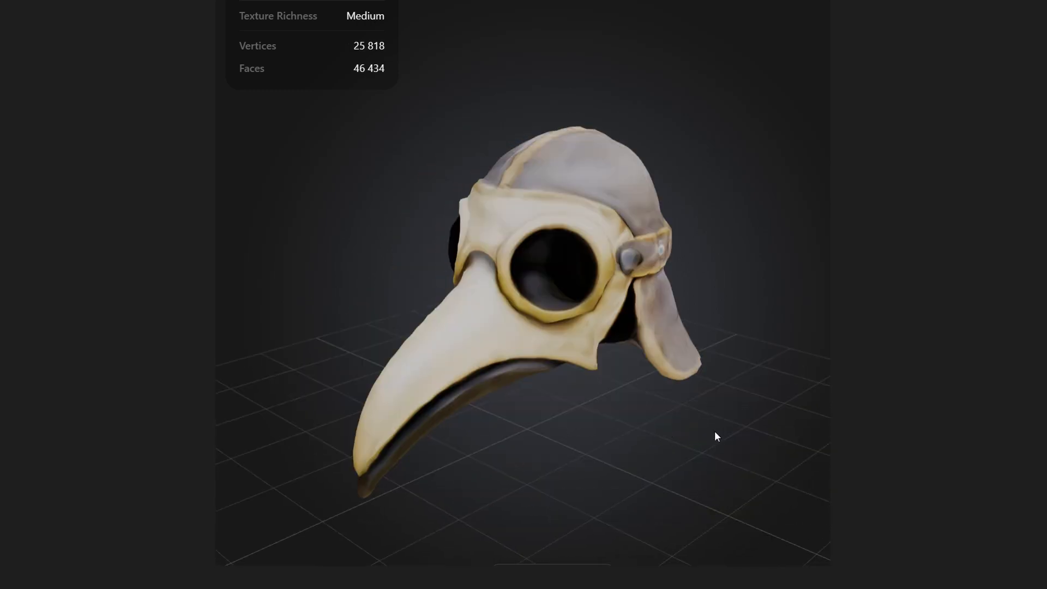
pyautogui.moveTo(717, 437); pyautogui.dragTo(445, 446)
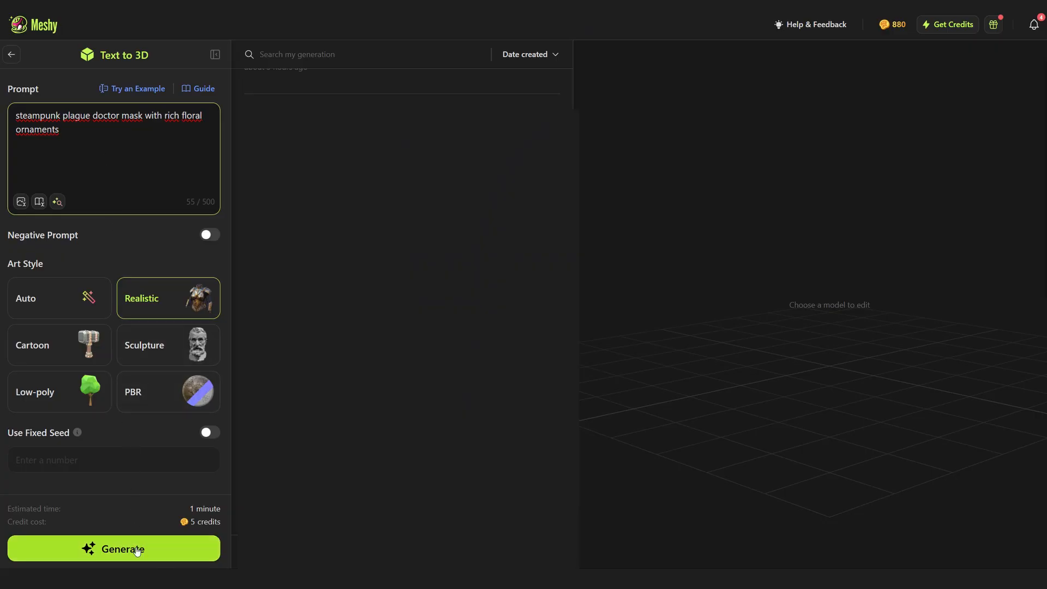
# Generate four draft masks and preview the second, fourth and first drafts
pyautogui.click(114, 548)
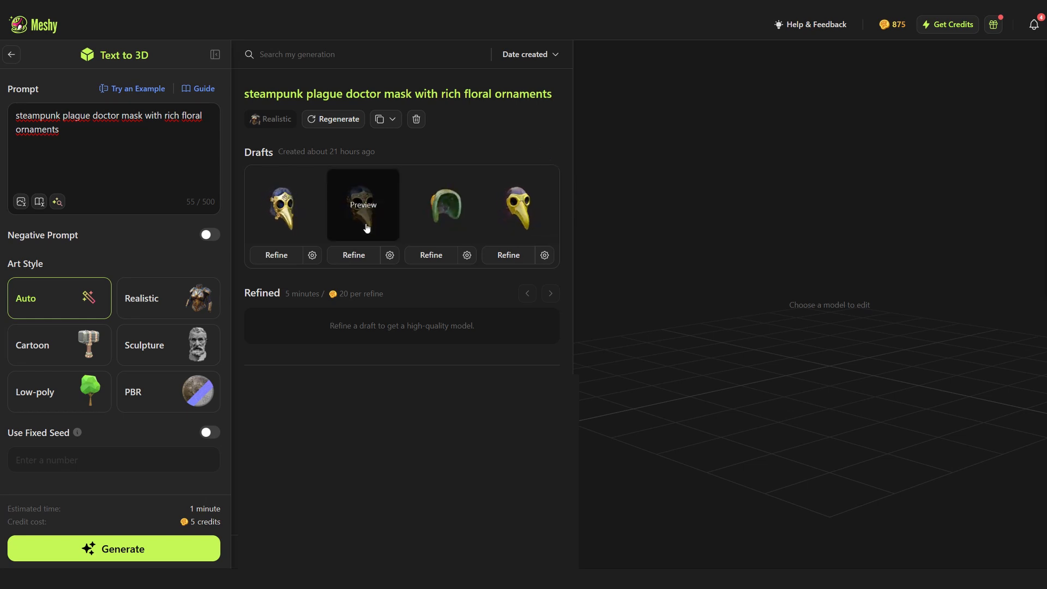
pyautogui.click(362, 204)
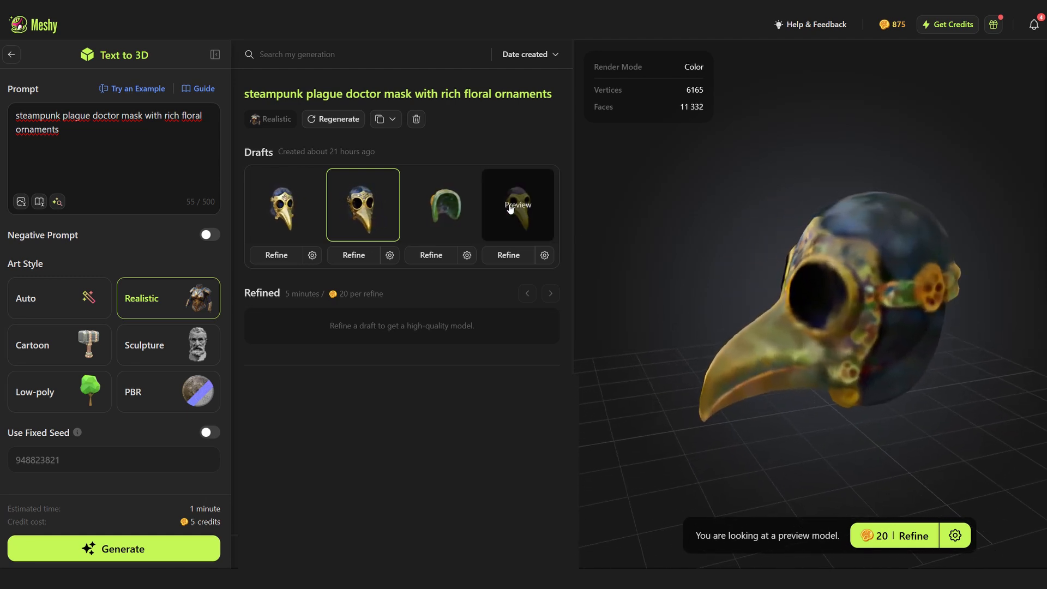
pyautogui.click(517, 204)
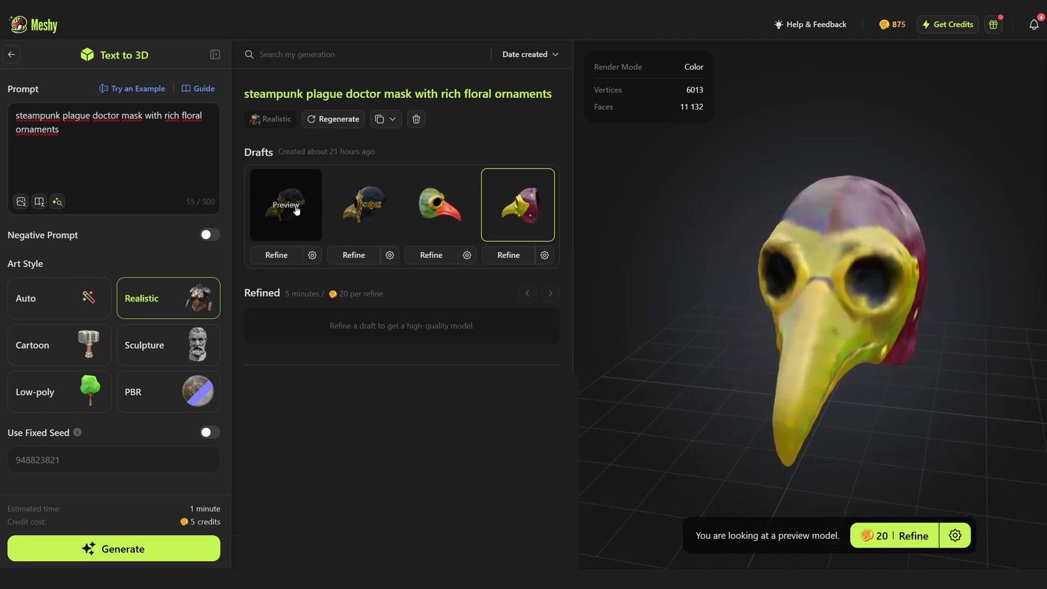
pyautogui.click(285, 205)
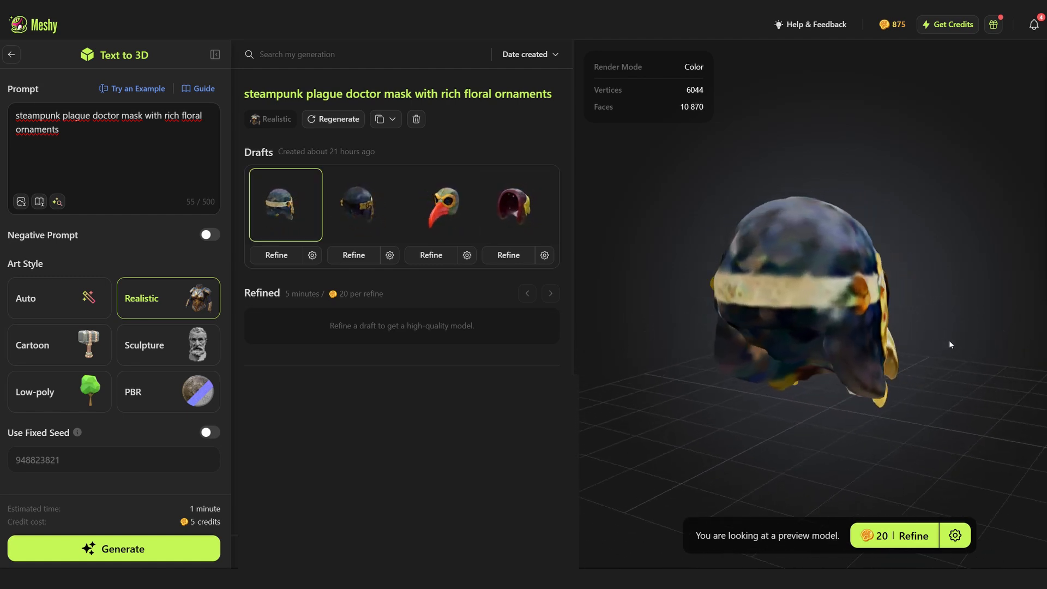
pyautogui.click(517, 204)
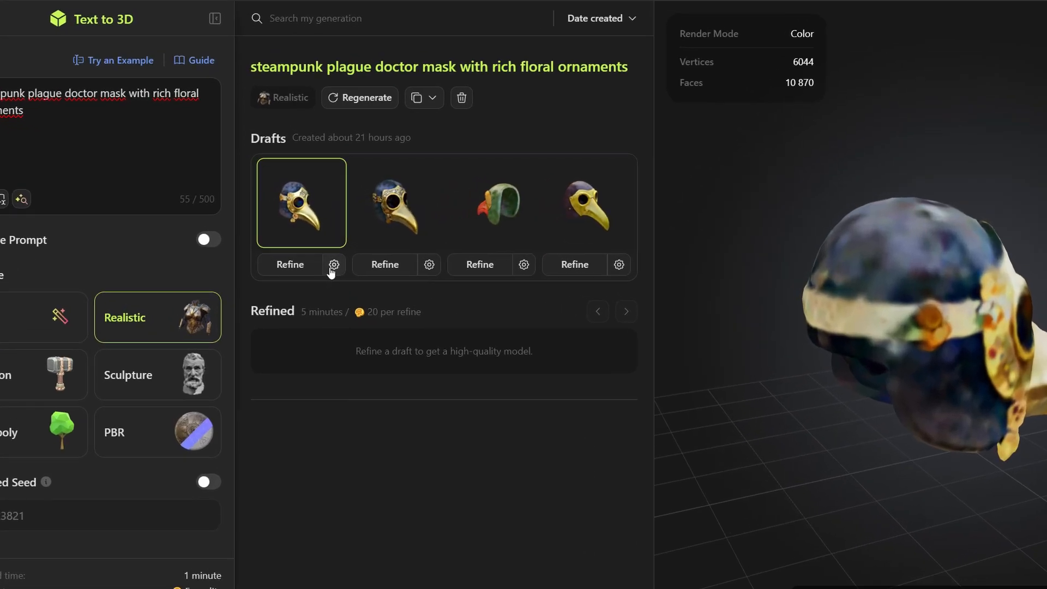
# Refine the first draft with High texture richness and scroll through the result
pyautogui.click(333, 265)
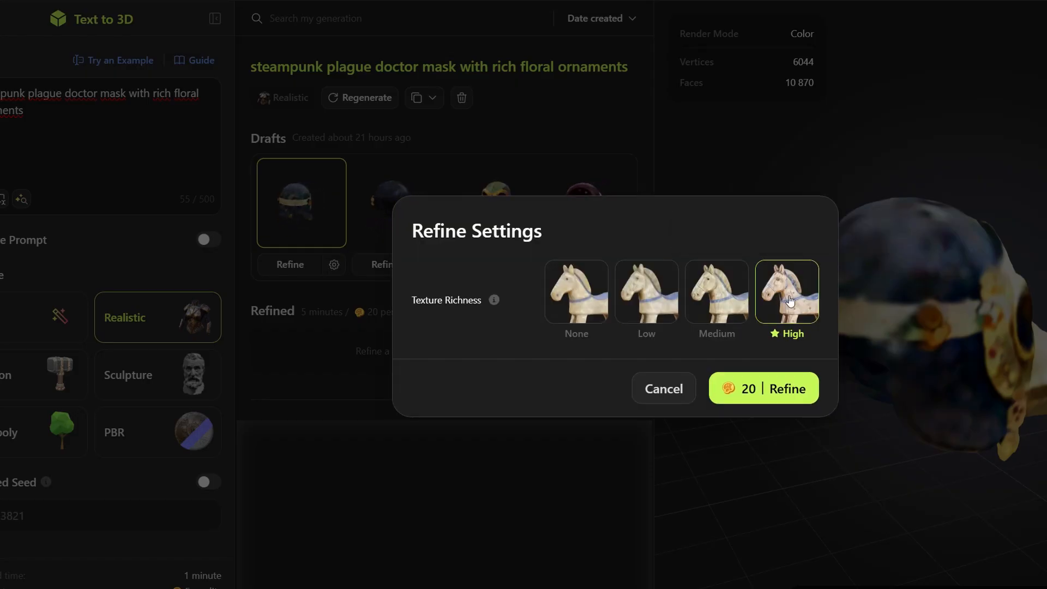
pyautogui.click(763, 388)
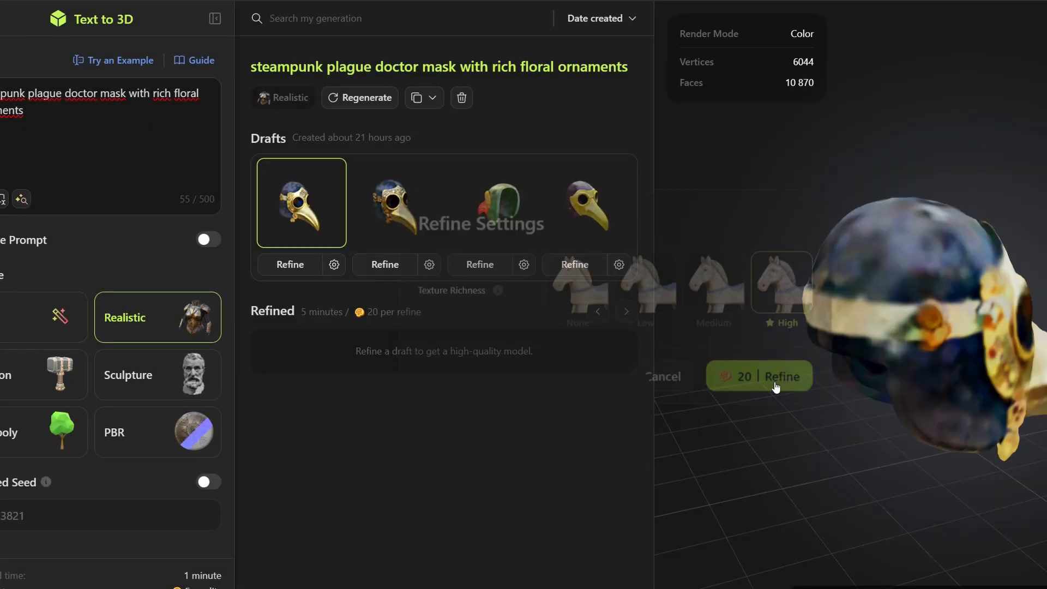
pyautogui.click(758, 376)
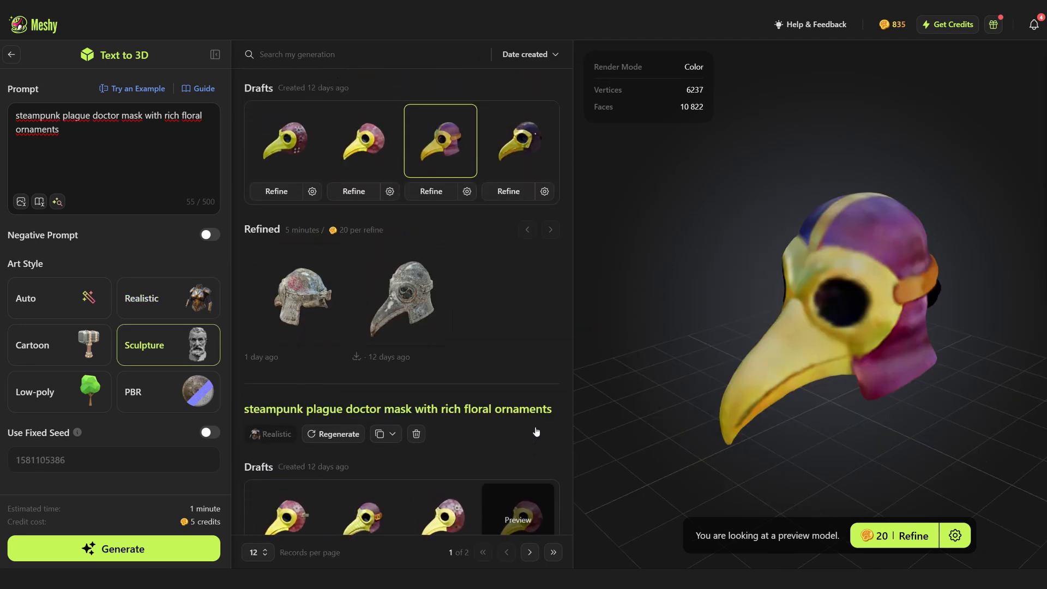
pyautogui.scroll(-3)
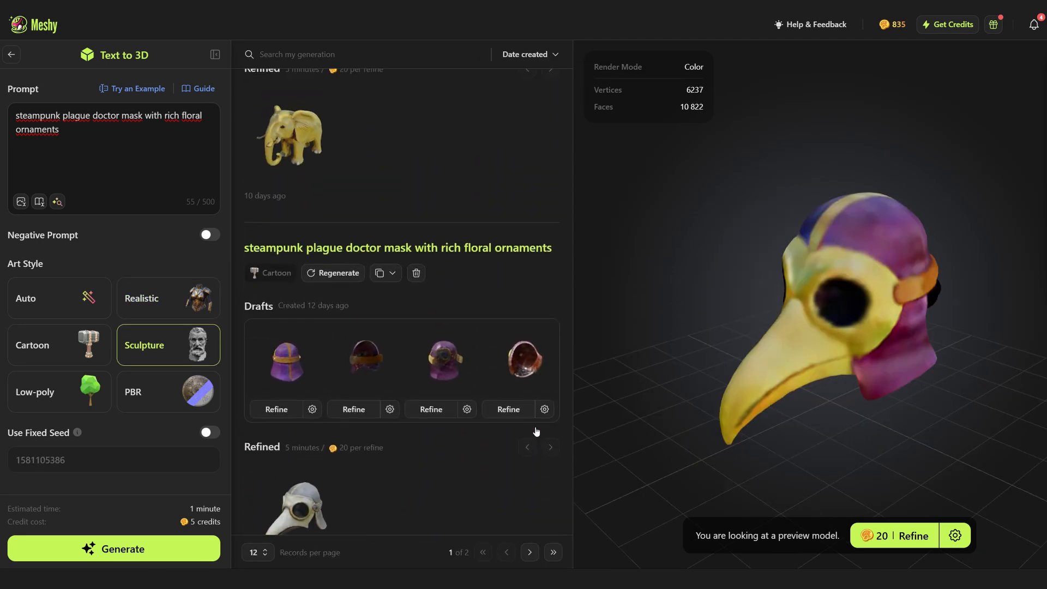
pyautogui.scroll(-3)
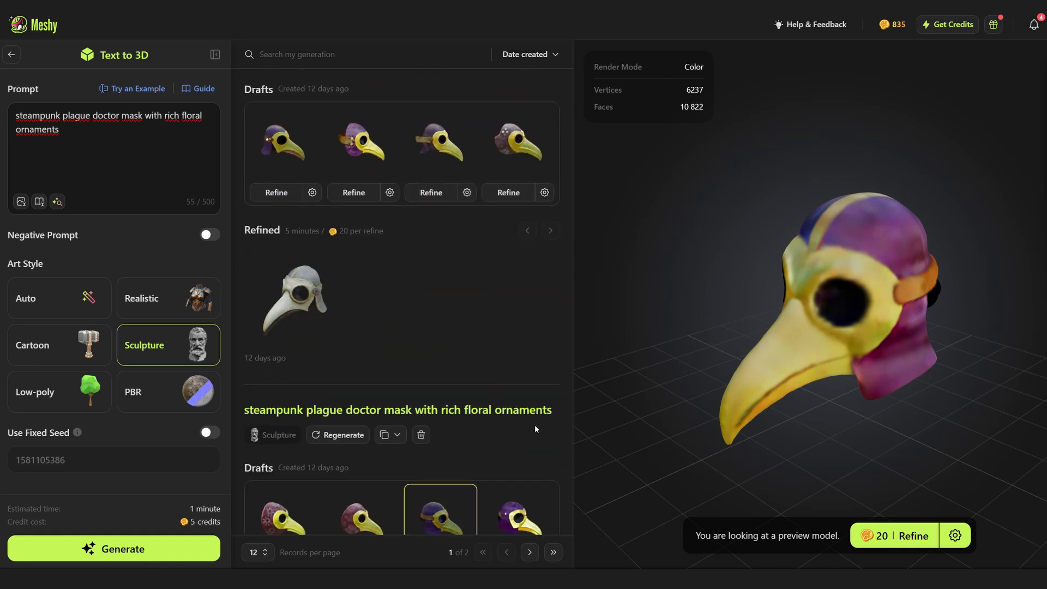
pyautogui.scroll(-3)
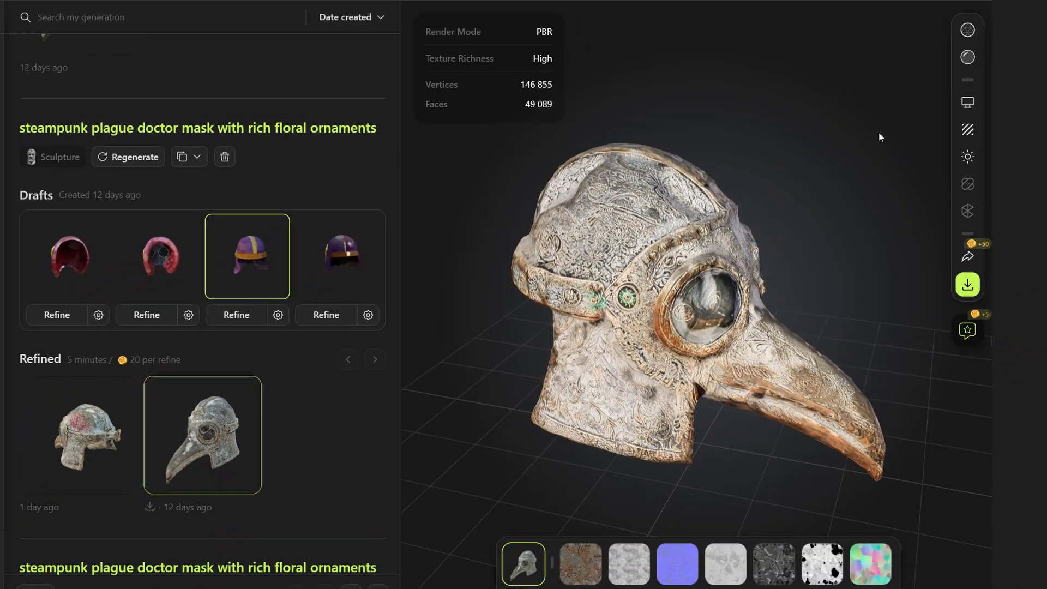
# Enable Auto-rotate in Display Settings, switch to untextured clay view, and orbit the mask
pyautogui.click(967, 102)
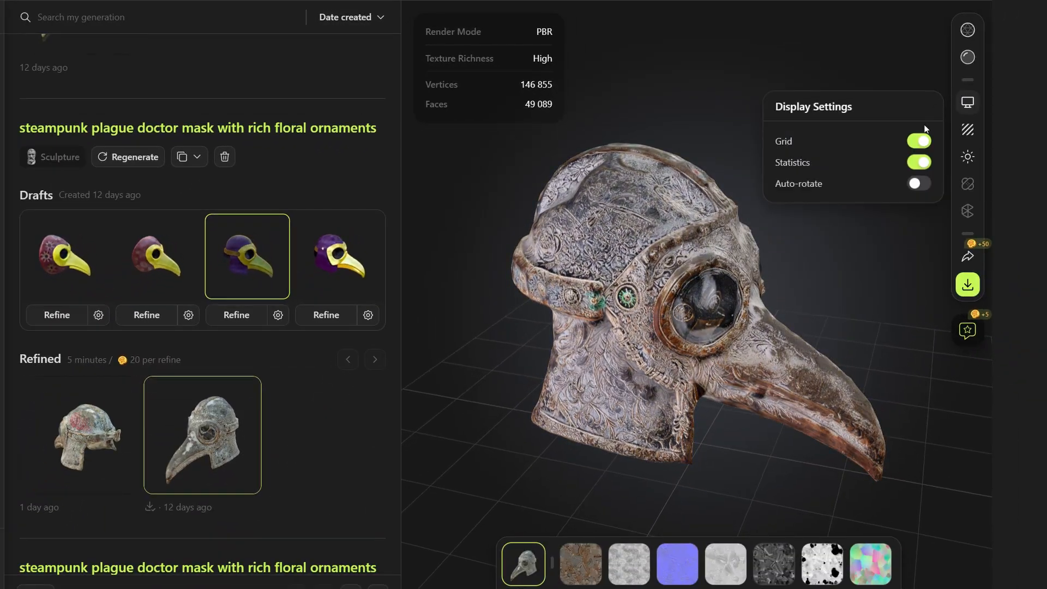
pyautogui.click(917, 184)
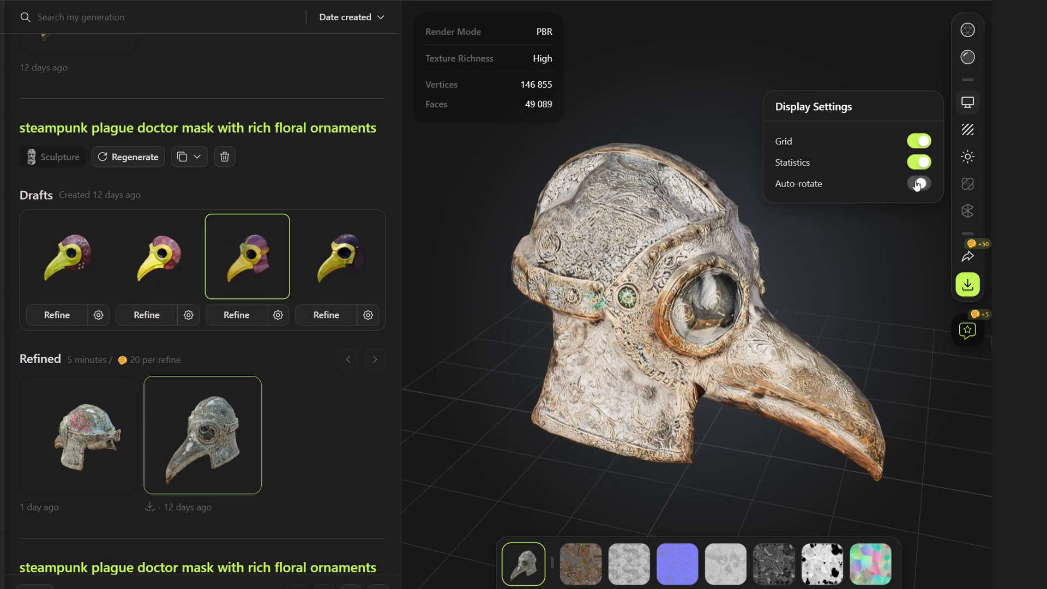
pyautogui.click(917, 183)
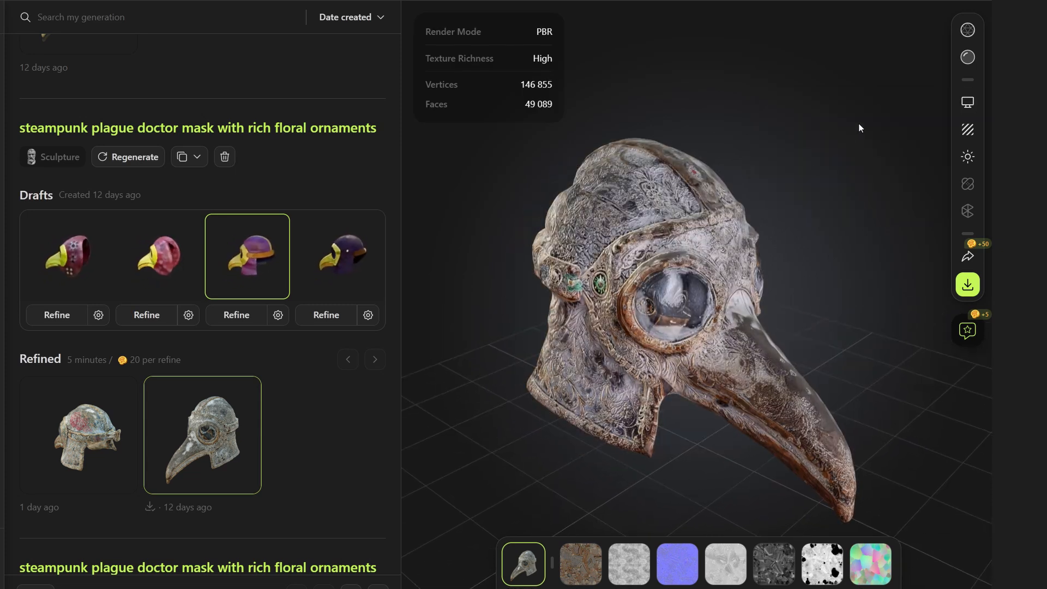
pyautogui.click(966, 56)
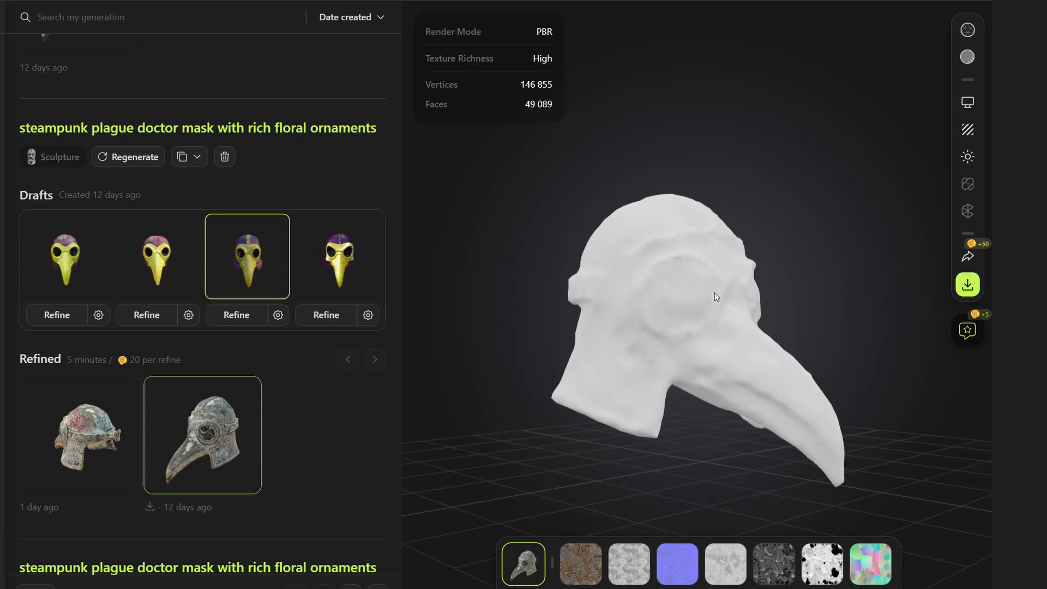
pyautogui.moveTo(714, 297); pyautogui.dragTo(805, 324)
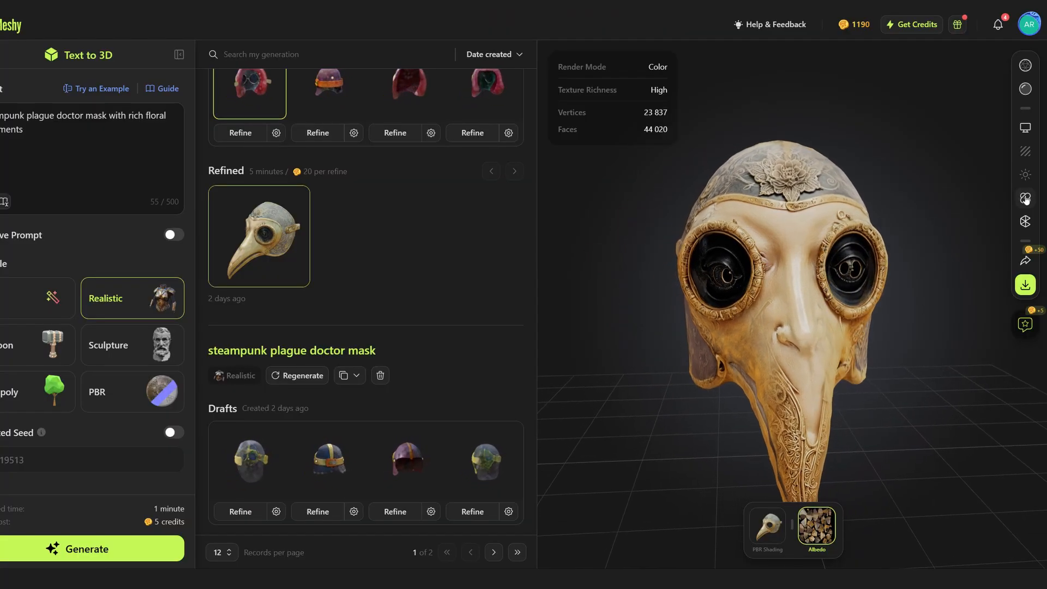
# Retexture the eyes with a 'dark spots' prompt and apply the third result
pyautogui.click(1024, 198)
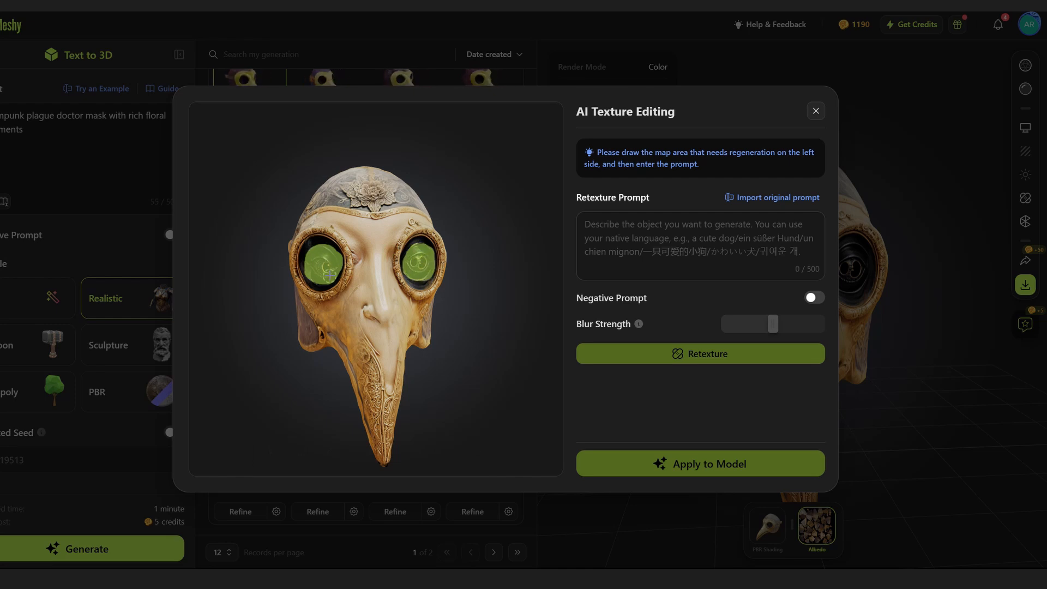
pyautogui.write('dark spots, resembling holes in the mask')
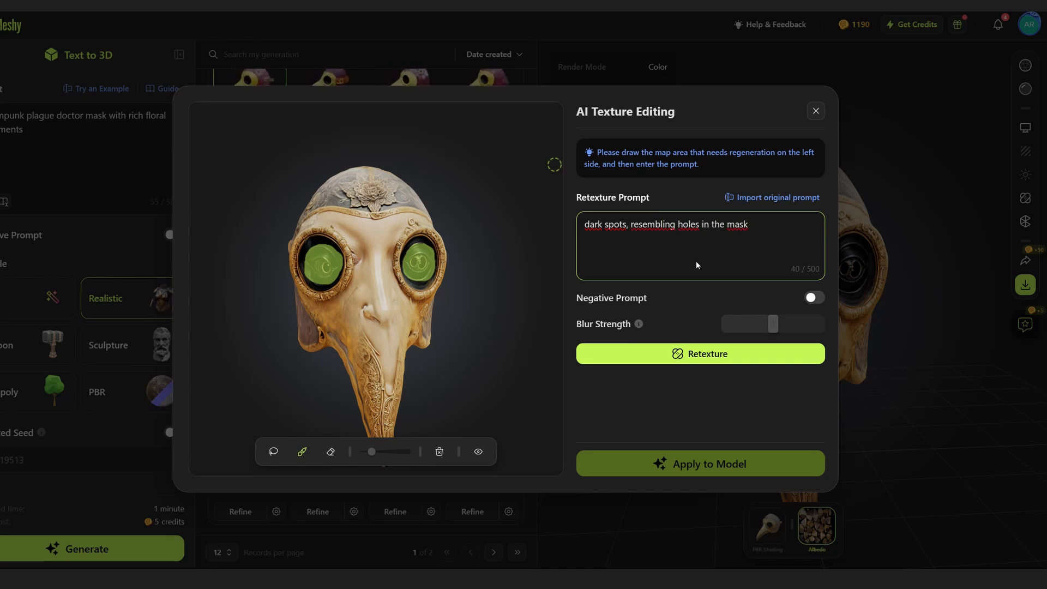
pyautogui.click(699, 353)
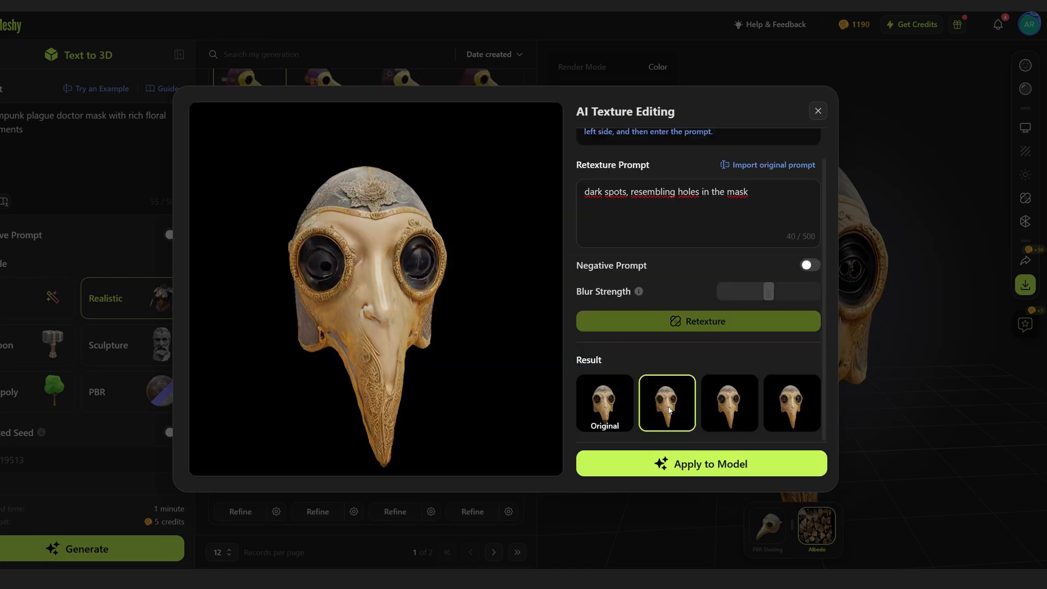
pyautogui.click(729, 403)
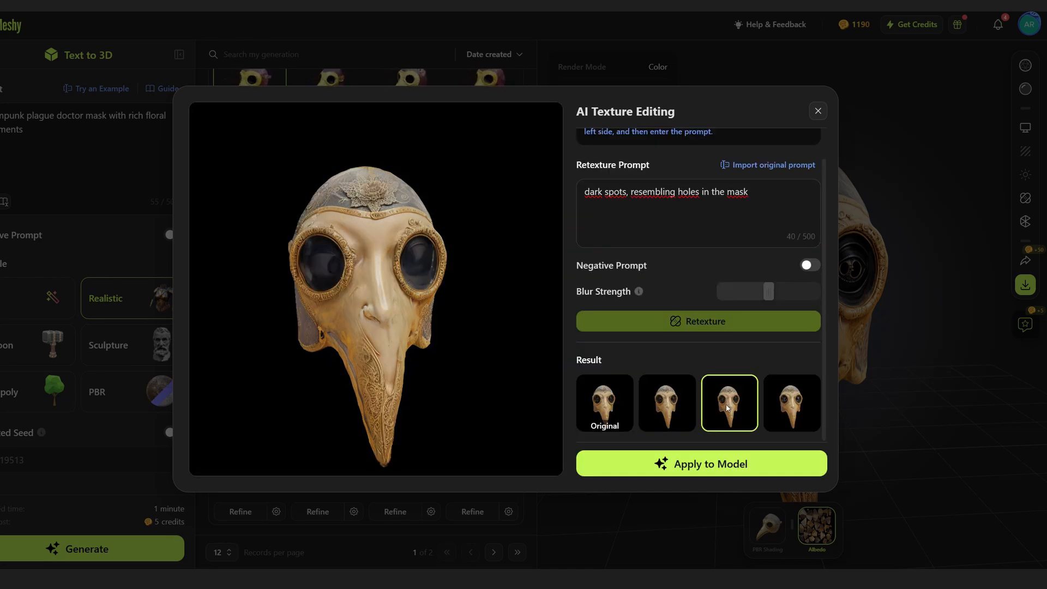
pyautogui.click(791, 402)
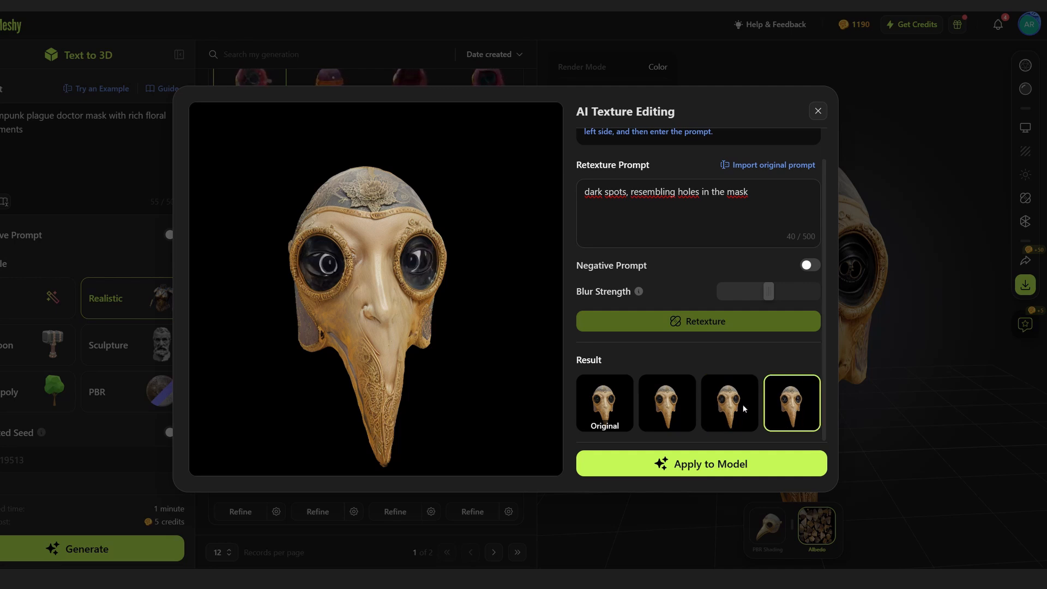
pyautogui.click(729, 403)
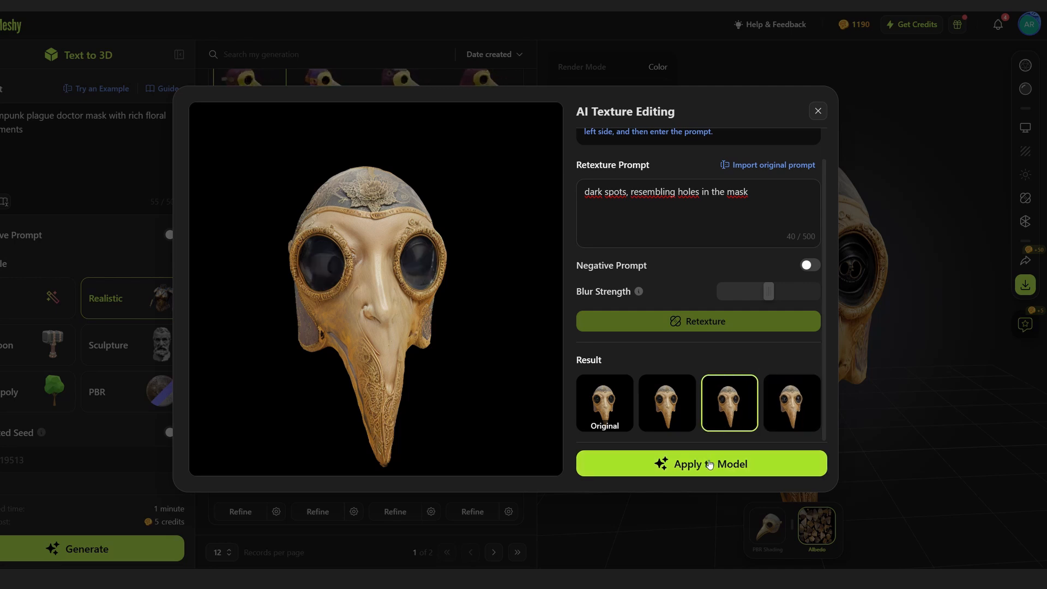
pyautogui.click(701, 464)
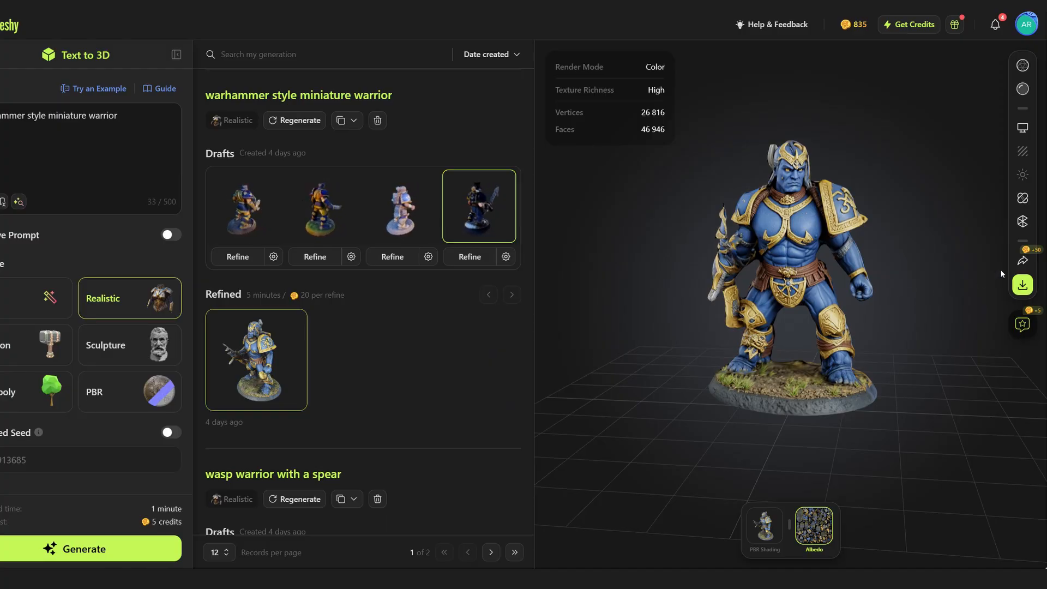
# Open the warrior's Publish options and scroll through the Creative Commons deed page
pyautogui.click(1022, 261)
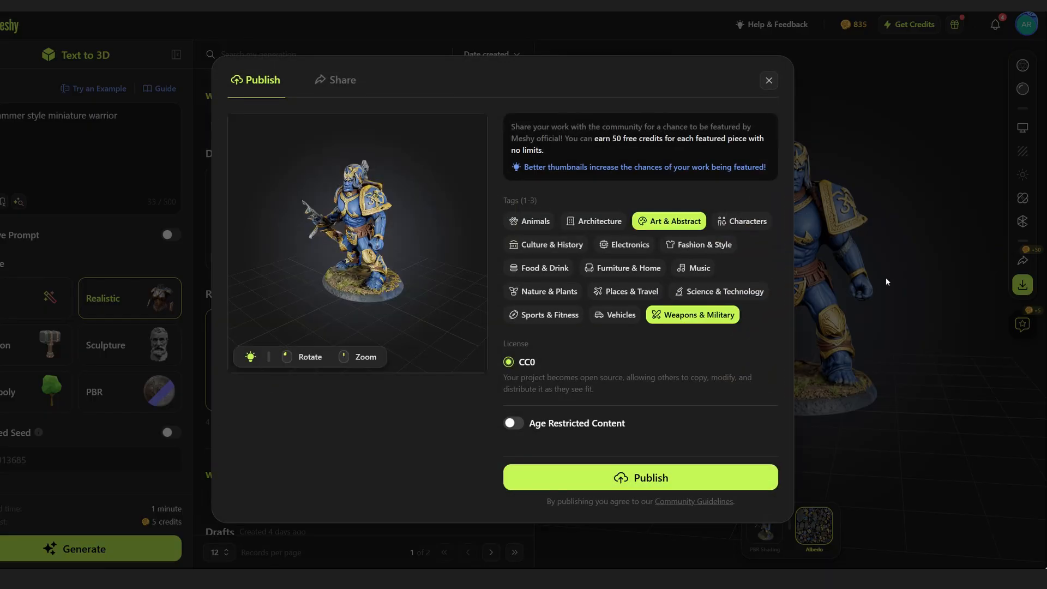
pyautogui.moveTo(572, 258)
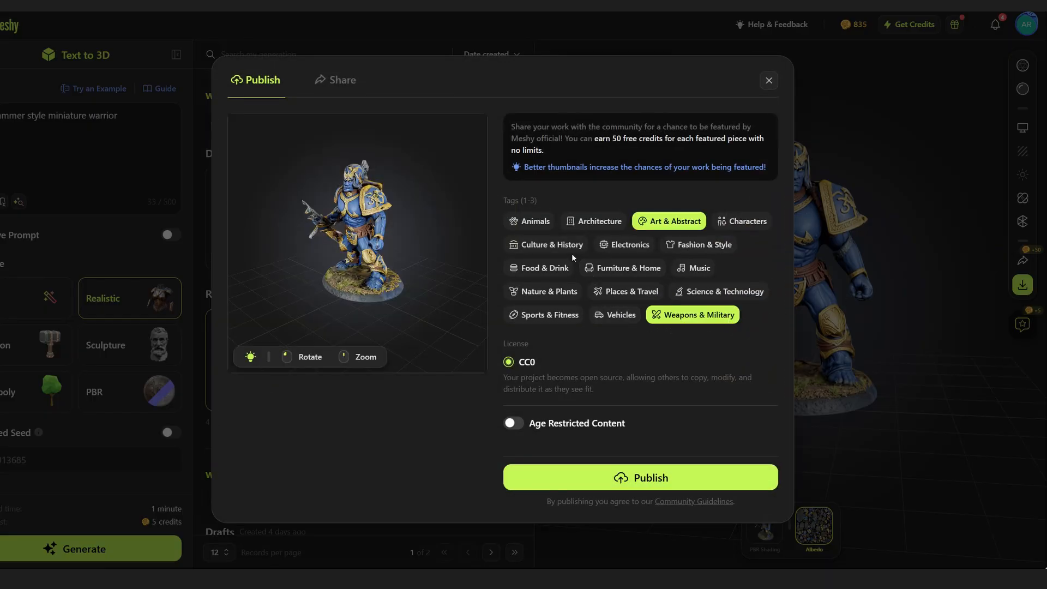
pyautogui.click(741, 221)
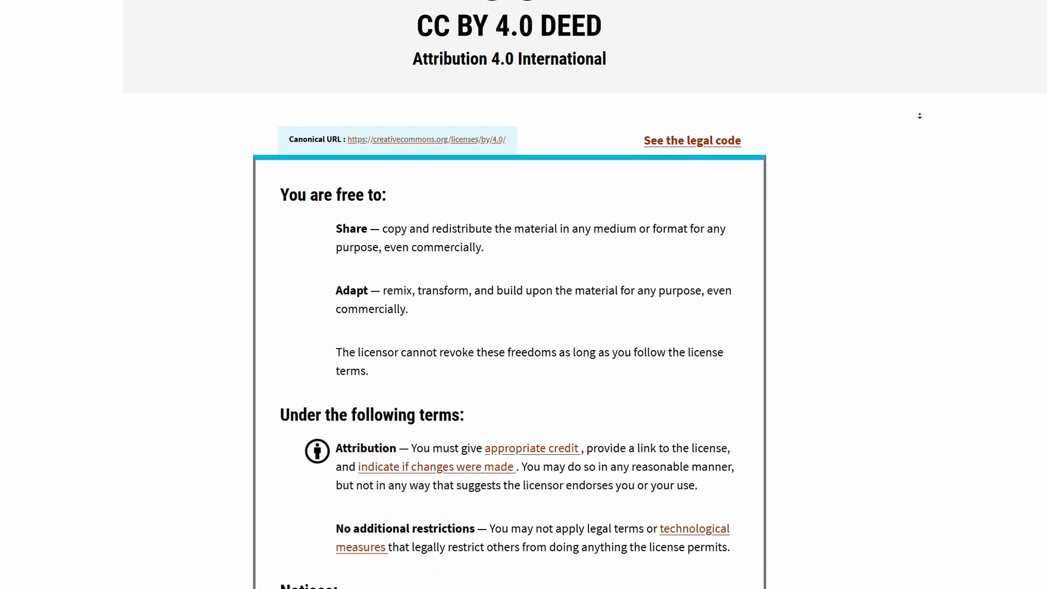
pyautogui.scroll(-3)
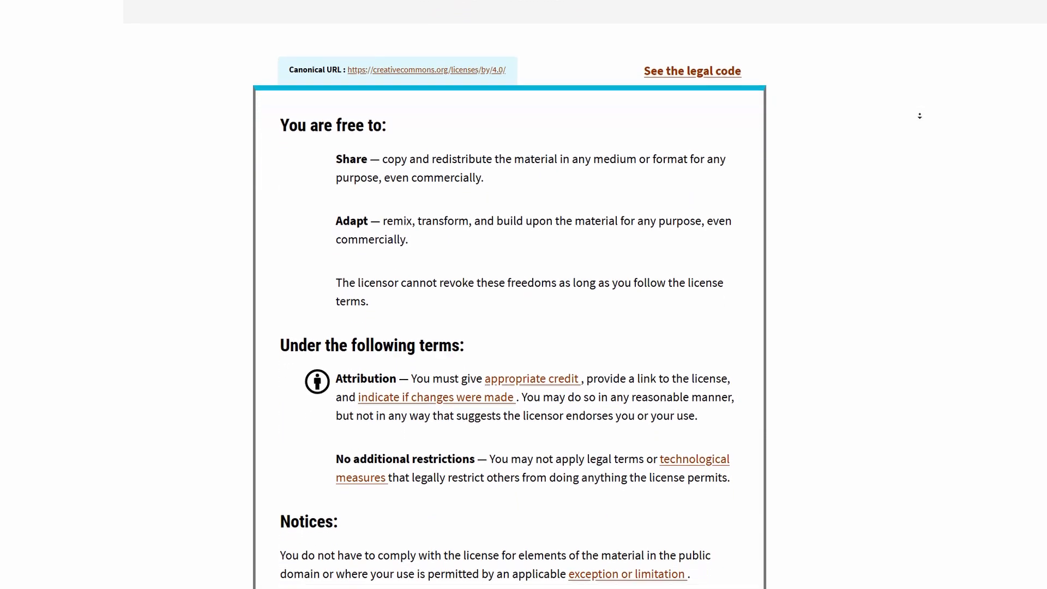
pyautogui.scroll(-3)
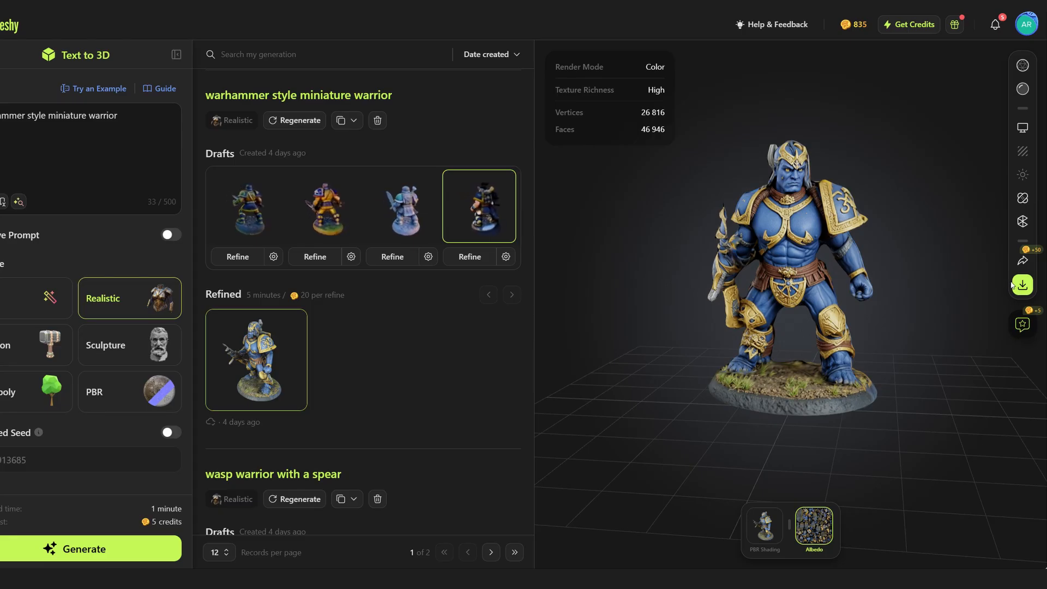
# Open the warrior miniature's download settings and pick obj, then STL, as the format
pyautogui.click(1022, 285)
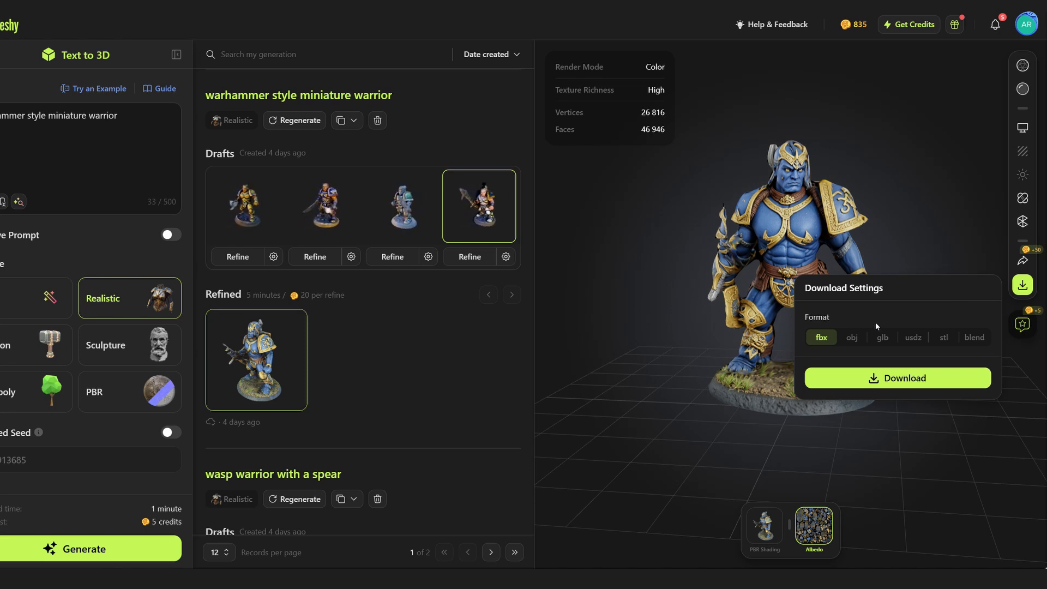
pyautogui.click(852, 337)
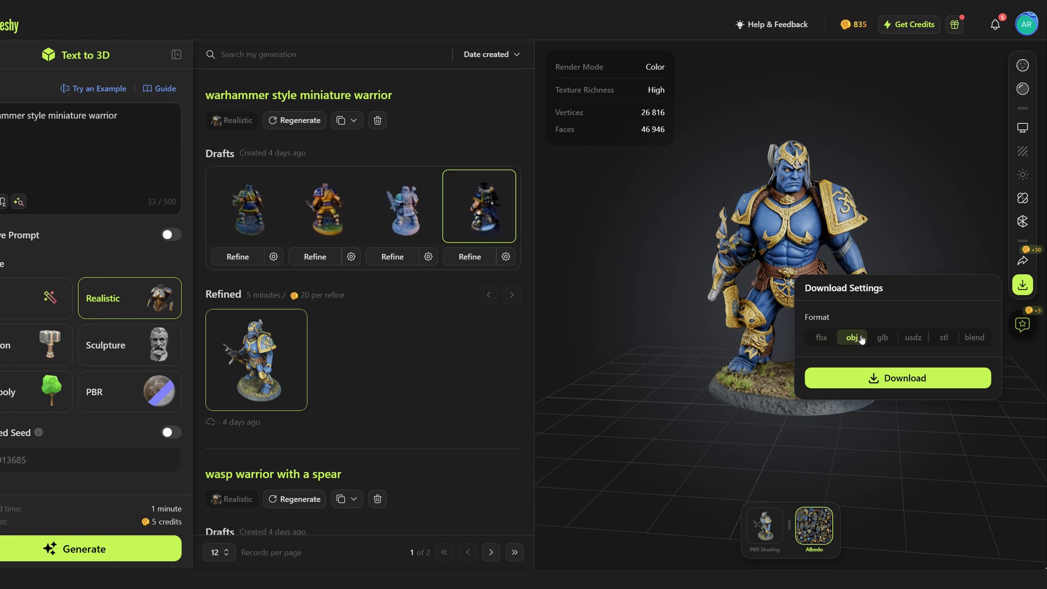
pyautogui.click(943, 337)
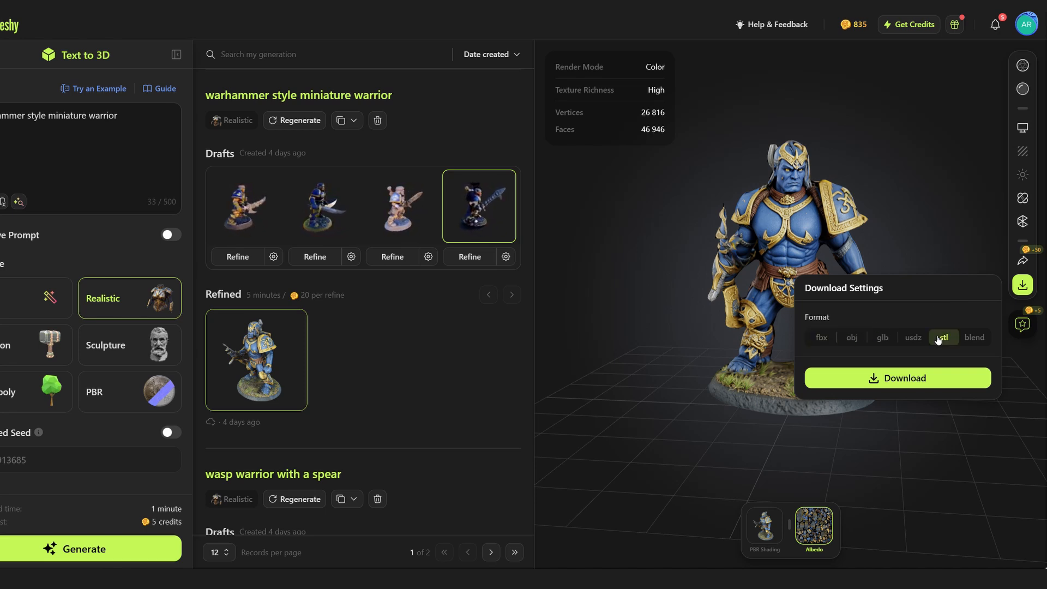
pyautogui.click(975, 337)
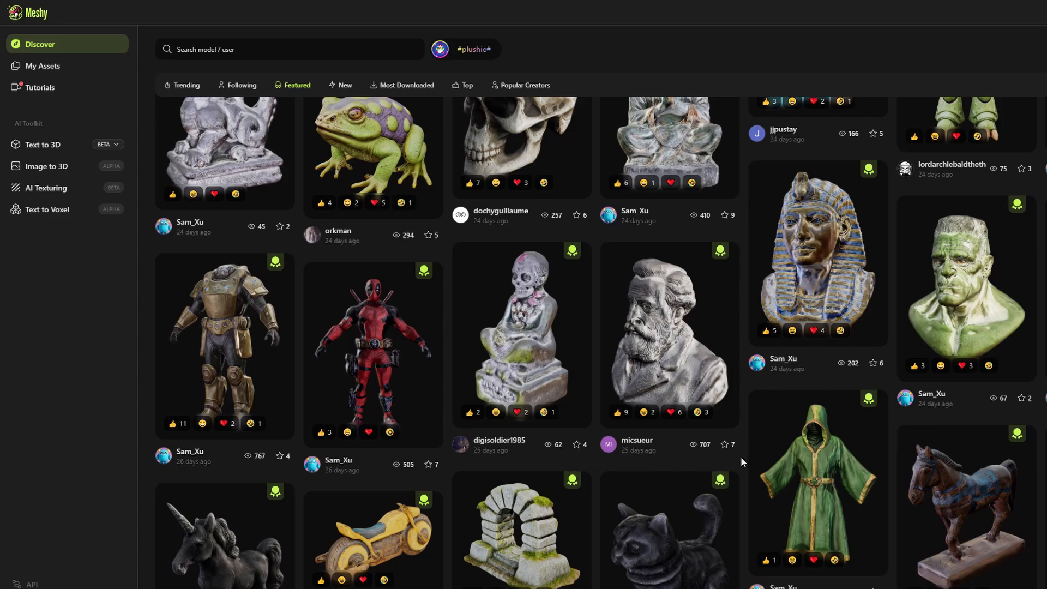
# Open the Jules Verne bust in Discover, dismiss the premium notice, and copy its prompt
pyautogui.scroll(-3)
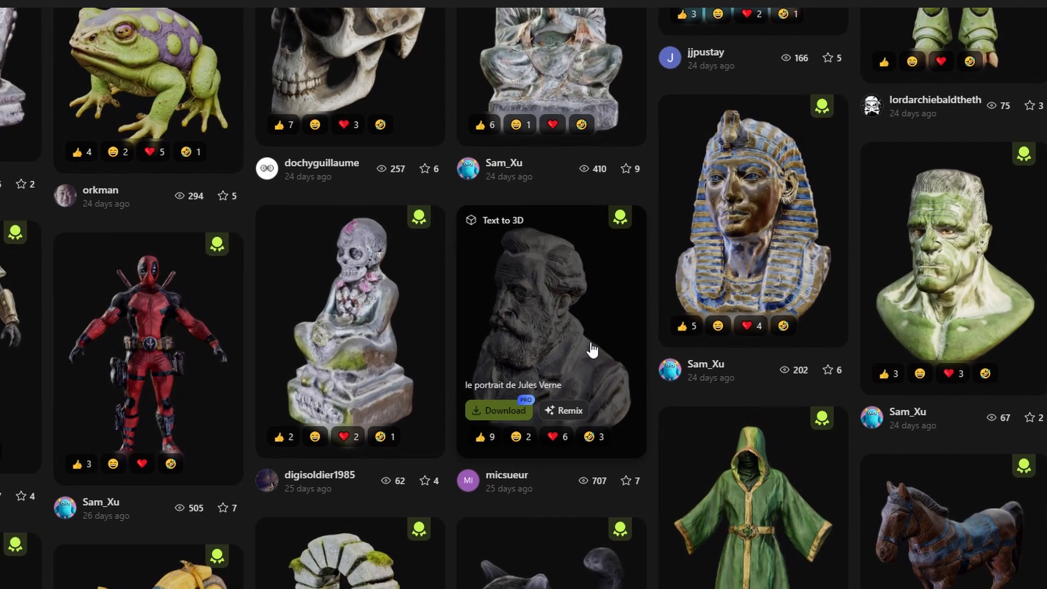
pyautogui.click(500, 410)
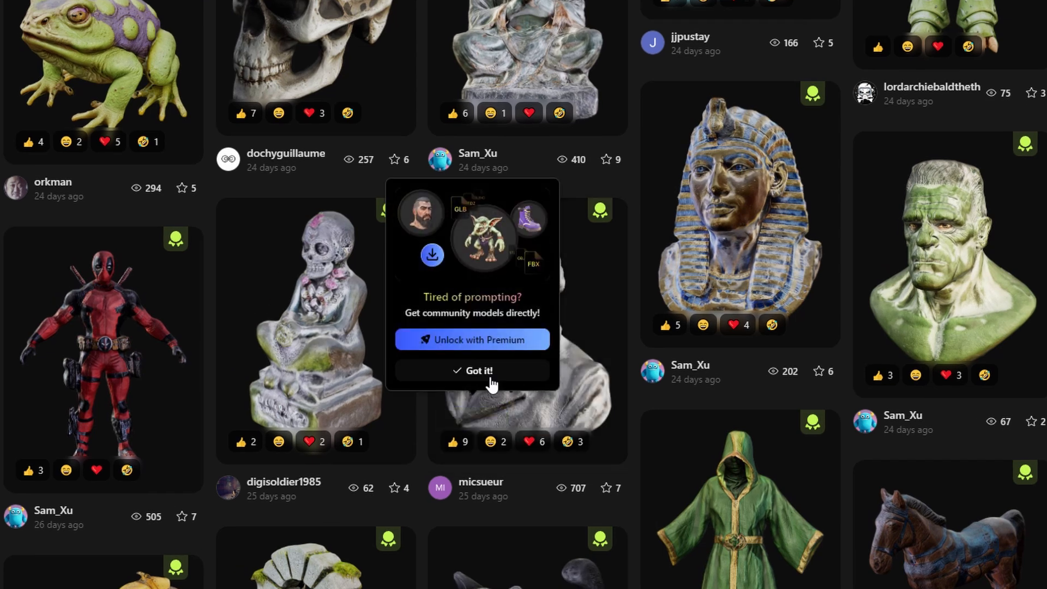
pyautogui.click(471, 371)
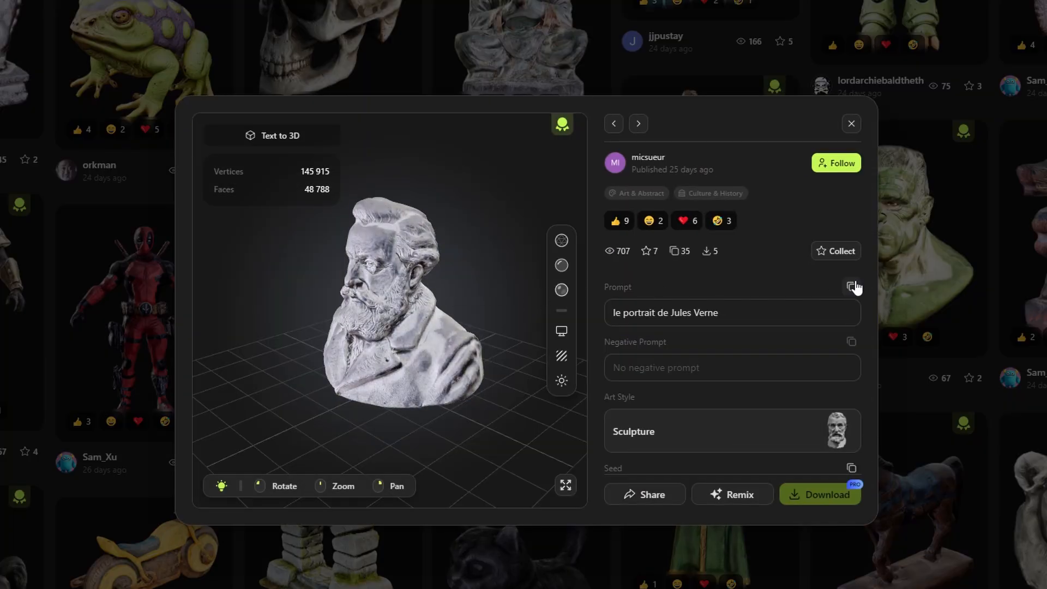
pyautogui.click(851, 123)
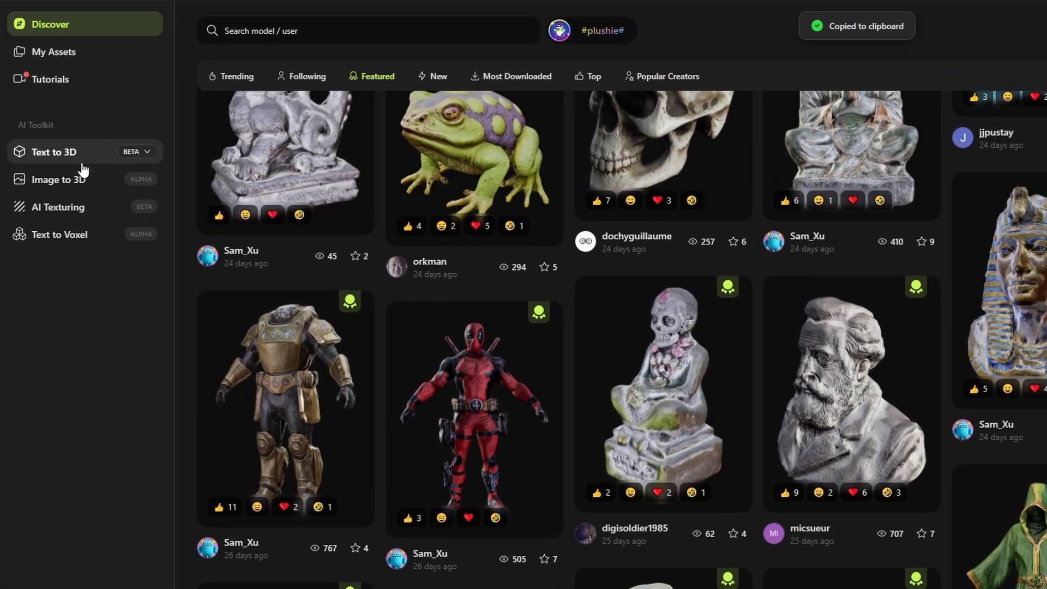
# Generate 'le portrait de Jules Verne' in Text to 3D with Sculpture style and view it
pyautogui.click(53, 151)
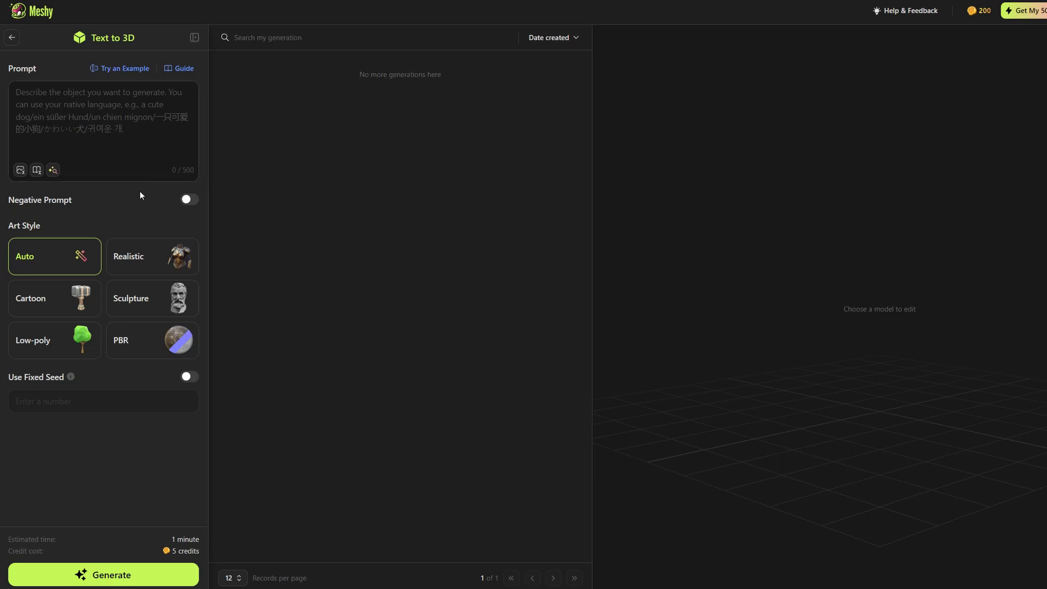
pyautogui.write('le portrait de Jules Verne')
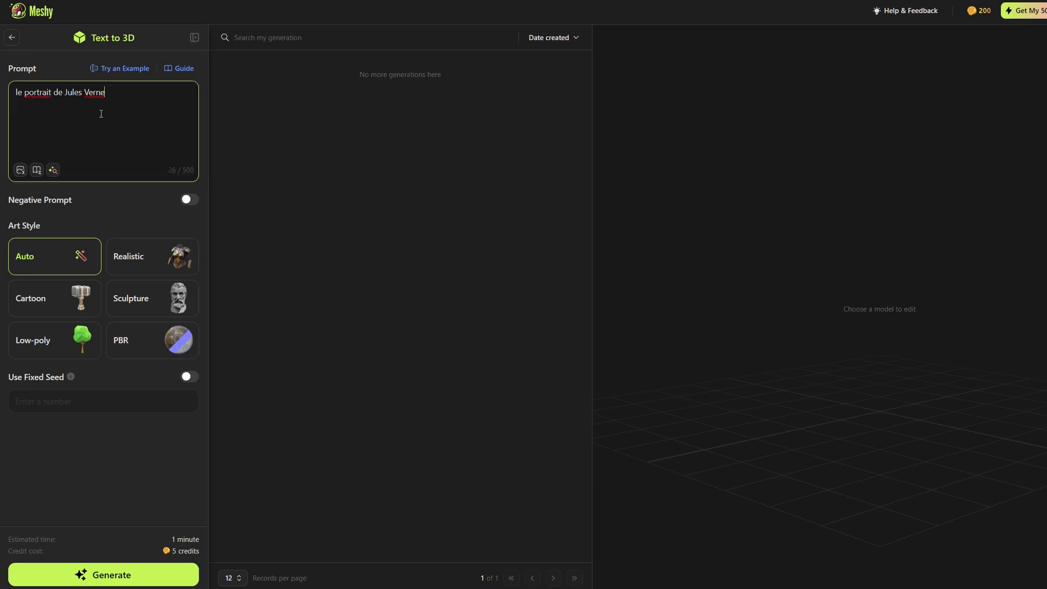
pyautogui.click(151, 298)
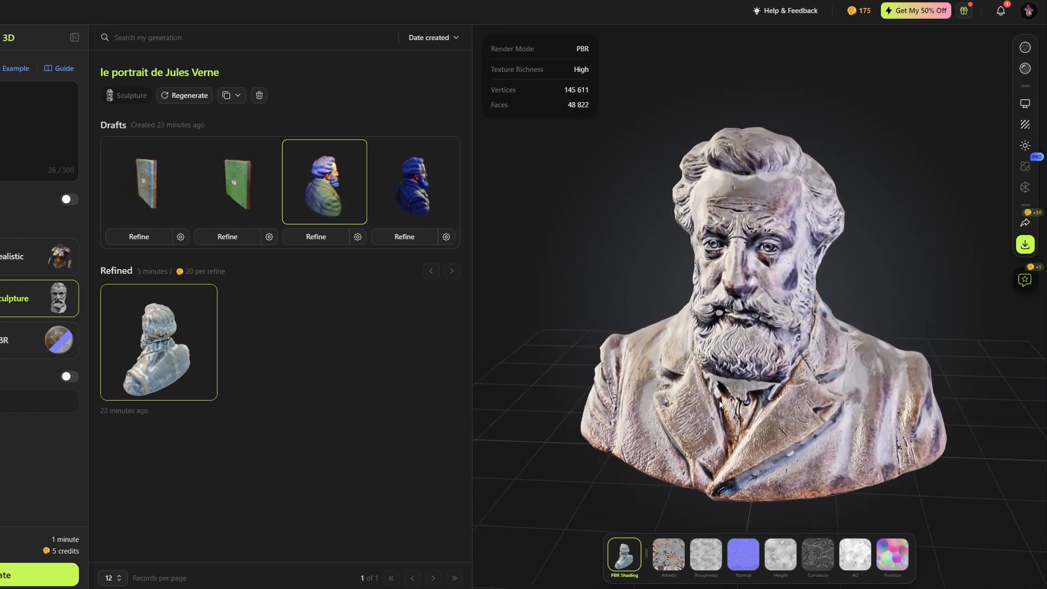
pyautogui.click(1025, 244)
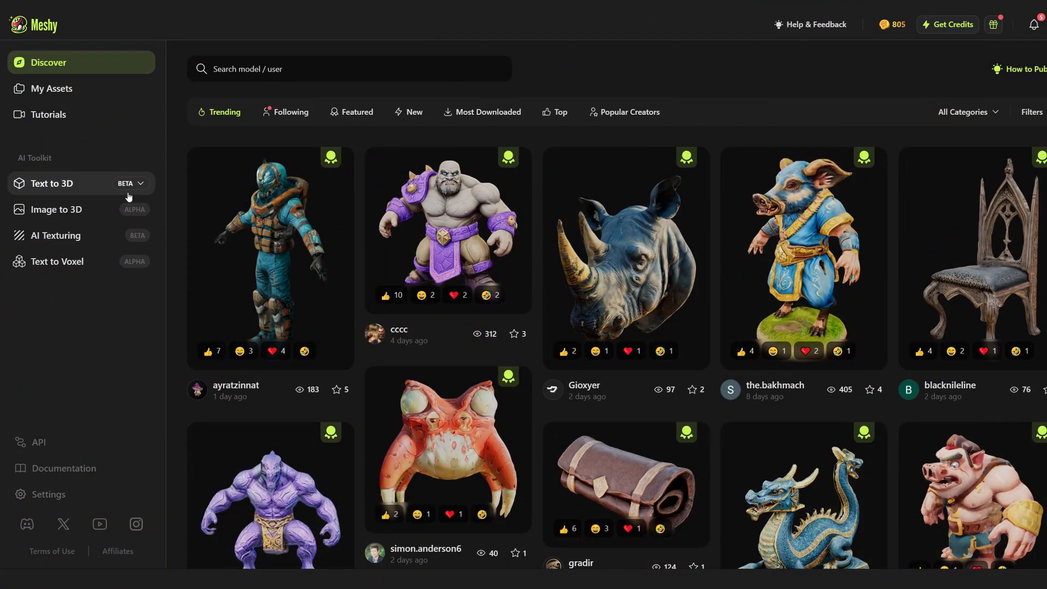
# Upload the sculpted head photo to Image to 3D, name it 'Face sculpture', and generate
pyautogui.click(56, 208)
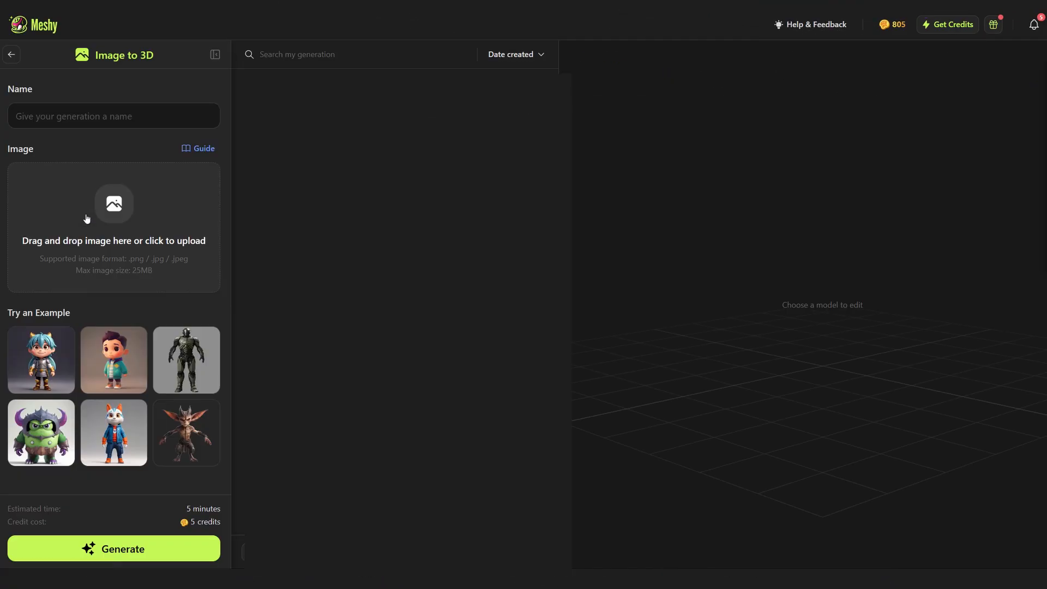
pyautogui.click(113, 203)
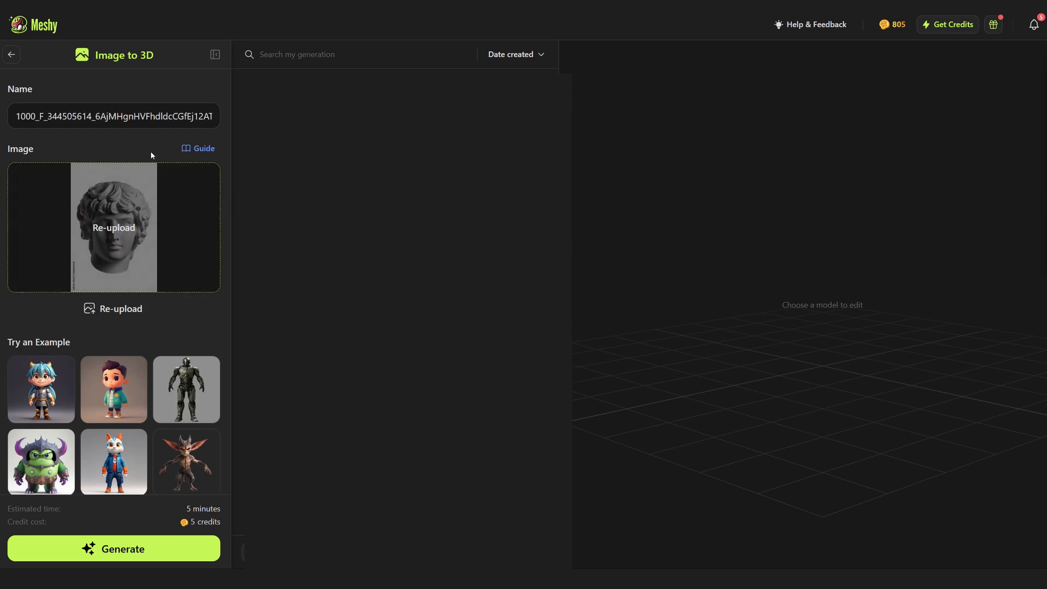
pyautogui.write('Face sculpture')
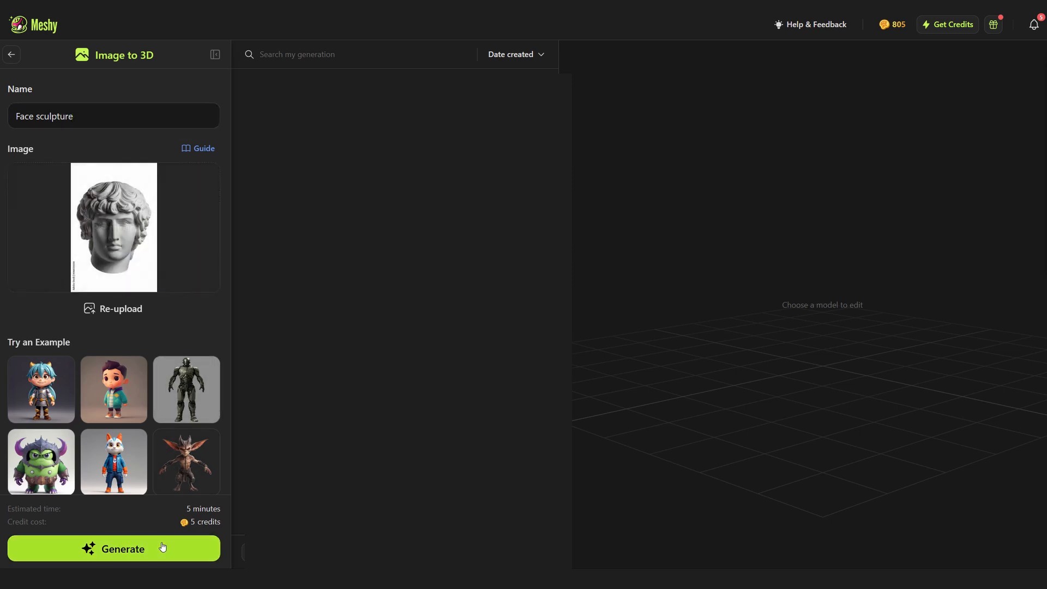
pyautogui.click(113, 548)
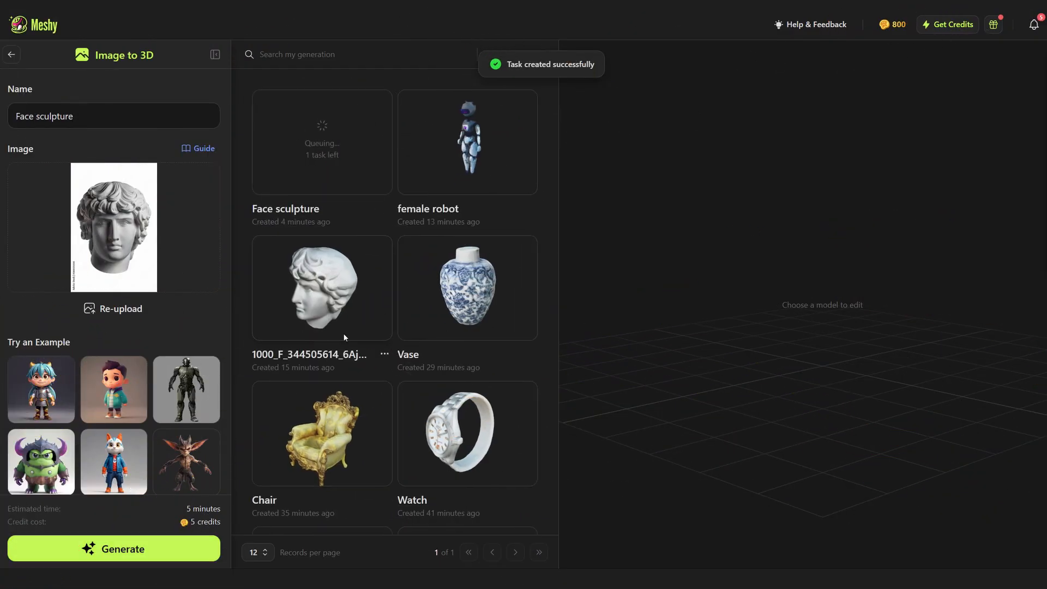
# Open the finished Face sculpture model and orbit it to see its profile
pyautogui.click(466, 287)
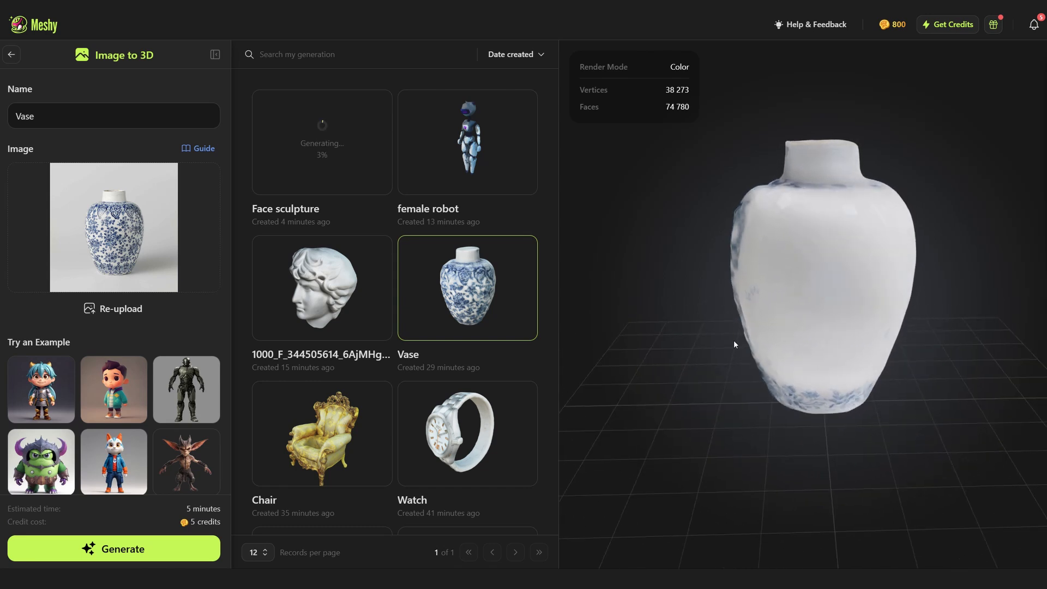
pyautogui.click(321, 141)
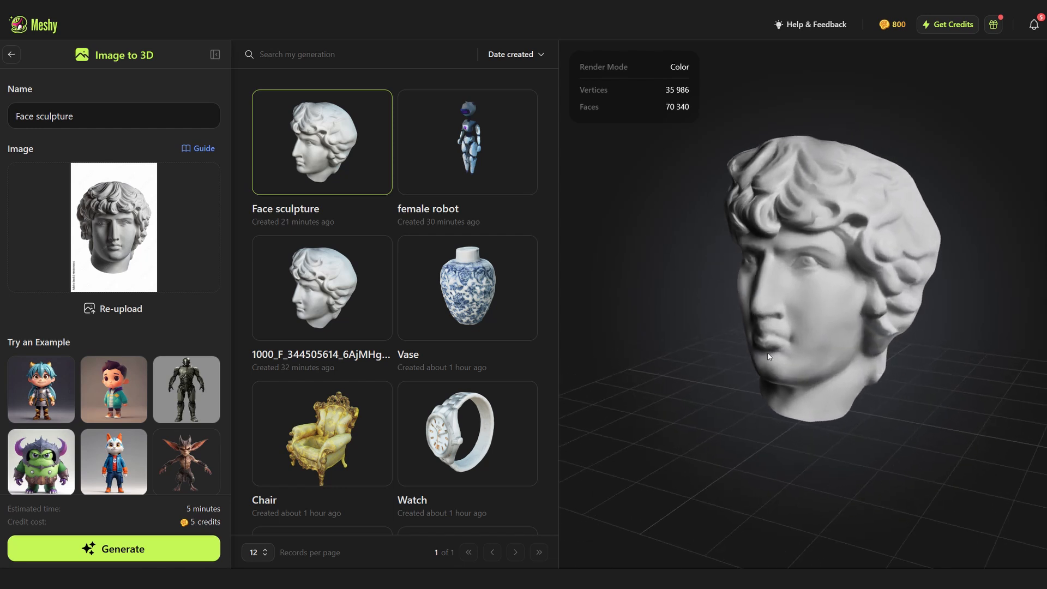
pyautogui.moveTo(768, 356); pyautogui.dragTo(695, 355)
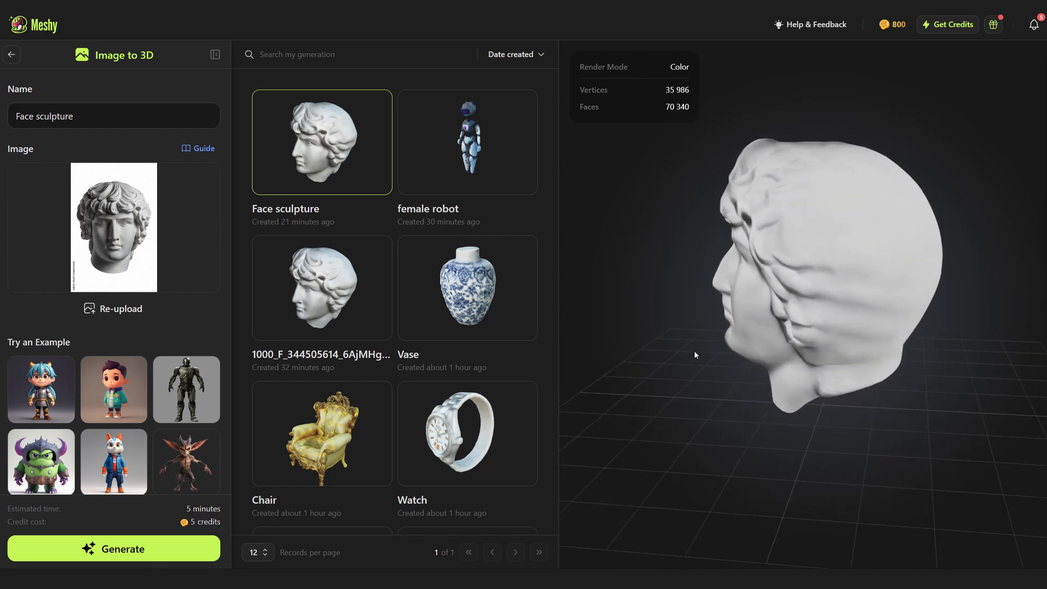
pyautogui.click(466, 288)
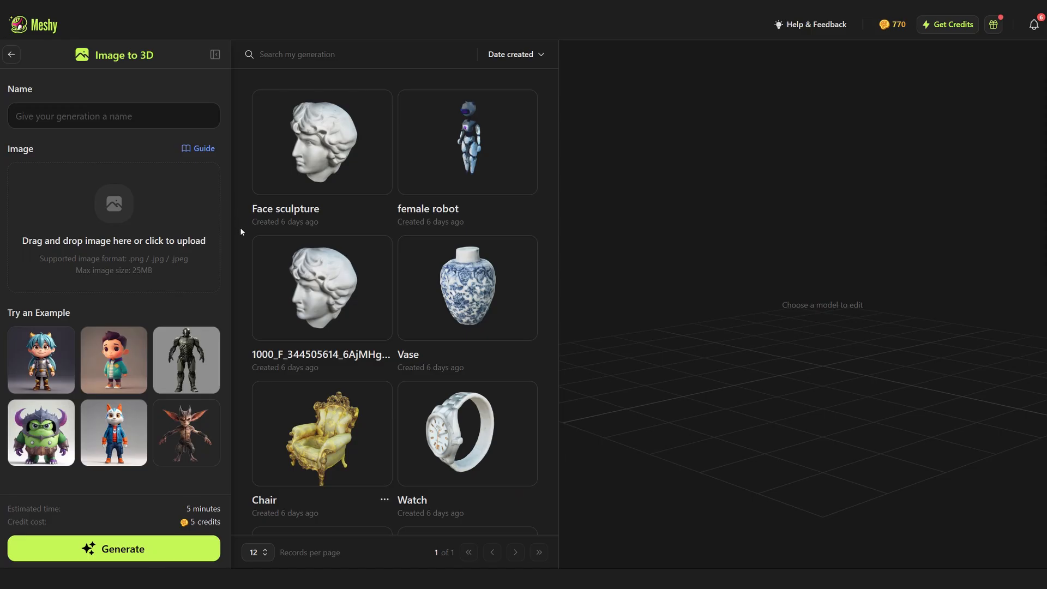
pyautogui.moveTo(170, 514)
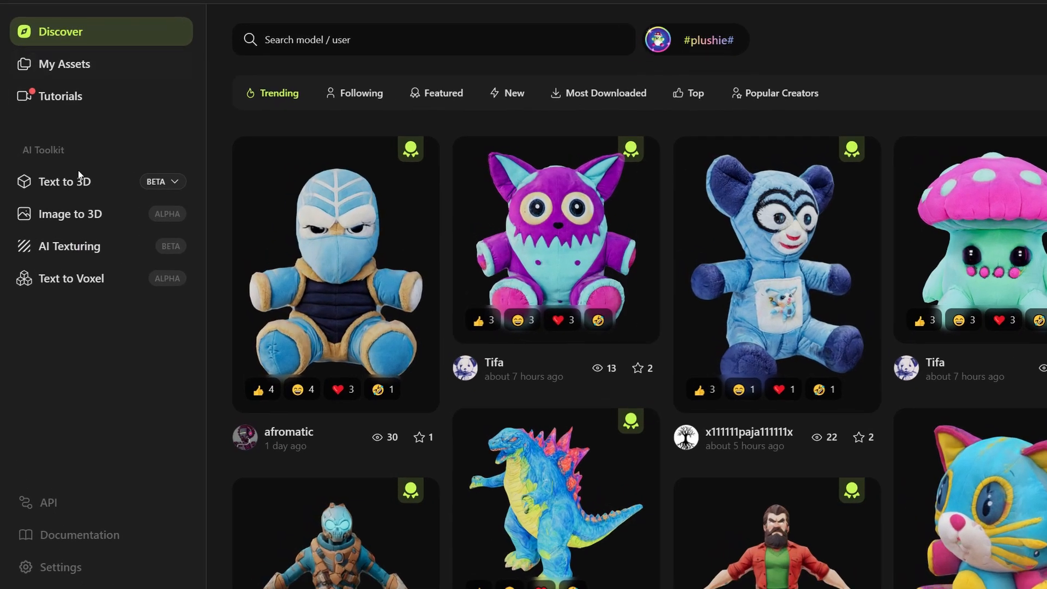
# Create a new AI Texturing project named 'Benchy' with the uploaded boat model
pyautogui.click(68, 246)
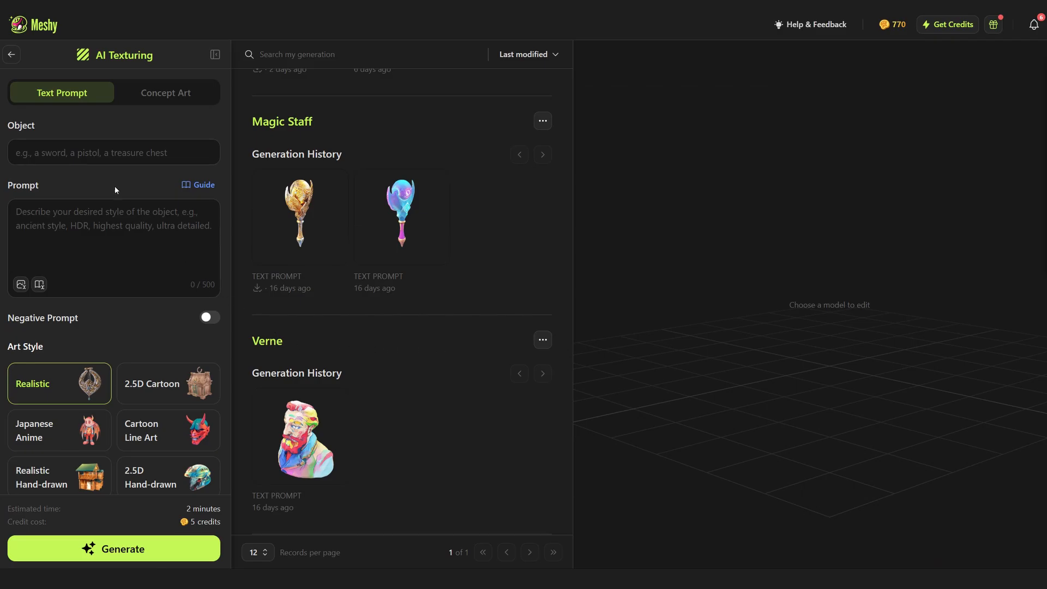
pyautogui.moveTo(233, 295)
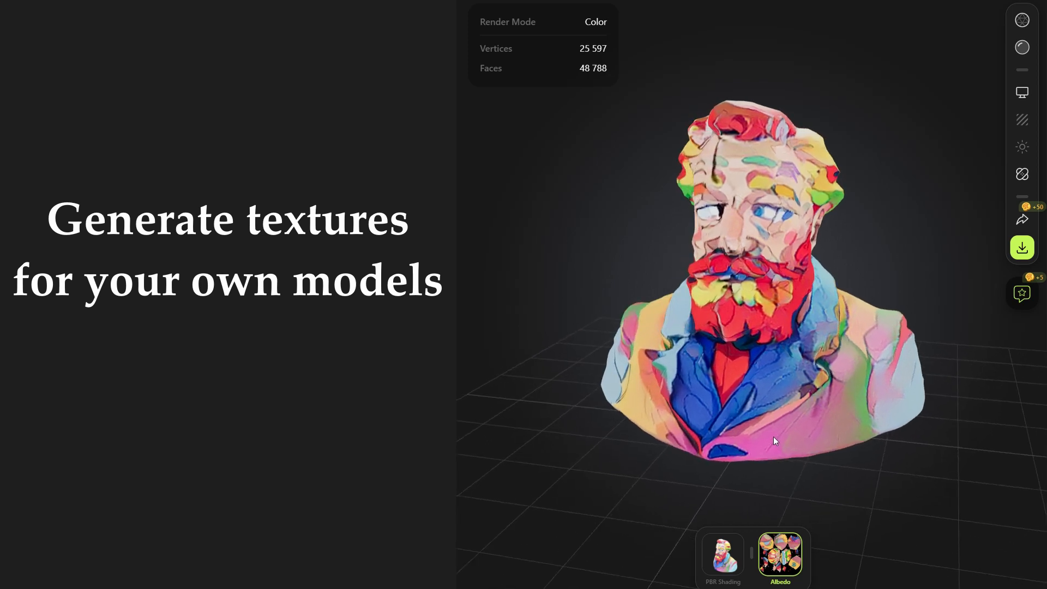
pyautogui.click(403, 103)
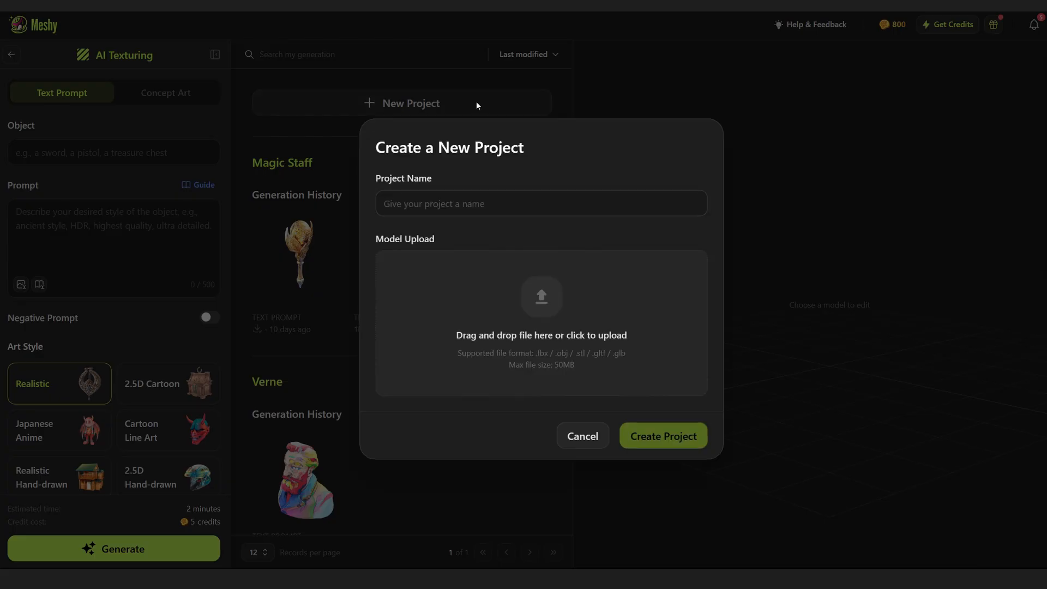
pyautogui.write('Benchy')
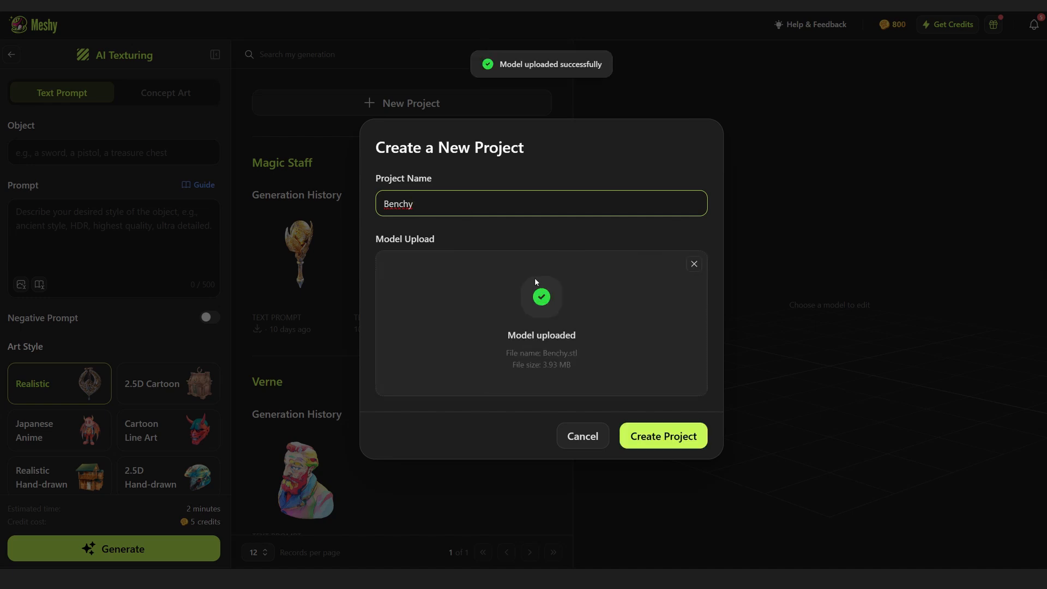
pyautogui.click(661, 435)
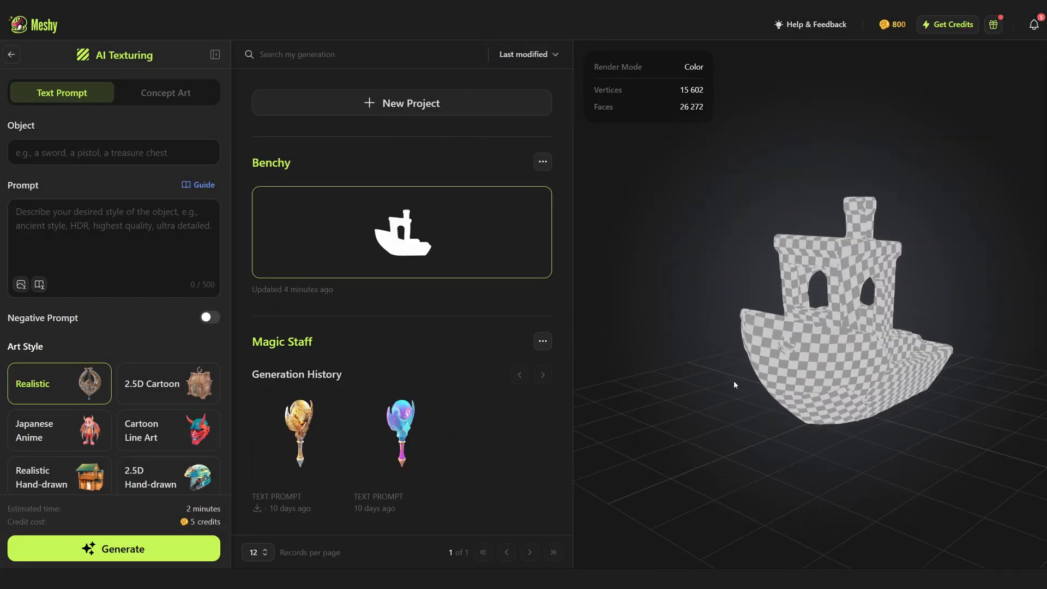
# Texture the boat from a yellow boat prompt in 2.5D Cartoon style and orbit it
pyautogui.write('A boat')
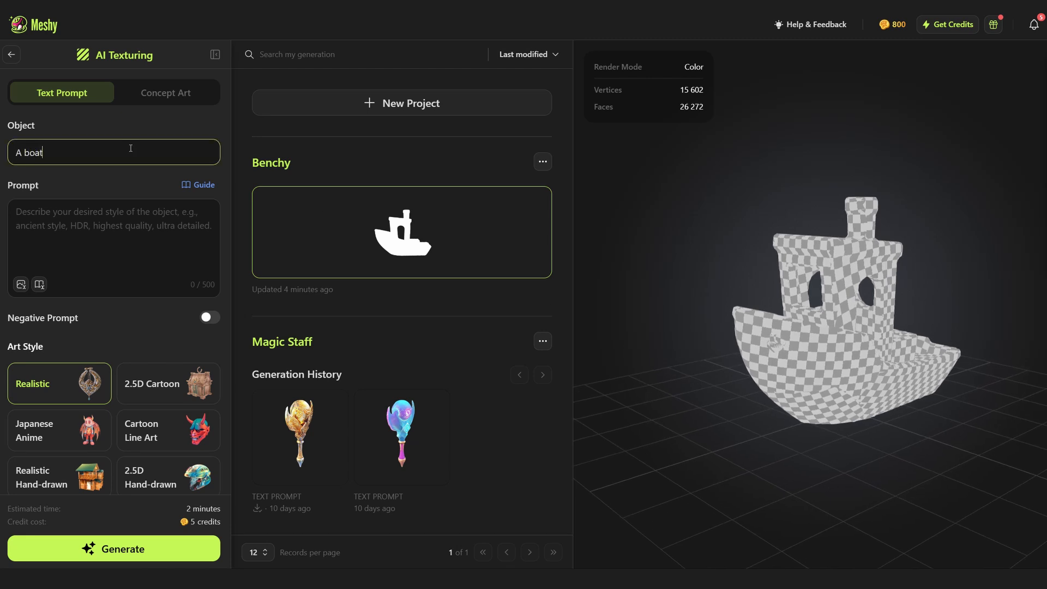
pyautogui.write('cartoon stylised boat in shades o')
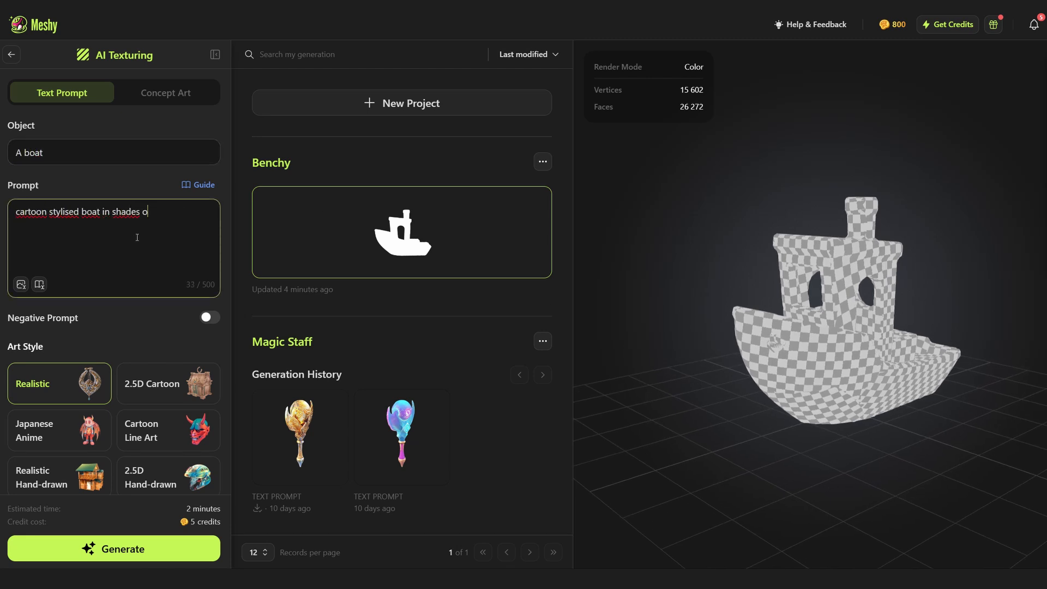
pyautogui.write('f yellow')
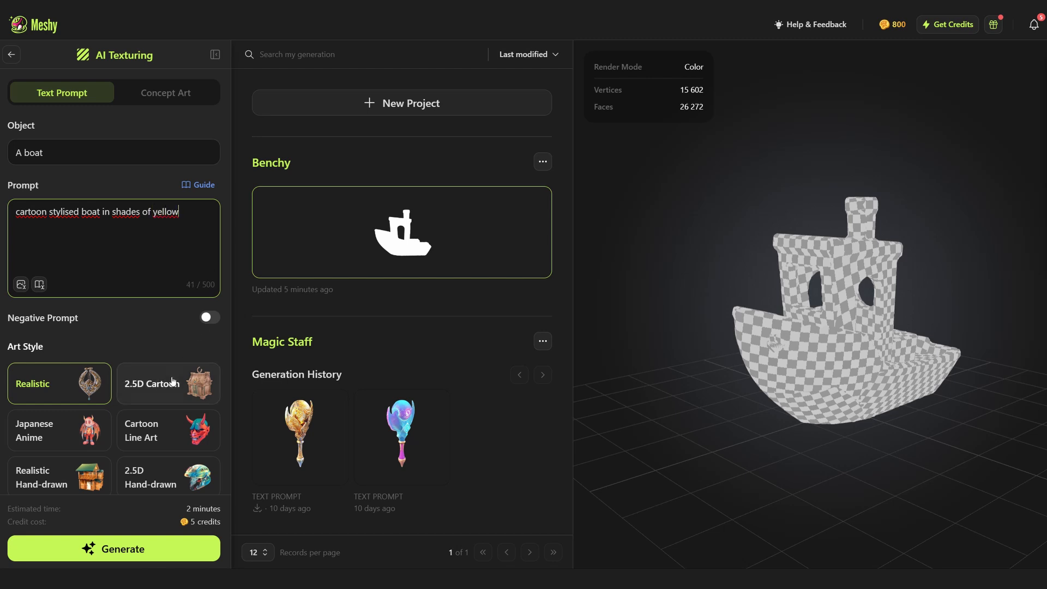
pyautogui.click(167, 383)
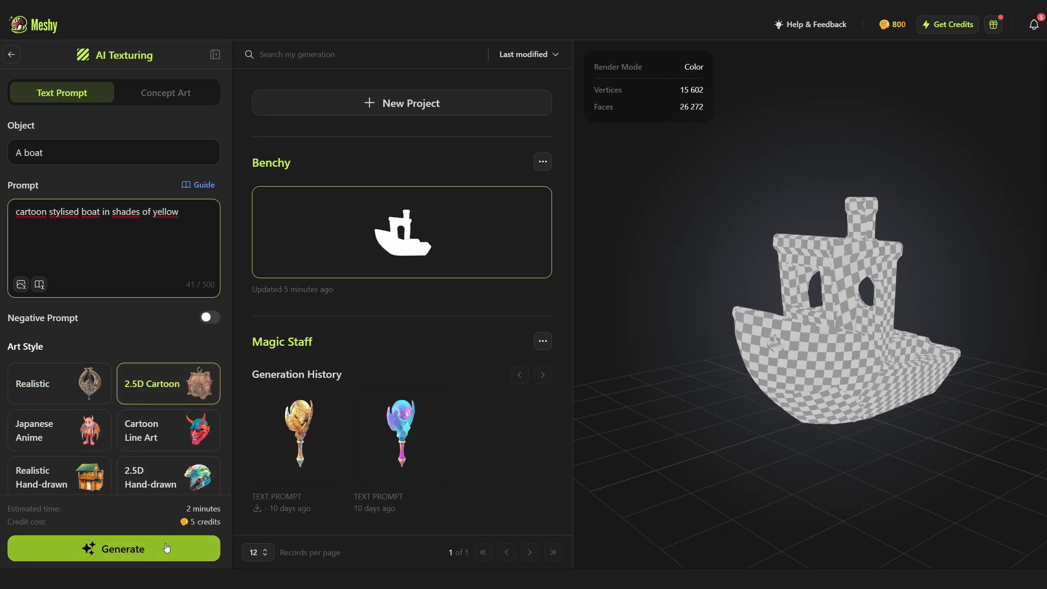
pyautogui.click(113, 548)
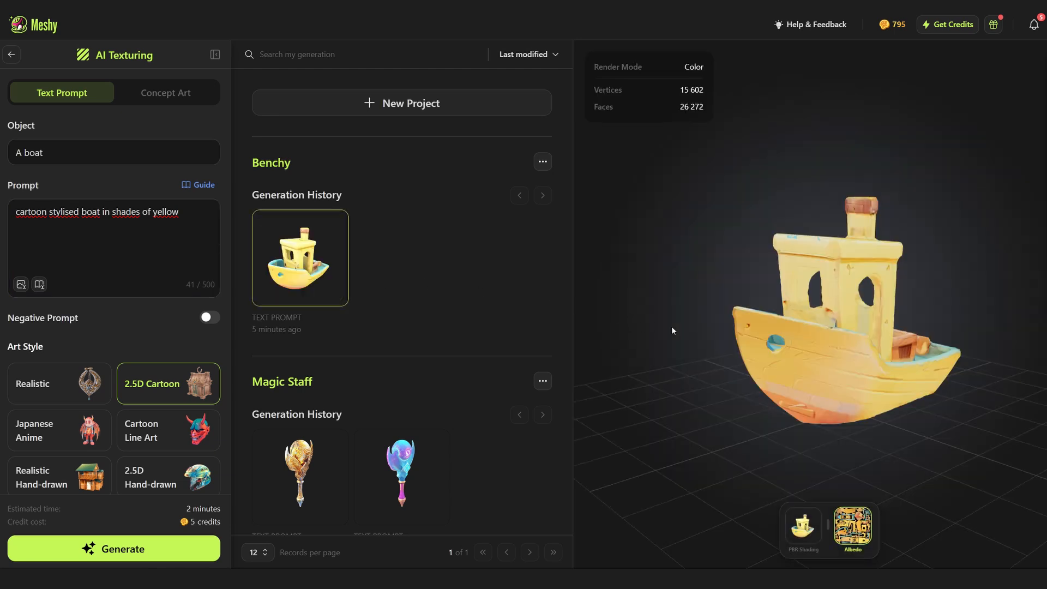
pyautogui.moveTo(672, 330); pyautogui.dragTo(661, 369)
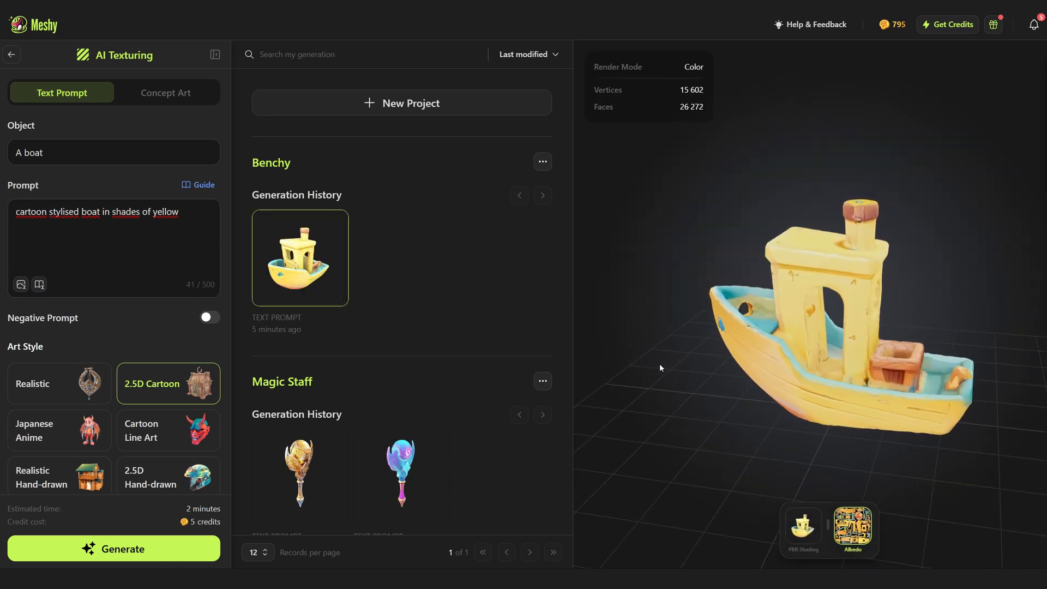
pyautogui.moveTo(660, 367); pyautogui.dragTo(888, 351)
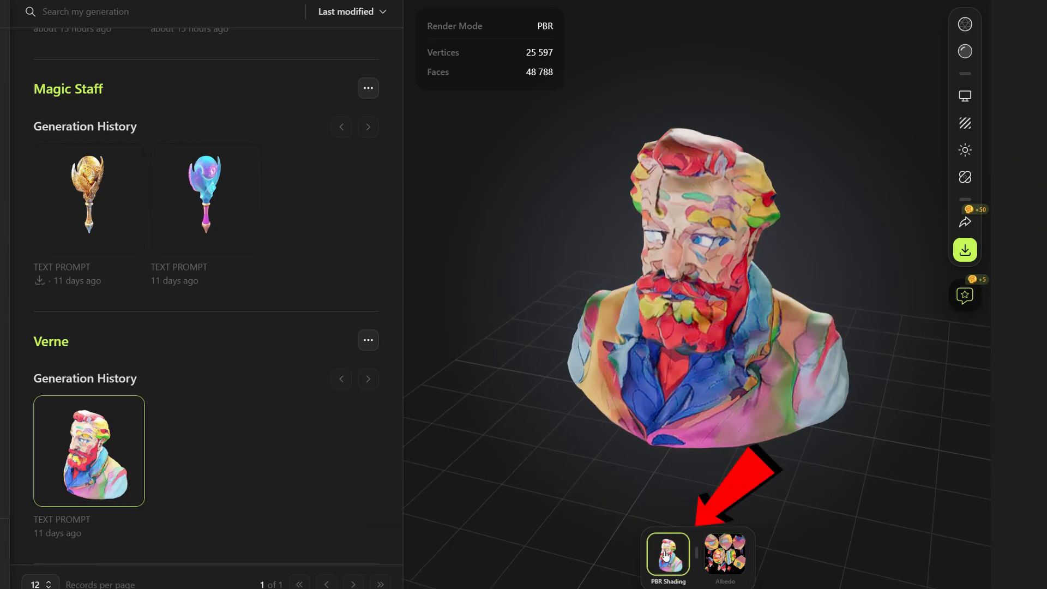
# Preview the PBR-shaded Verne bust, the realistic boat, then the cartoon and golden realistic staffs
pyautogui.click(964, 123)
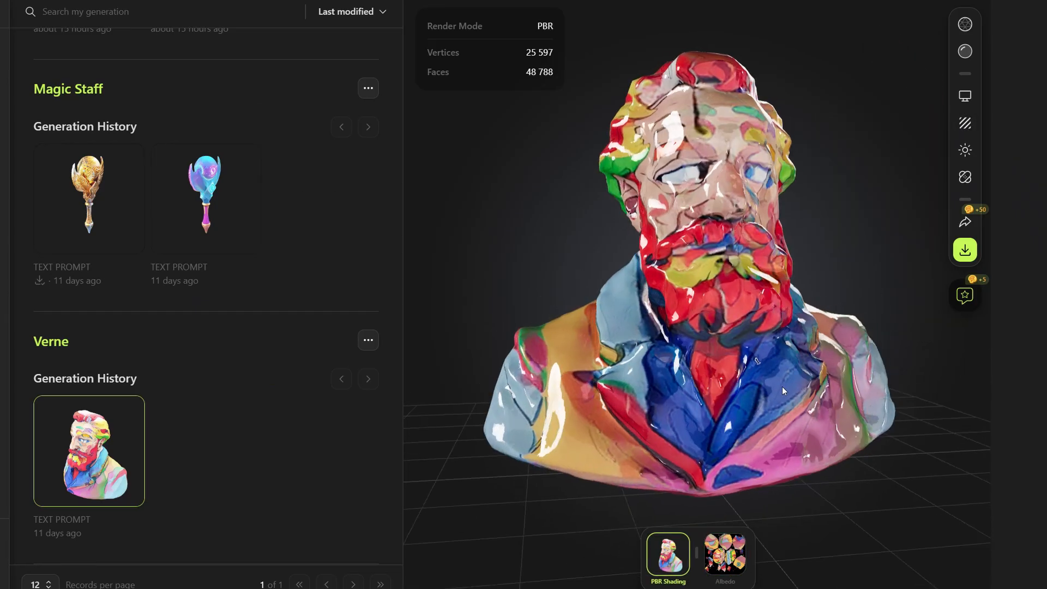
pyautogui.moveTo(785, 391); pyautogui.dragTo(732, 424)
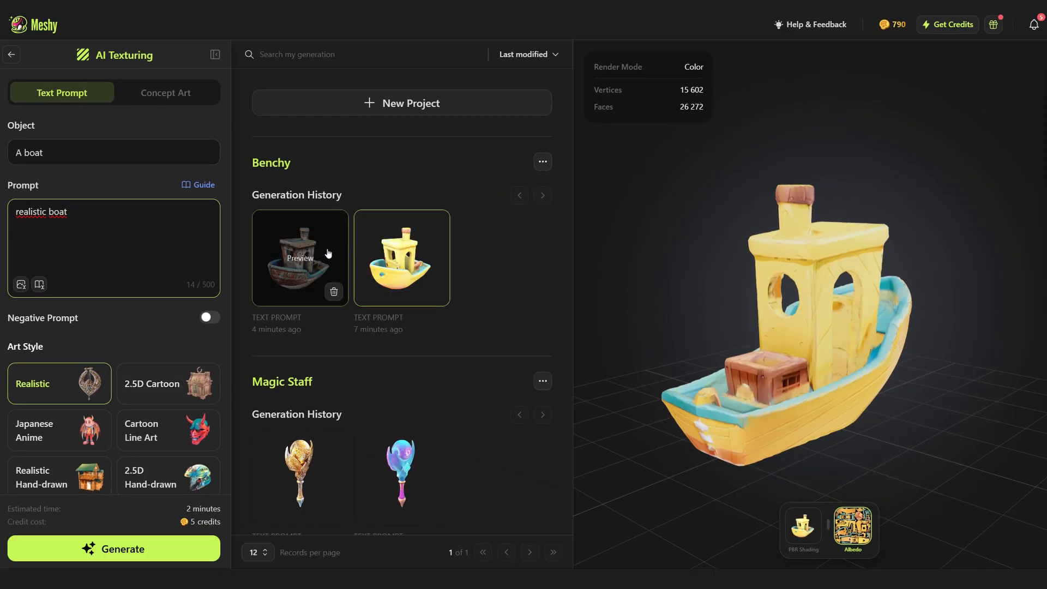
pyautogui.click(299, 258)
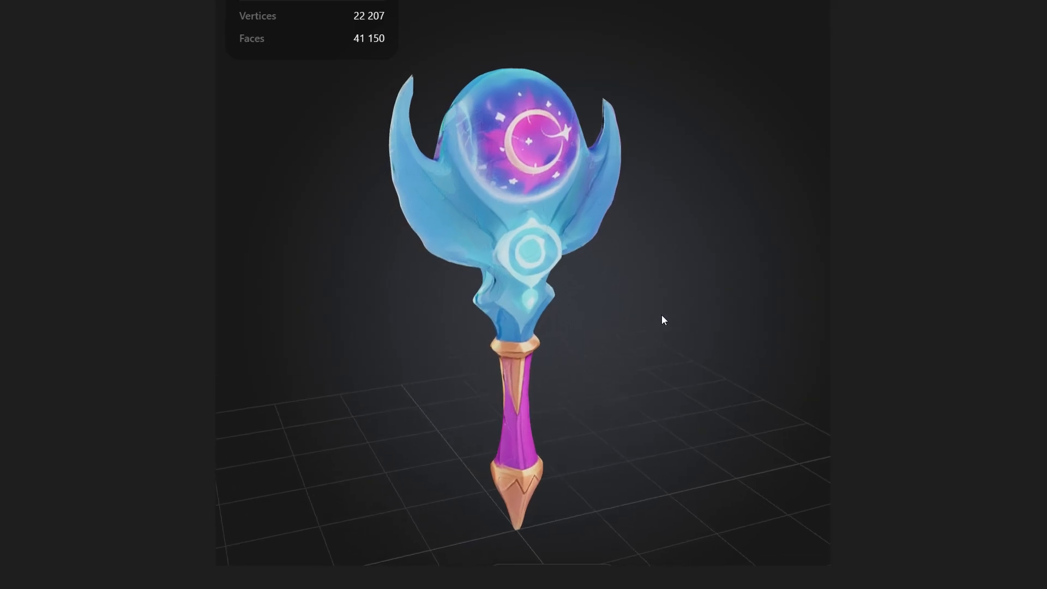
pyautogui.moveTo(664, 320); pyautogui.dragTo(768, 323)
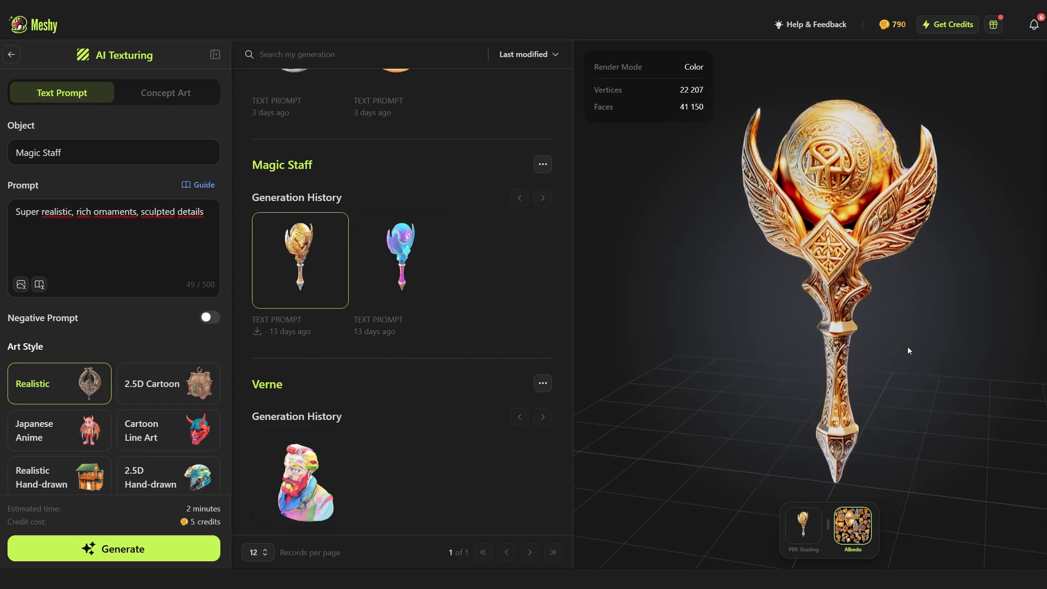
pyautogui.moveTo(908, 351); pyautogui.dragTo(690, 376)
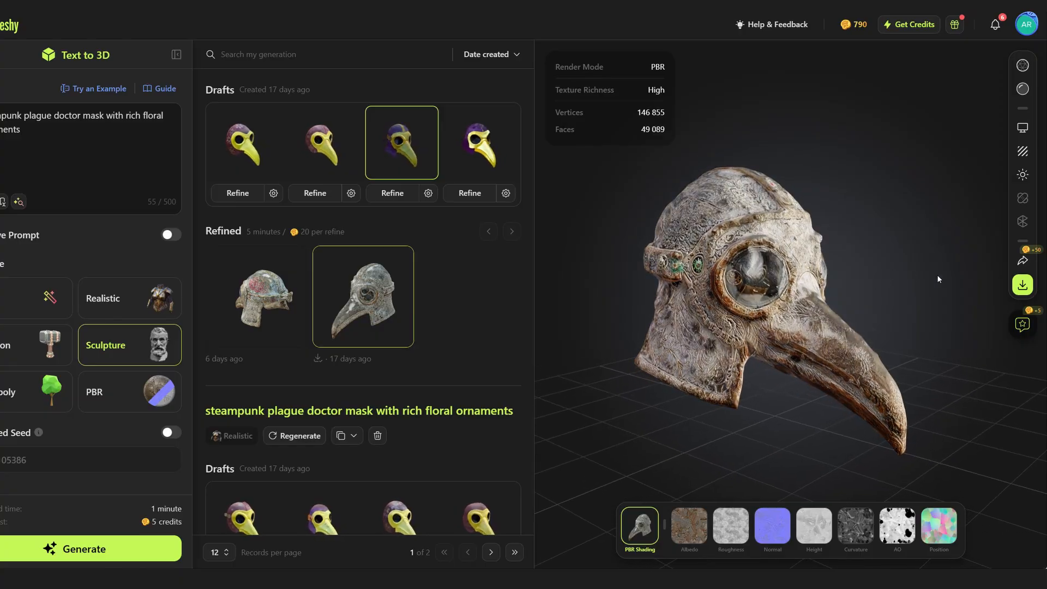
# Download the refined plague doctor mask and display it in Blender with Solid shading
pyautogui.click(1022, 285)
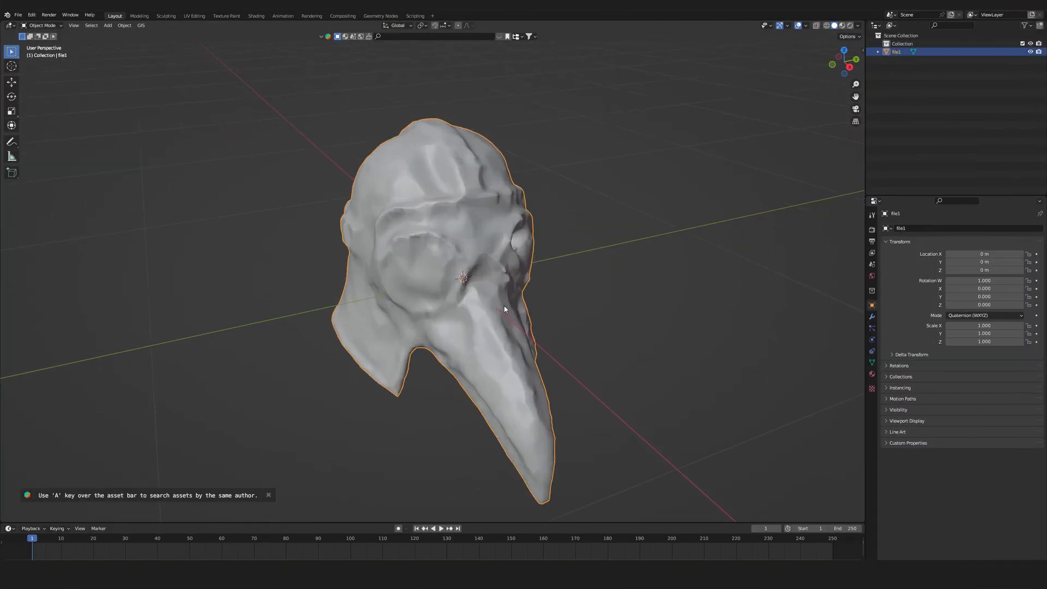
pyautogui.press('z')
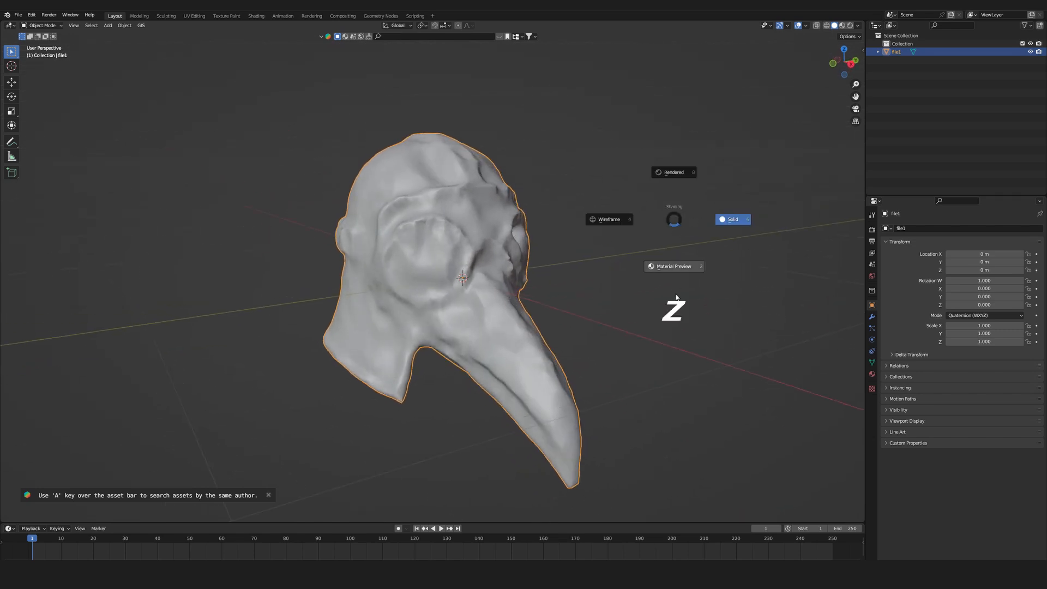
pyautogui.click(674, 266)
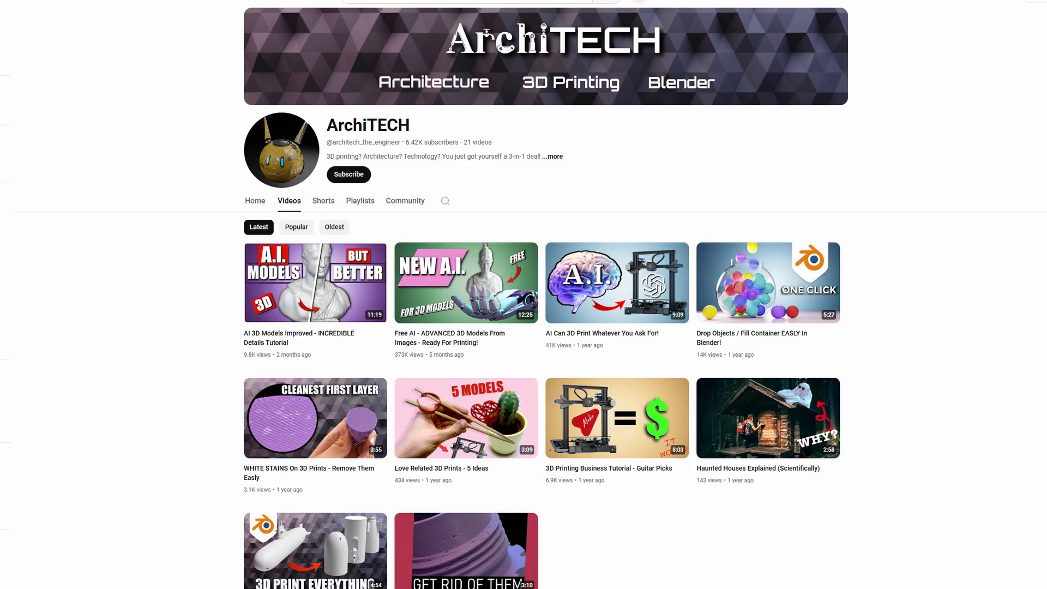
pyautogui.scroll(-3)
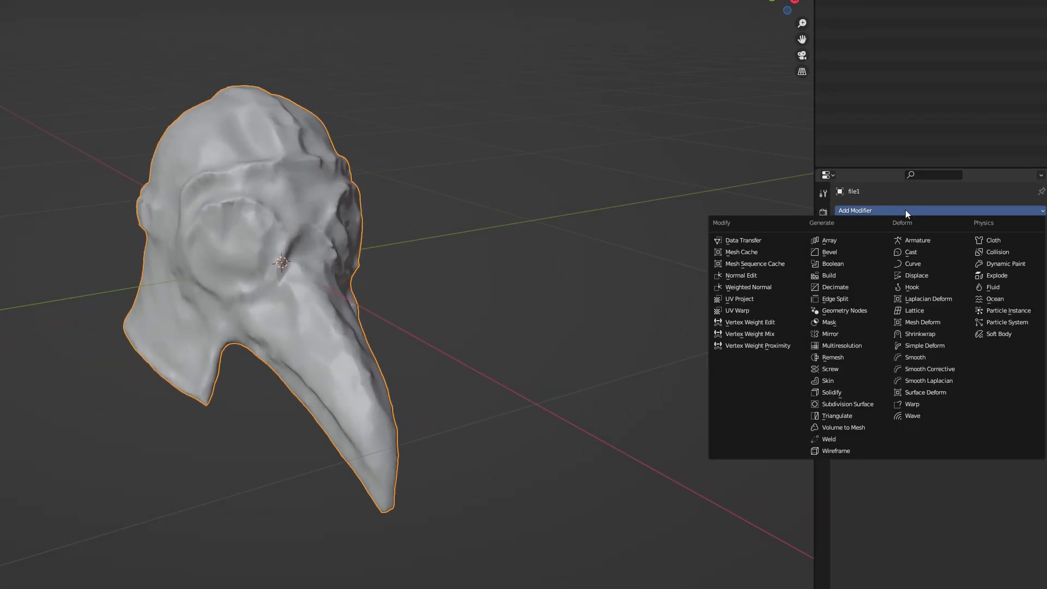
pyautogui.moveTo(845, 404)
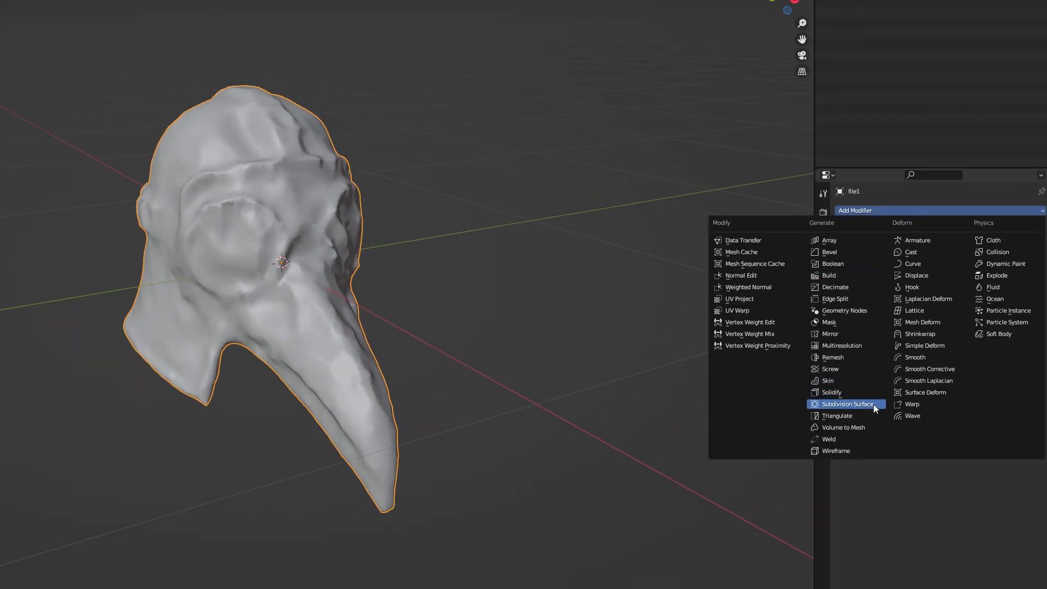
# Add Subdivision Surface and Displace modifiers to the mask mesh
pyautogui.click(848, 404)
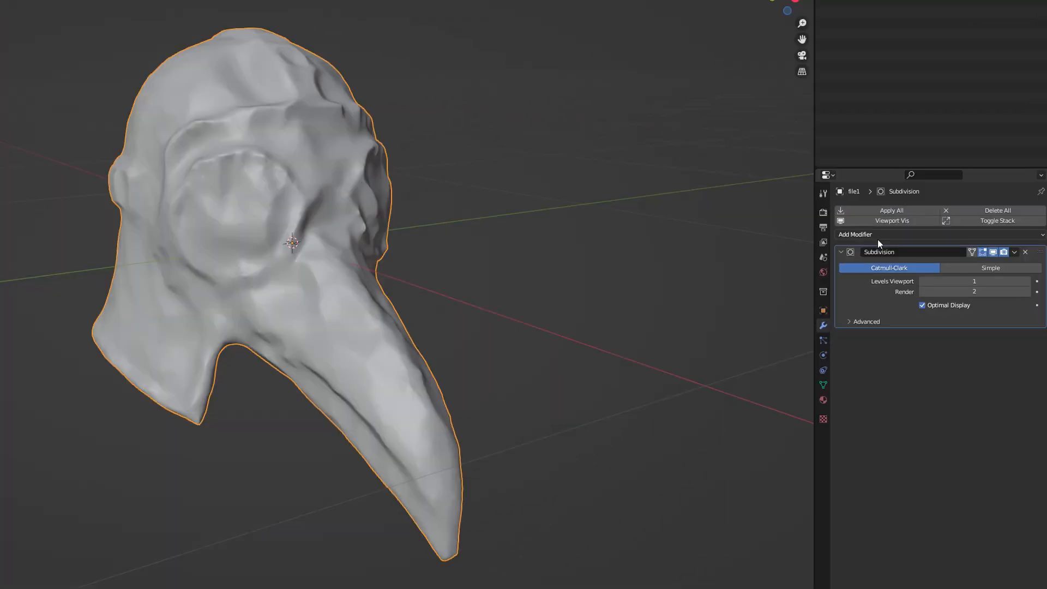
pyautogui.click(856, 235)
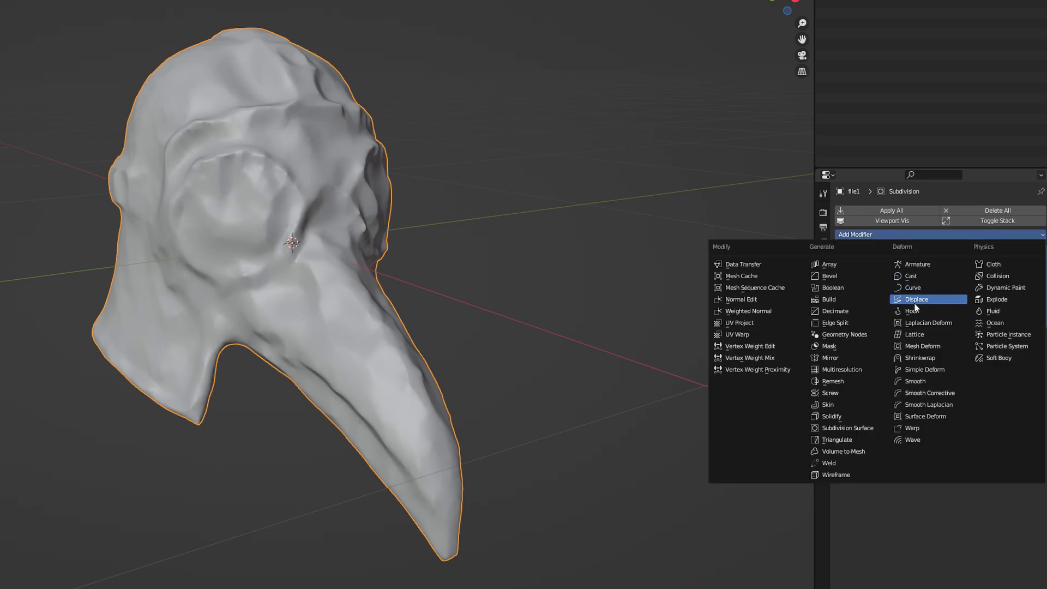
pyautogui.click(916, 299)
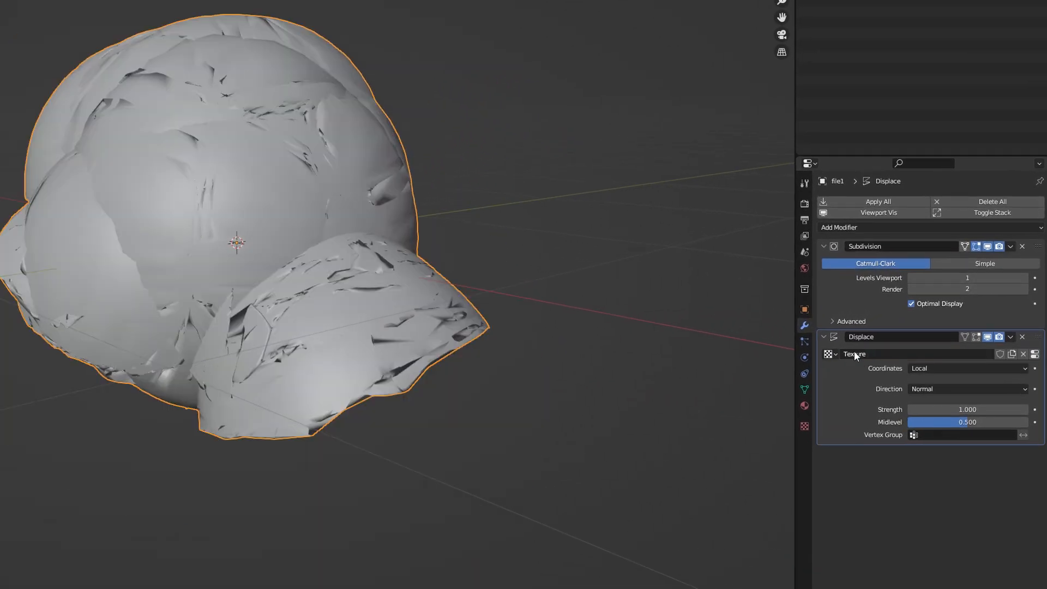
# Create a new displacement texture using the loaded Image_0 picture
pyautogui.click(804, 426)
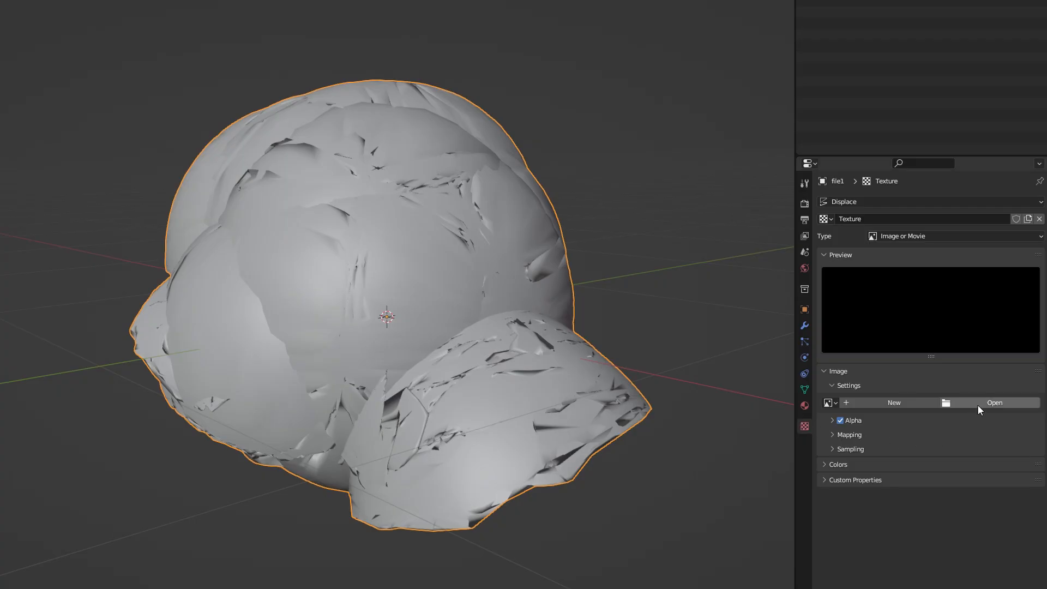
pyautogui.moveTo(994, 403)
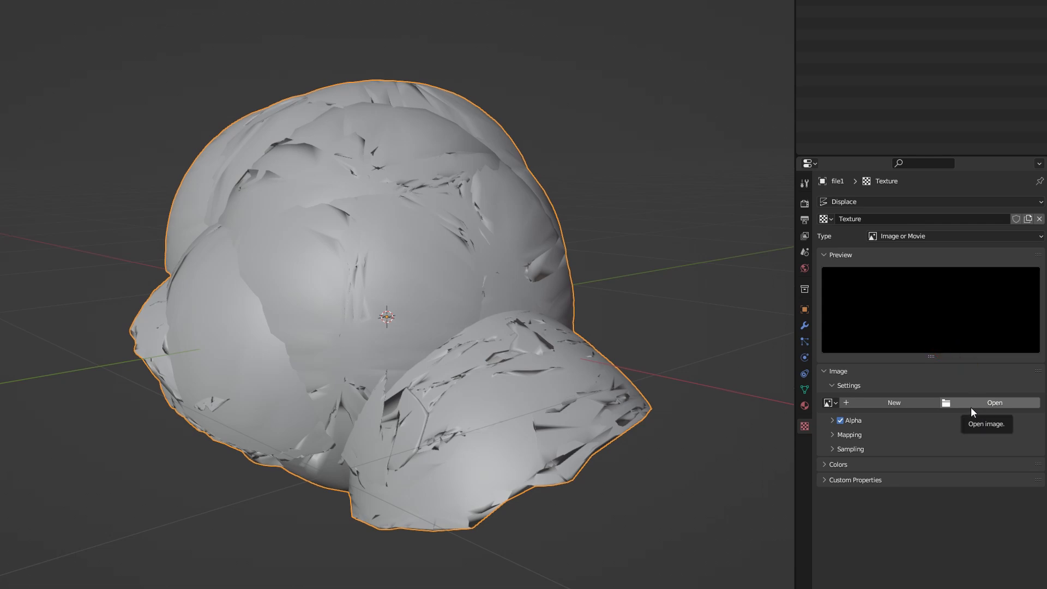
pyautogui.click(830, 401)
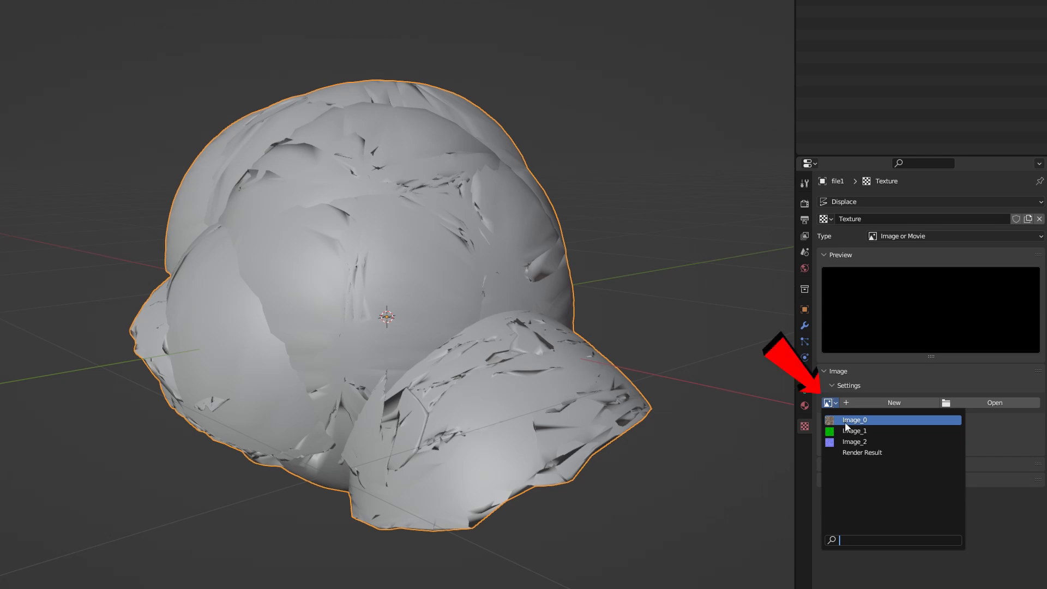
pyautogui.click(855, 420)
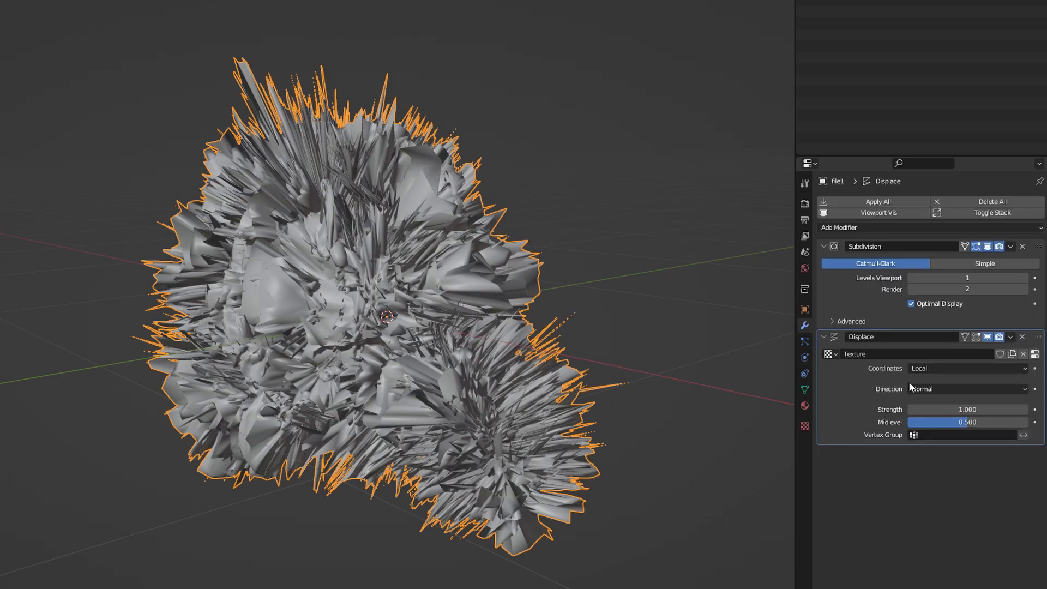
# Set Displace strength to 0.010 with UV coordinates and raise viewport subdivision levels above 2
pyautogui.click(967, 408)
pyautogui.write('0.010')
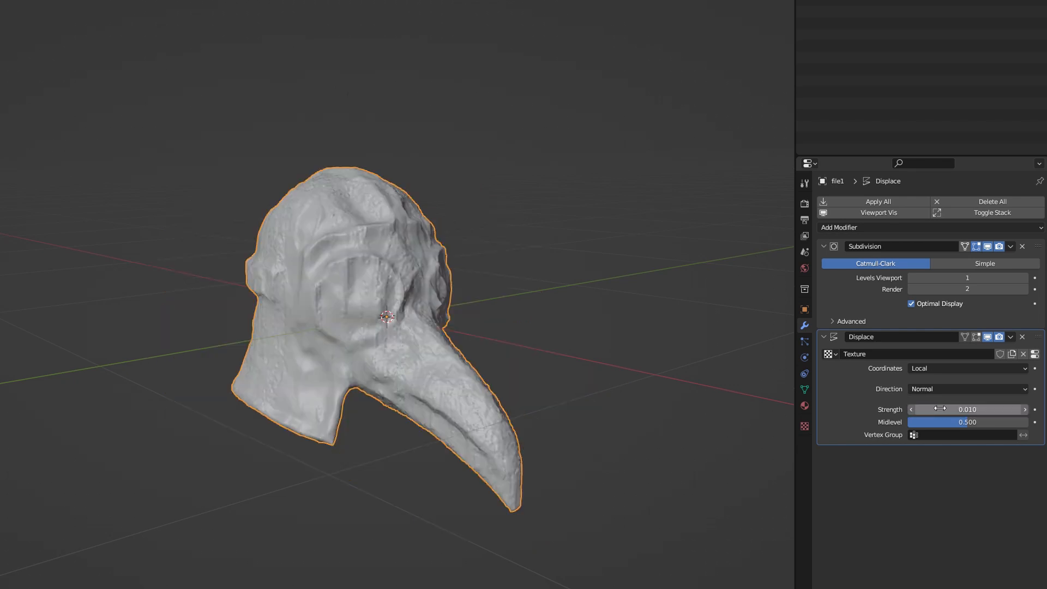
pyautogui.click(966, 369)
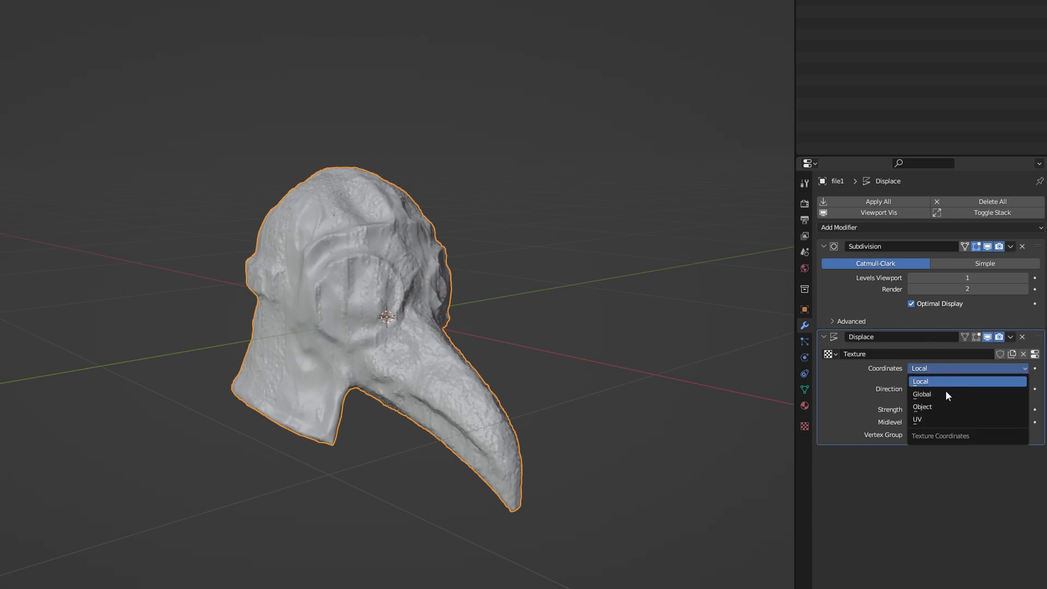
pyautogui.click(917, 419)
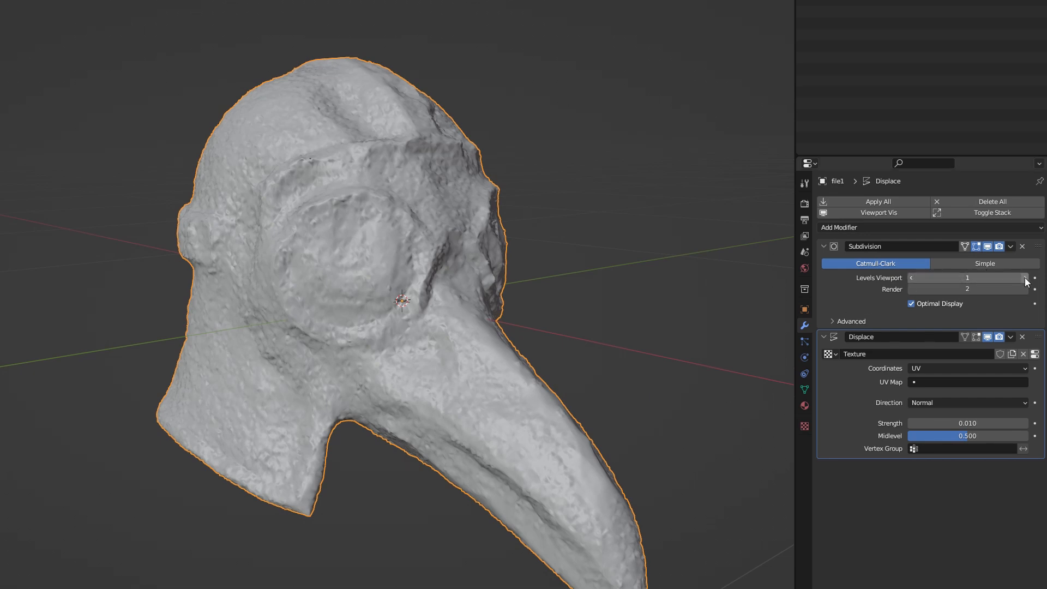
pyautogui.click(1022, 277)
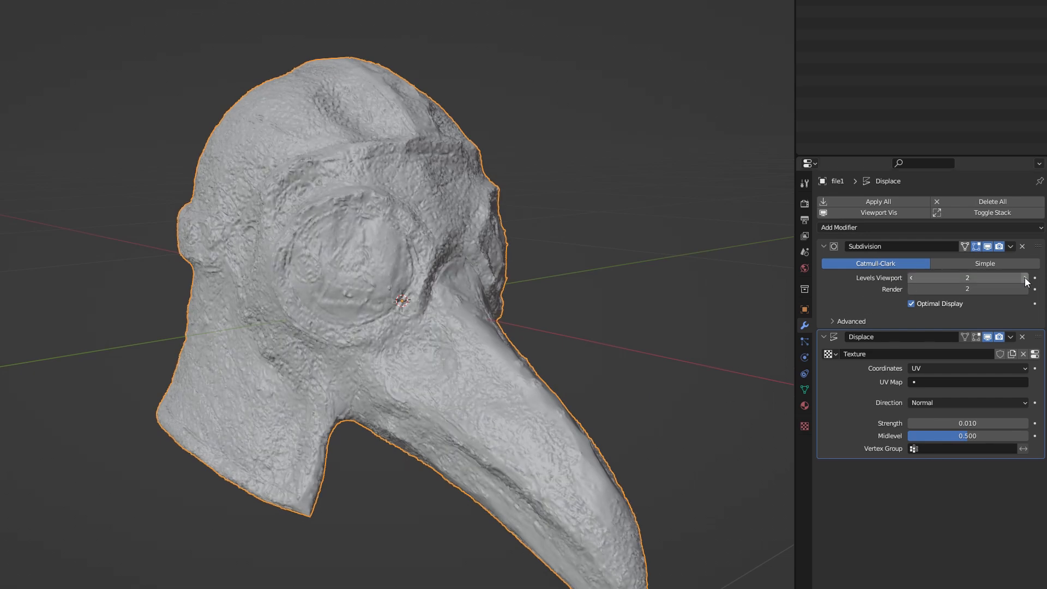
pyautogui.click(1024, 277)
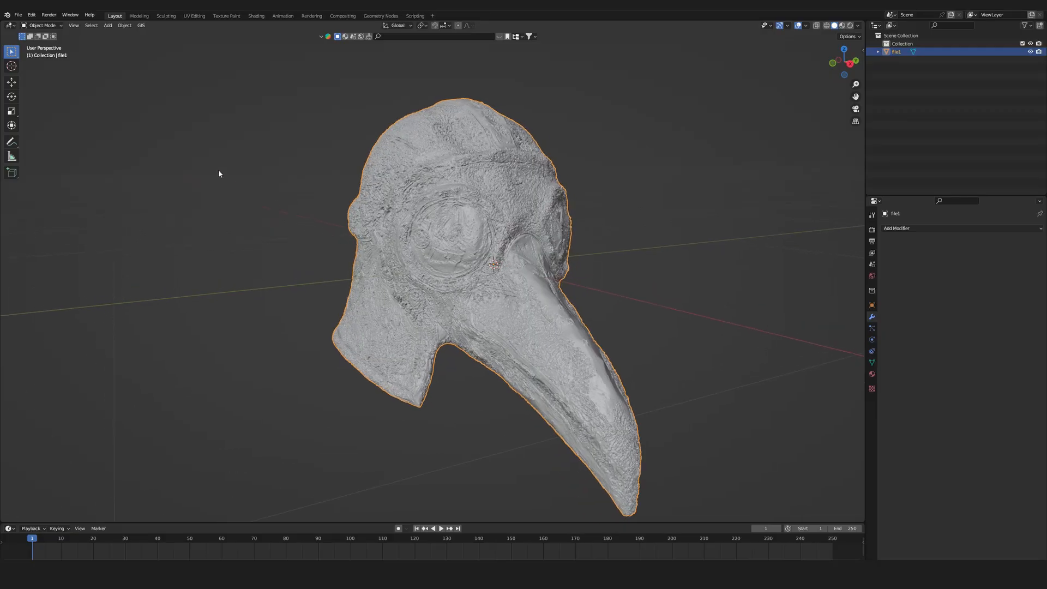
# Export the detailed mask as an STL file, then orbit the detailed boat model
pyautogui.click(18, 16)
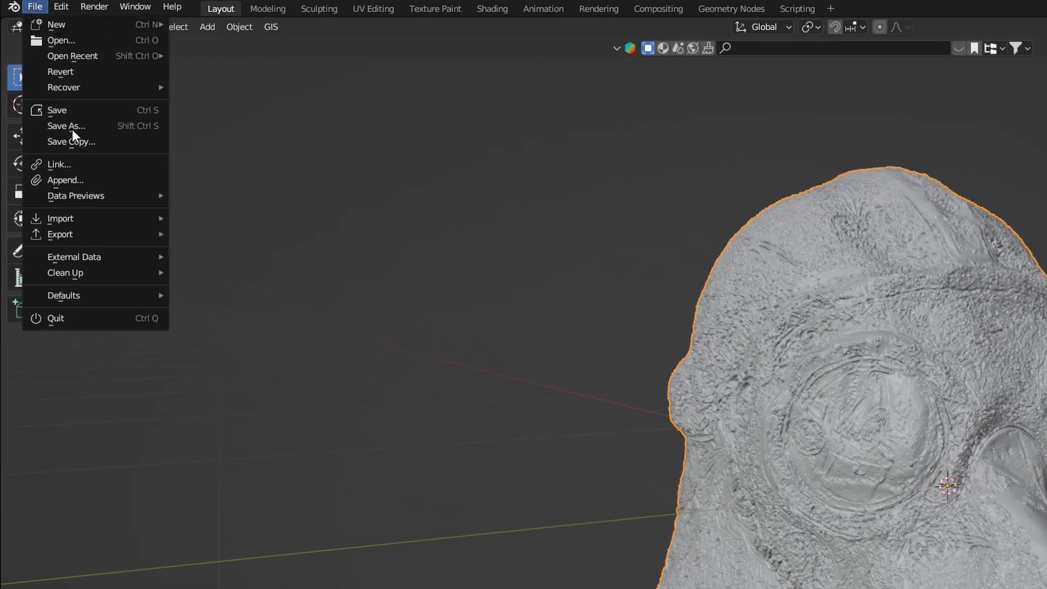
pyautogui.click(60, 234)
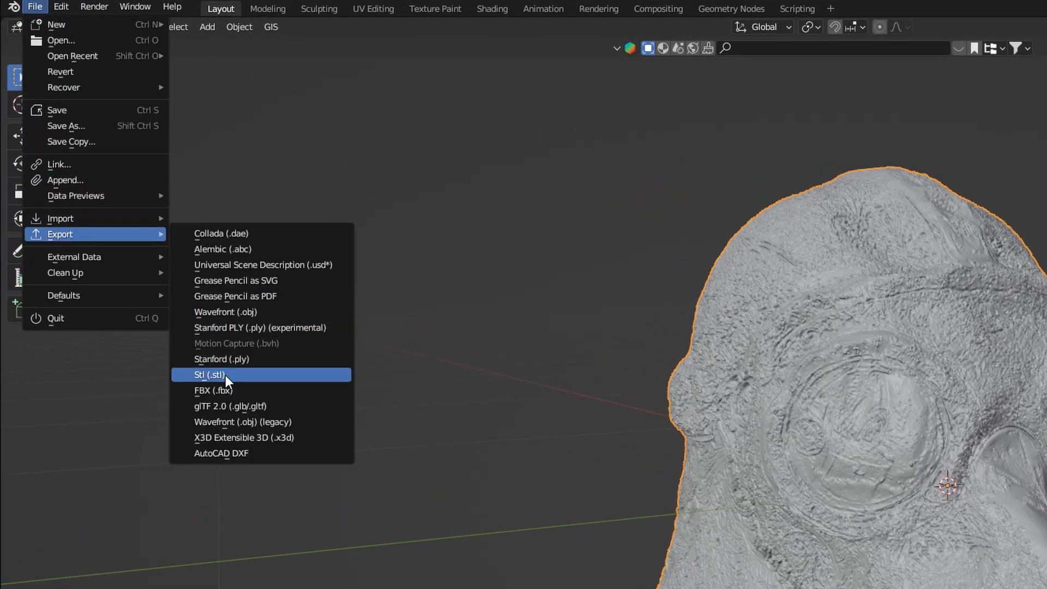
pyautogui.click(210, 374)
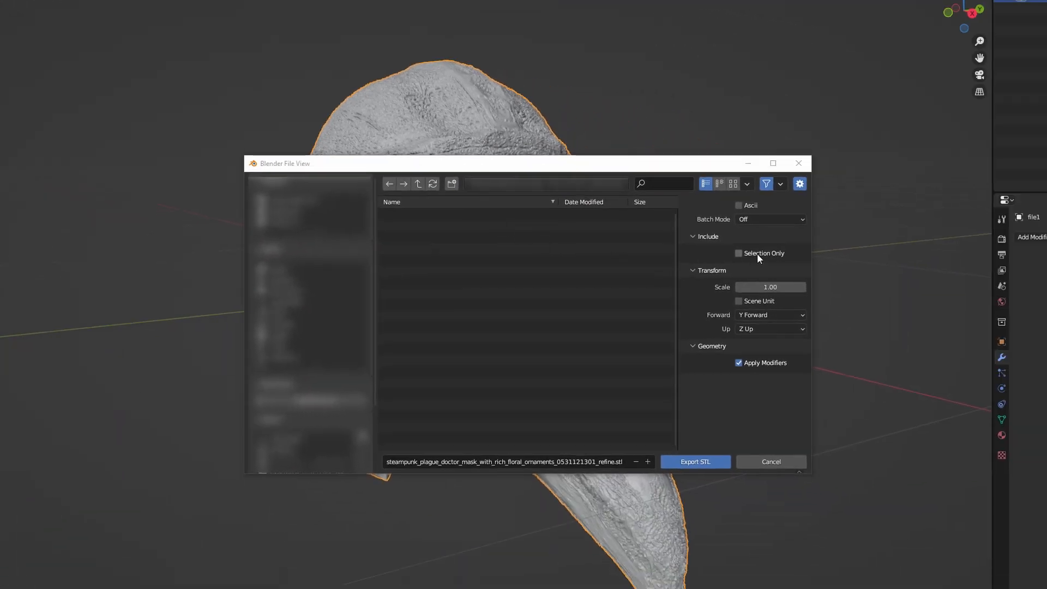
pyautogui.click(739, 253)
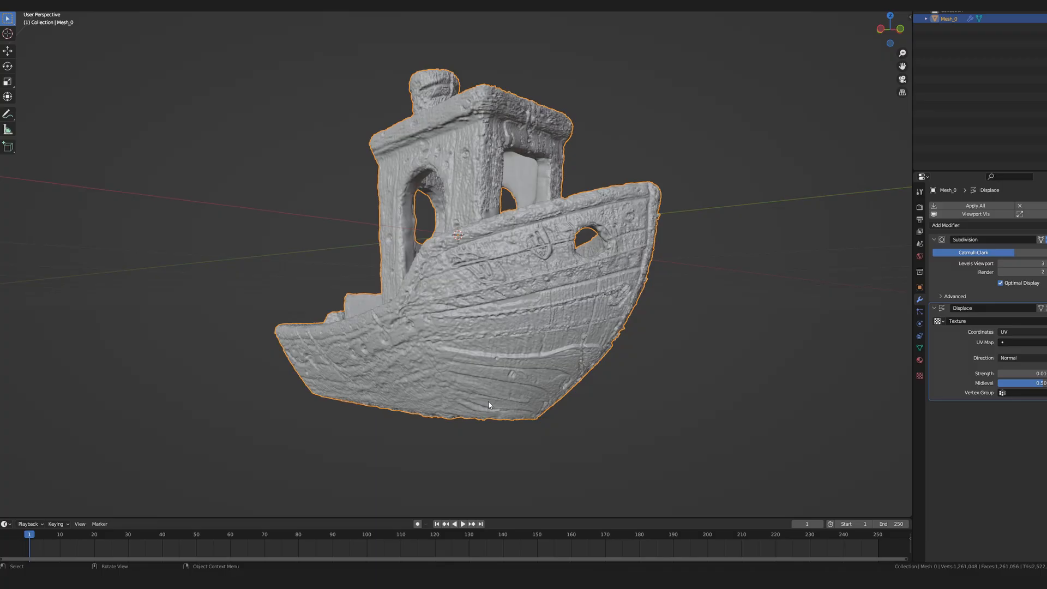
pyautogui.moveTo(491, 404); pyautogui.dragTo(493, 404)
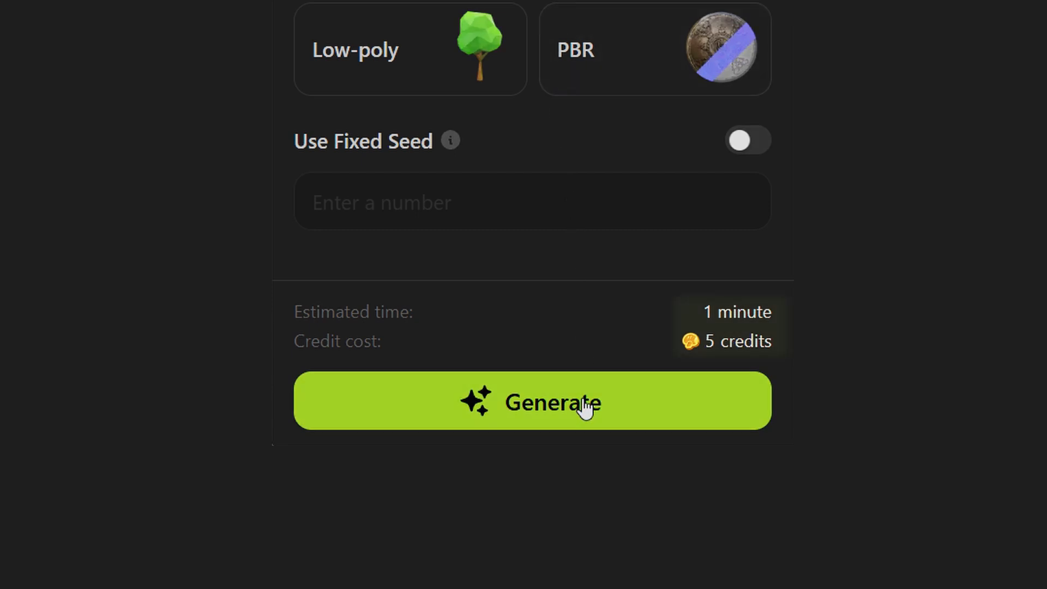
# Start the text-to-3D generation, then scroll through the yearly Pro and Max plans
pyautogui.click(532, 401)
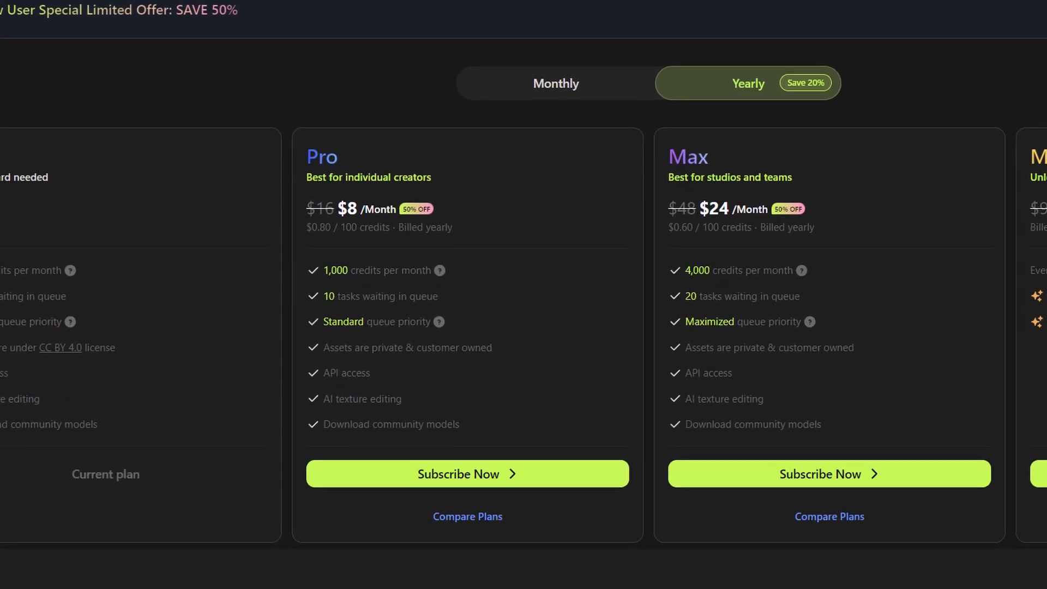
pyautogui.scroll(-3)
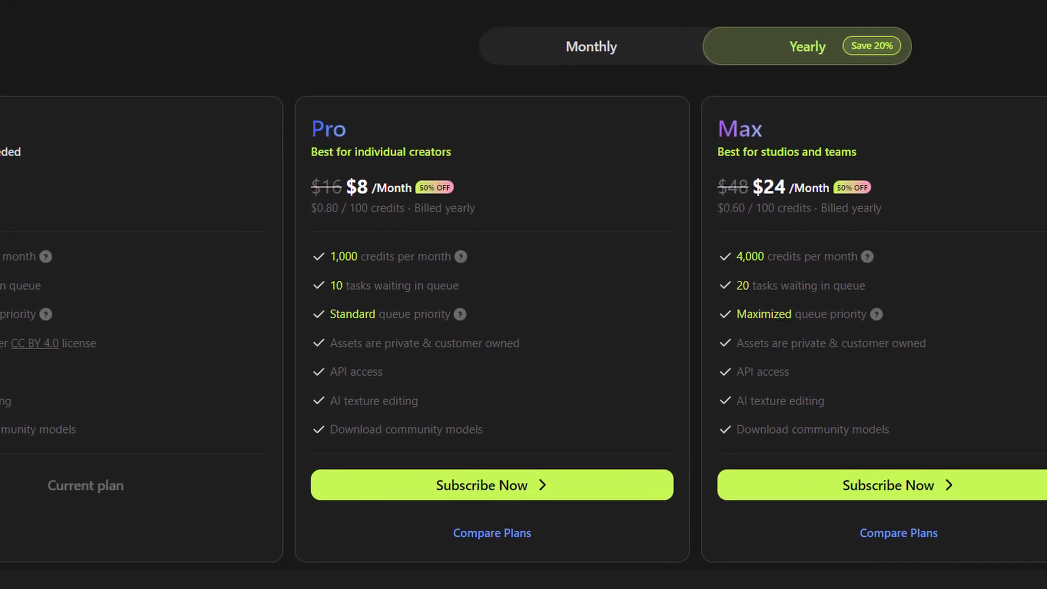
pyautogui.scroll(-3)
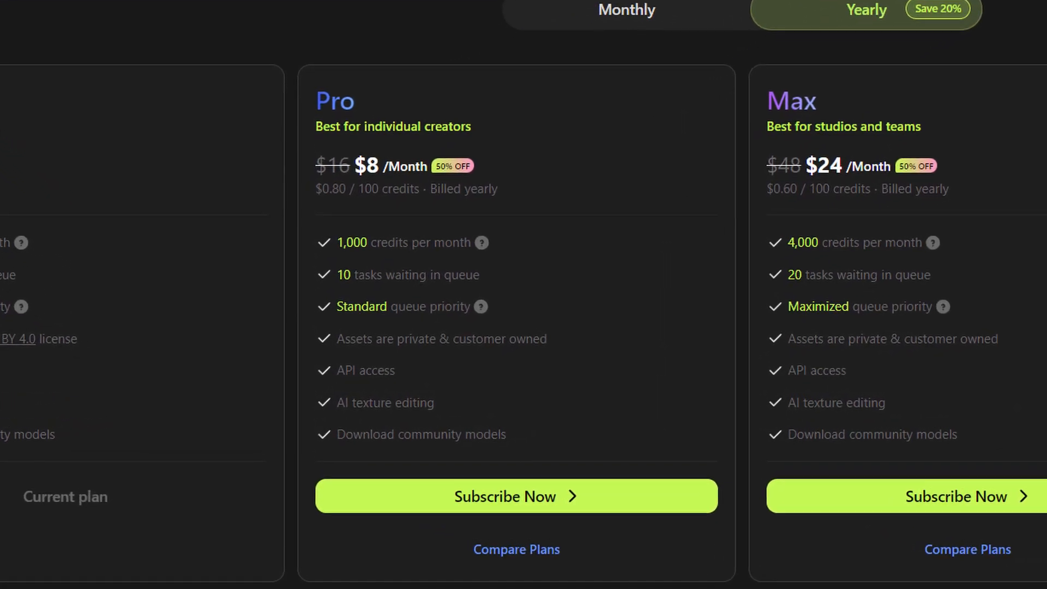
pyautogui.scroll(-3)
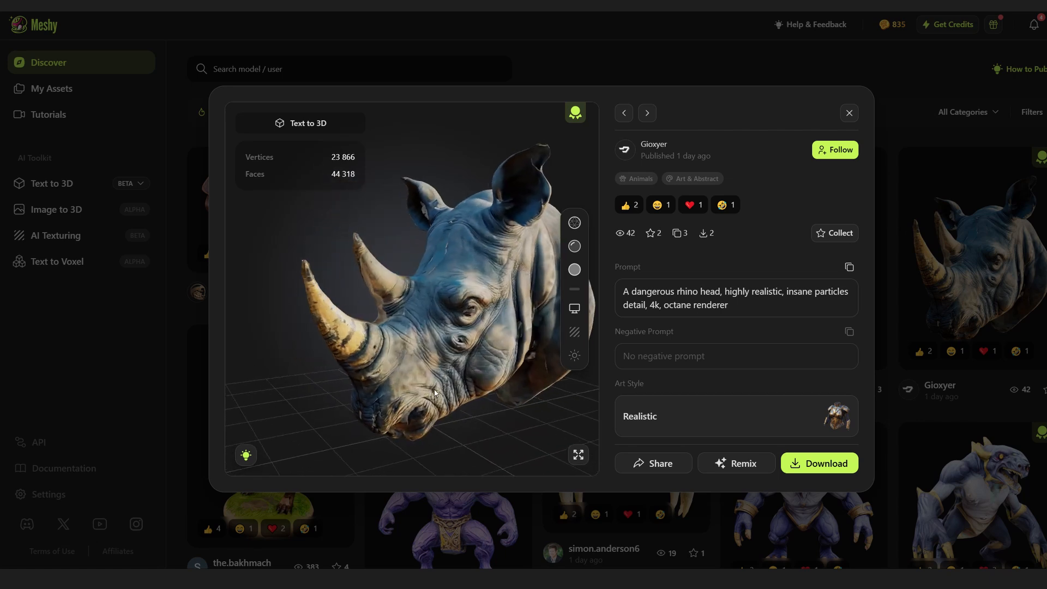
# Select the ornate golden Chair from My Assets and orbit it in the preview
pyautogui.click(646, 112)
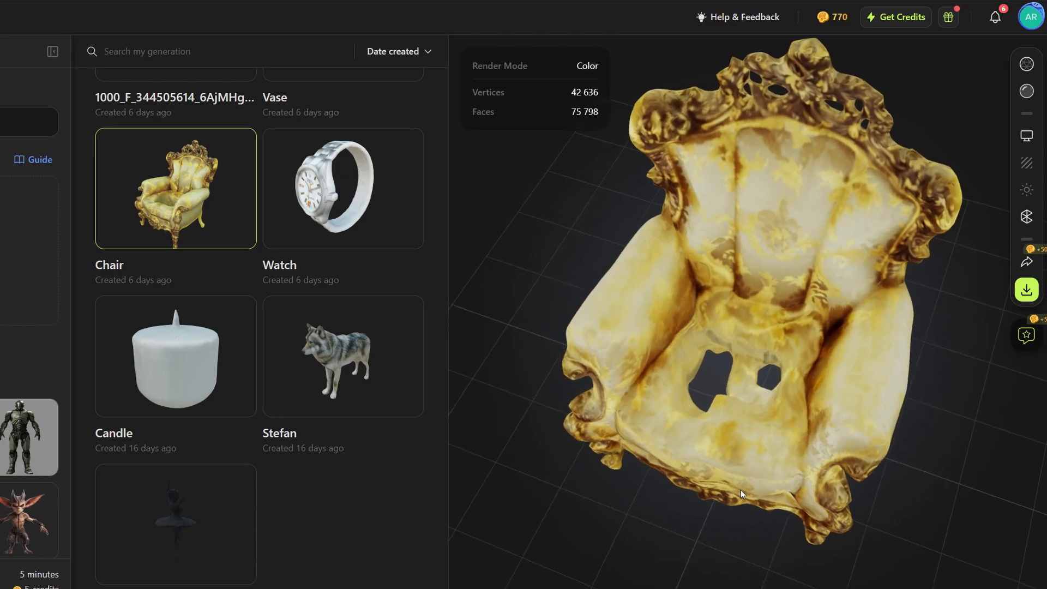
pyautogui.moveTo(741, 493); pyautogui.dragTo(805, 452)
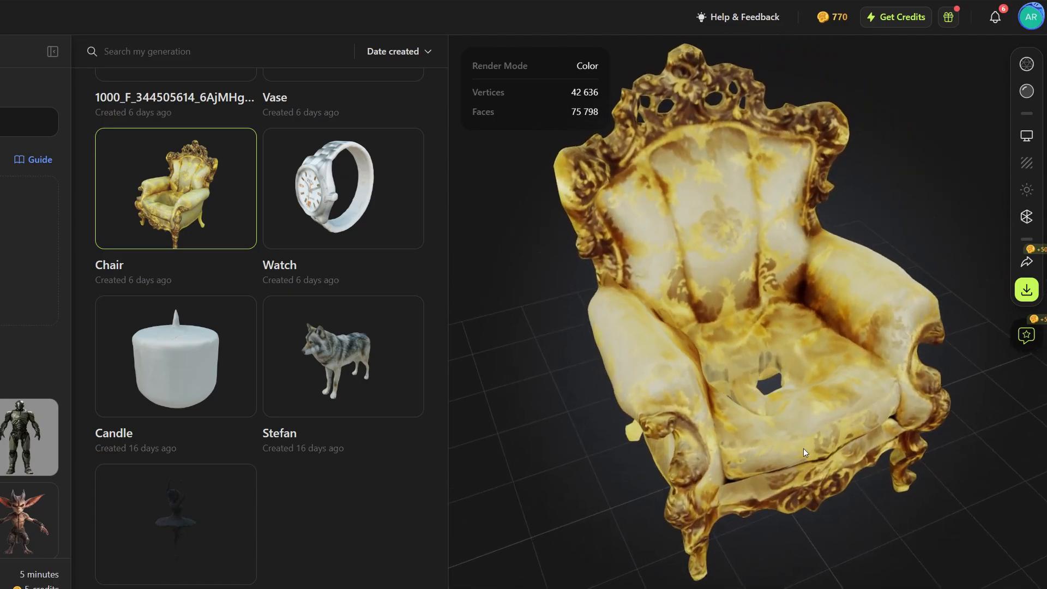